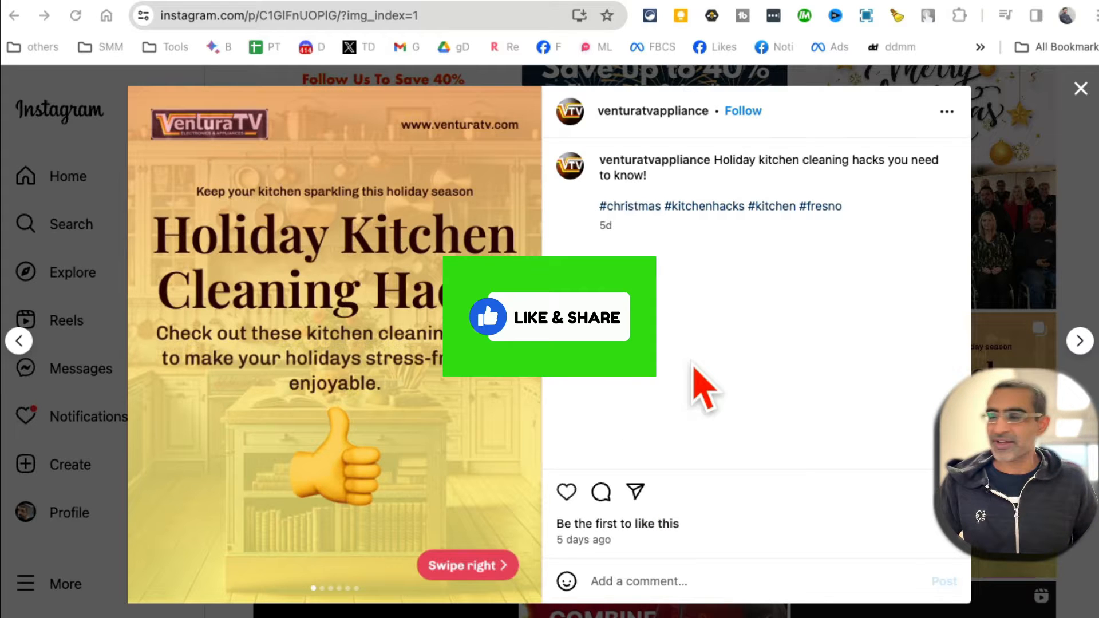
Step: Page forward through the Holiday Kitchen Cleaning Hacks post's slides
{"action": "left_click", "coordinate": [521, 344]}
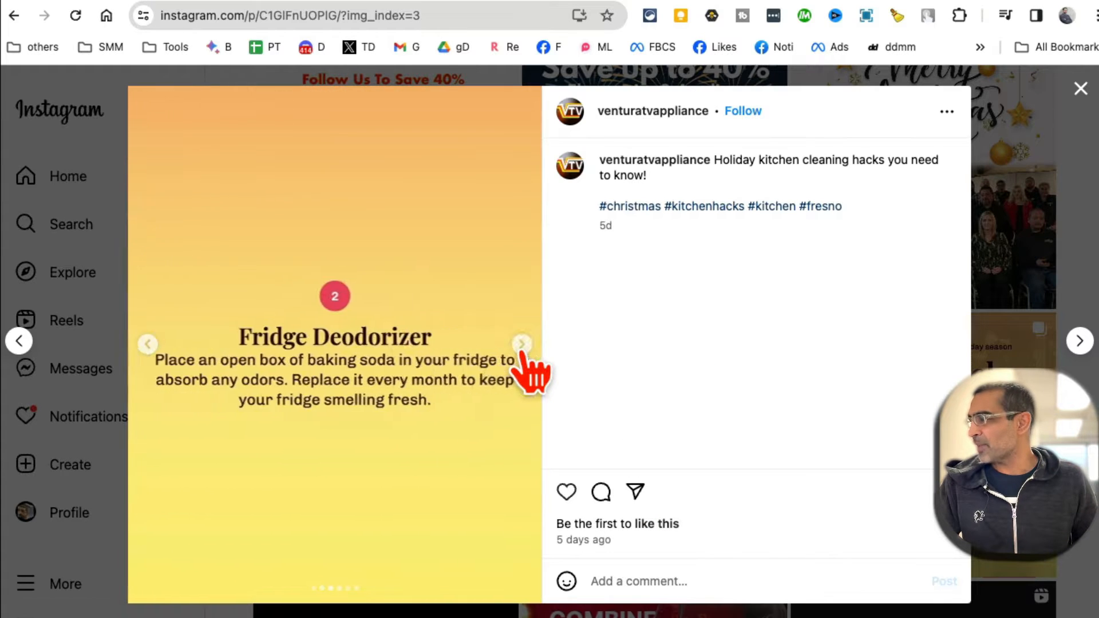
{"action": "left_click", "coordinate": [147, 344]}
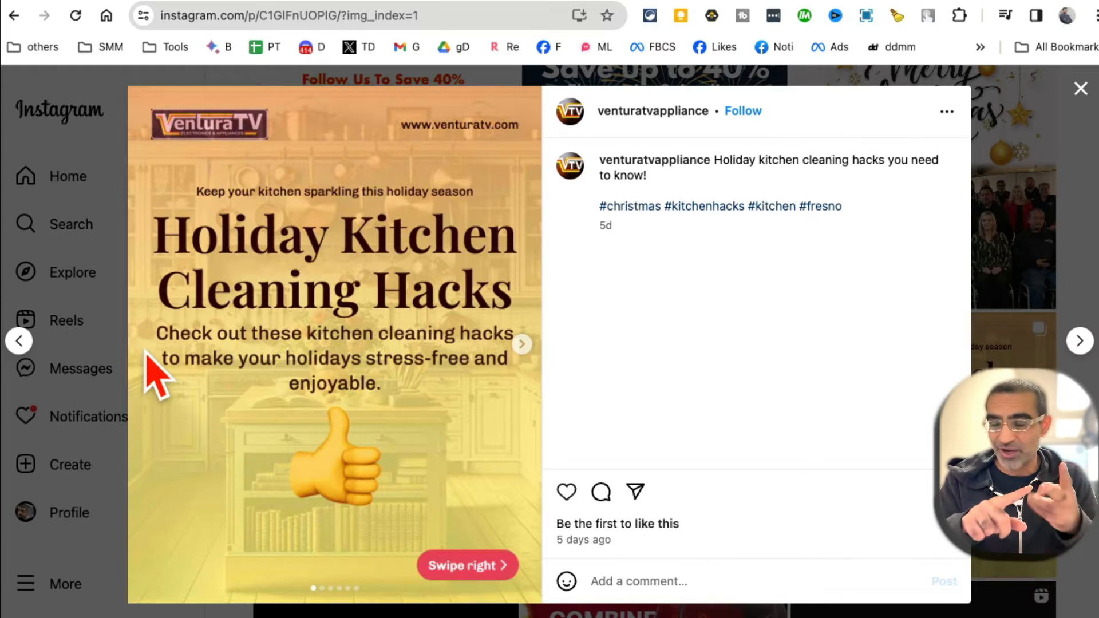
{"action": "mouse_move", "coordinate": [294, 316]}
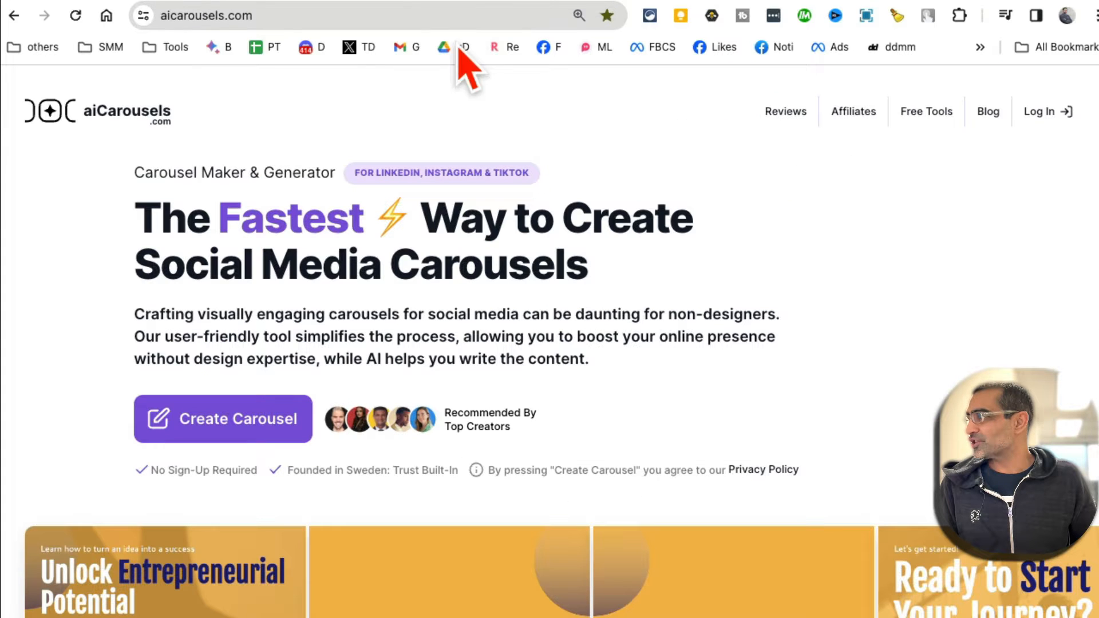
{"action": "scroll", "scroll_direction": "down", "scroll_amount": 3}
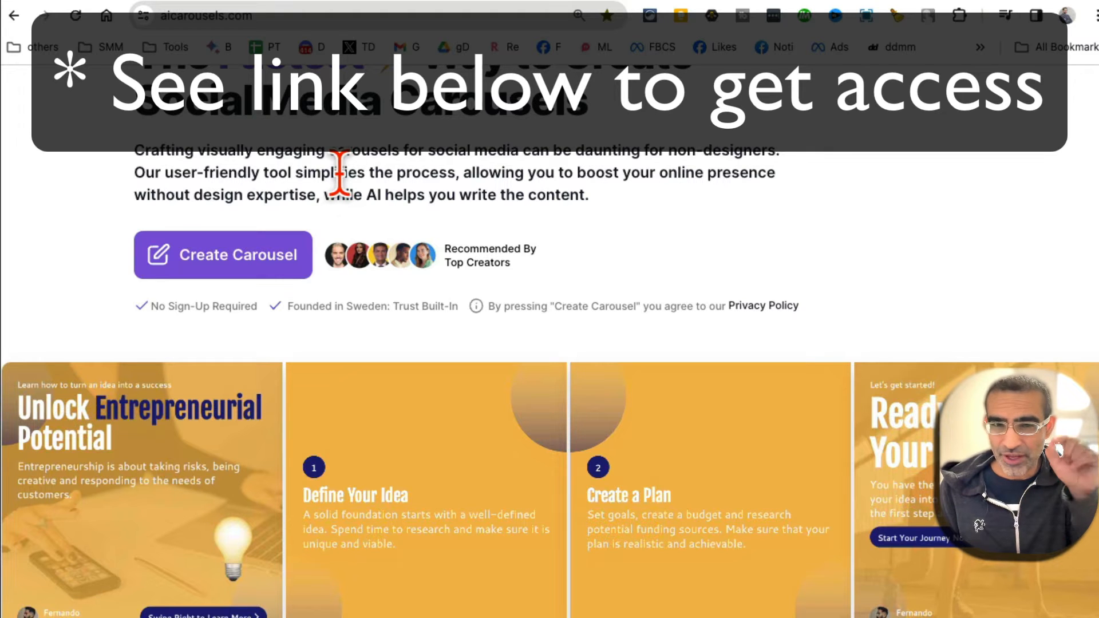
{"action": "scroll", "scroll_direction": "down", "scroll_amount": 3}
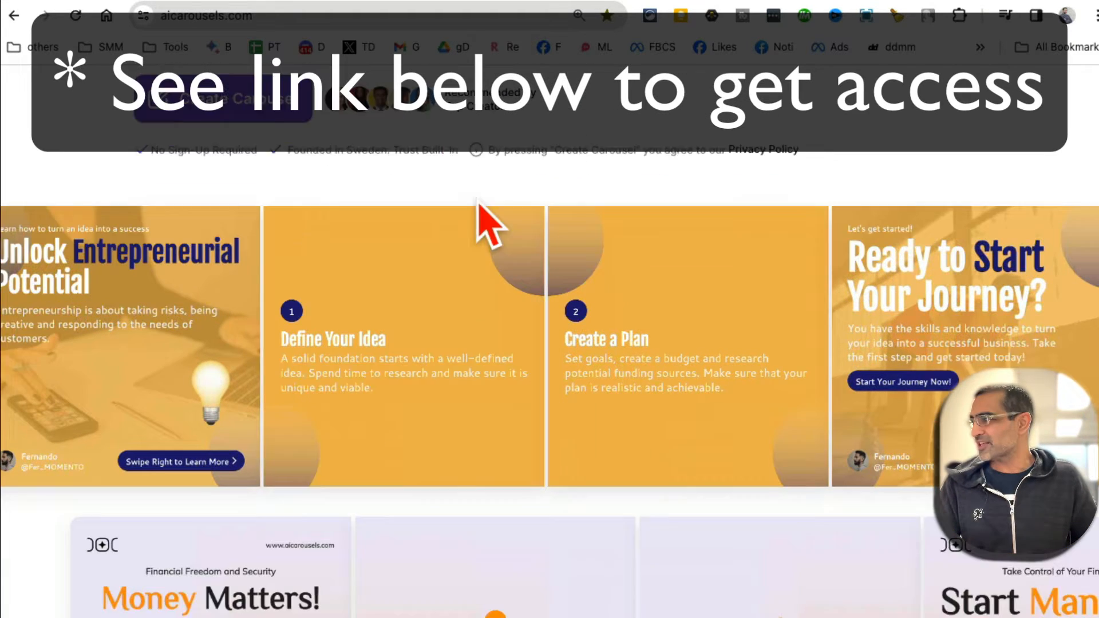
{"action": "scroll", "scroll_direction": "down", "scroll_amount": 3}
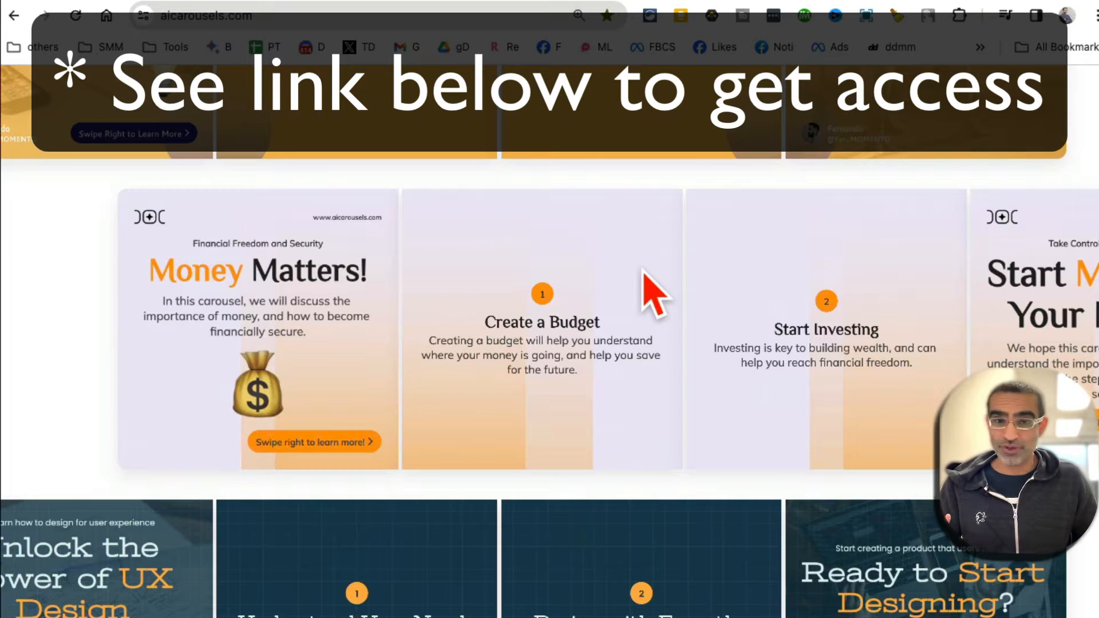
{"action": "scroll", "scroll_direction": "down", "scroll_amount": 3}
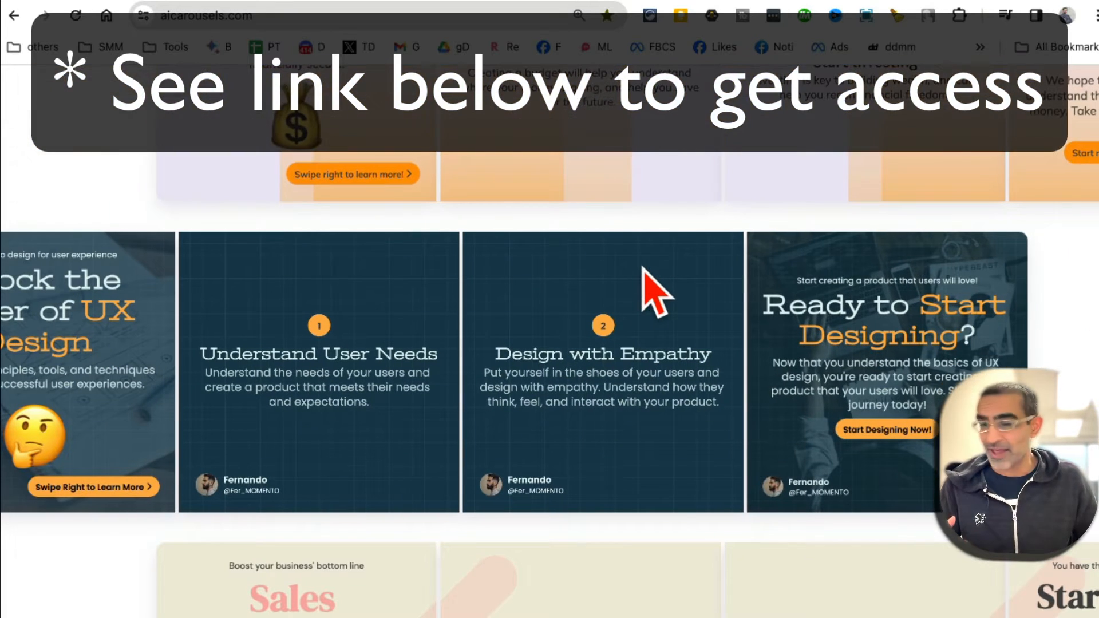
{"action": "scroll", "scroll_direction": "down", "scroll_amount": 3}
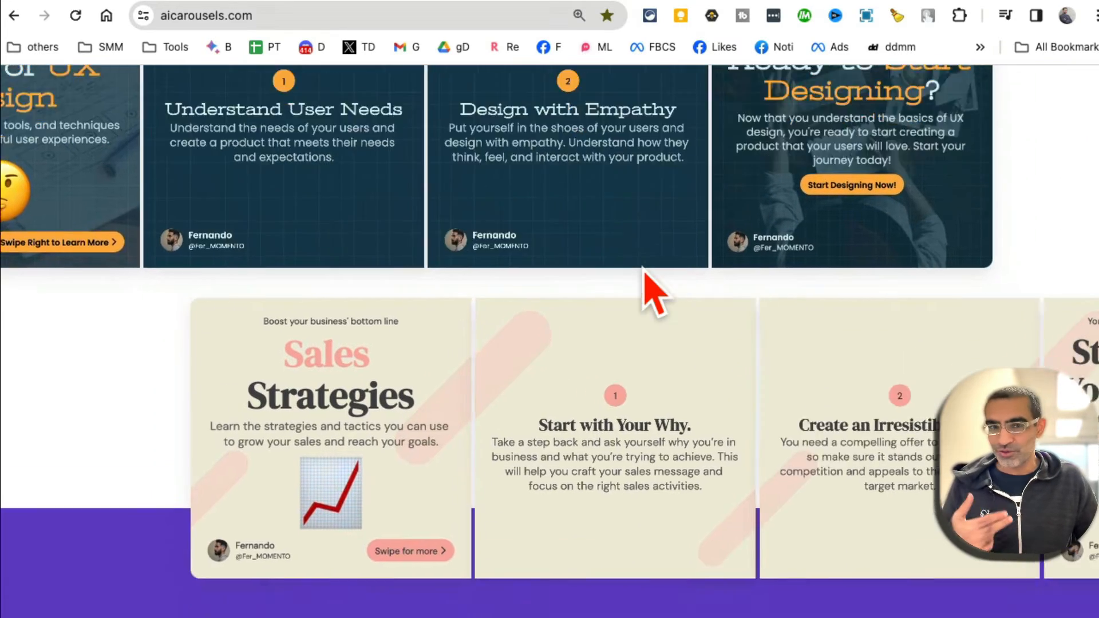
{"action": "scroll", "scroll_direction": "down", "scroll_amount": 3}
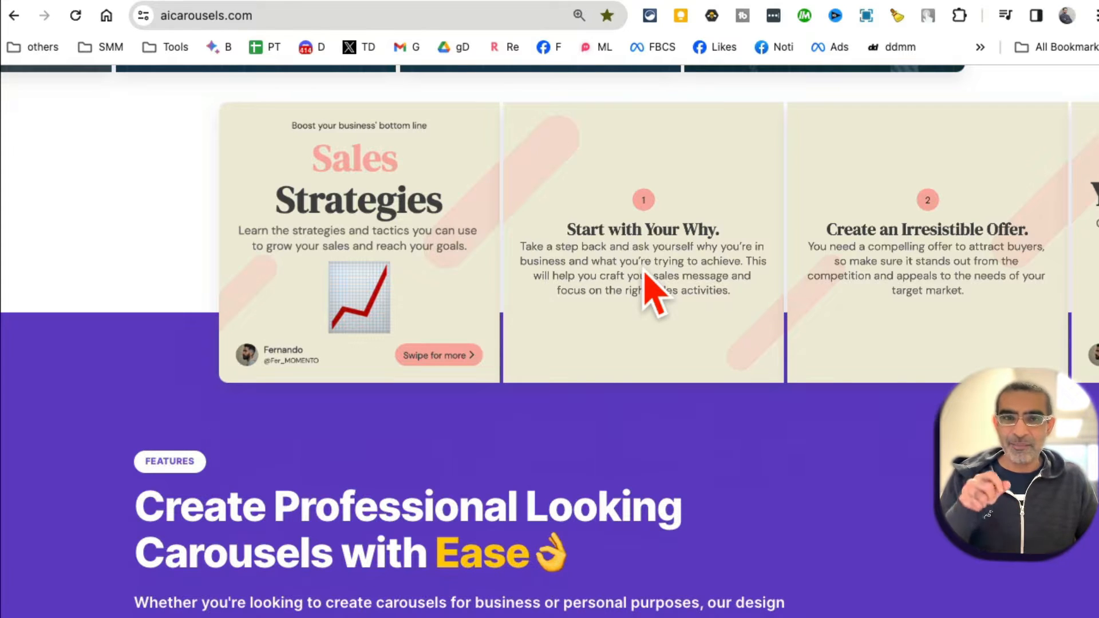
{"action": "scroll", "scroll_direction": "down", "scroll_amount": 3}
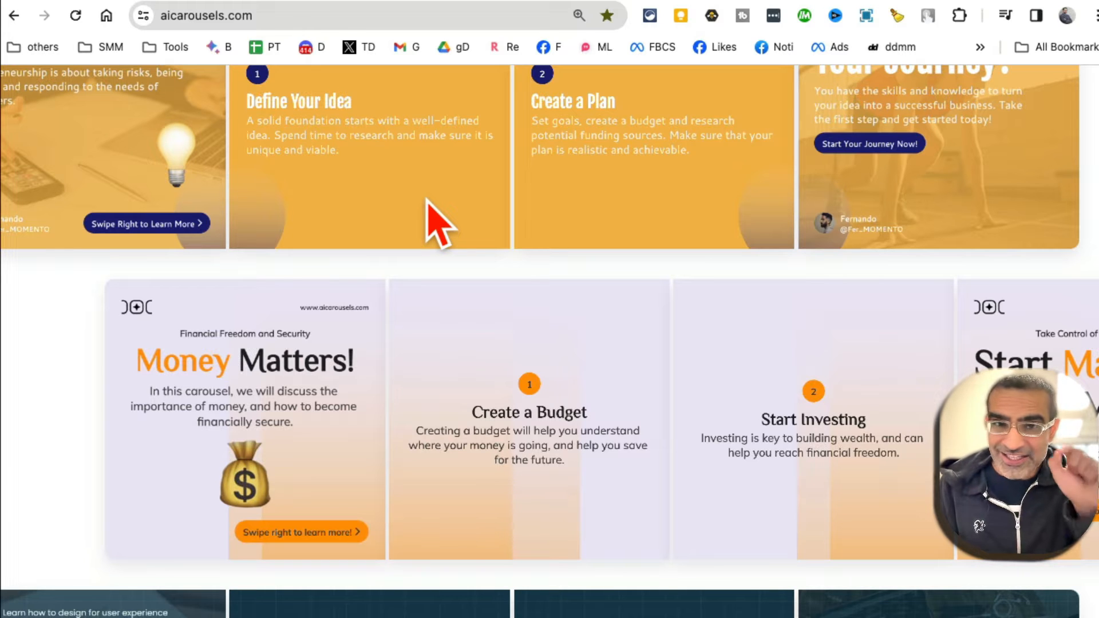
{"action": "mouse_move", "coordinate": [511, 148]}
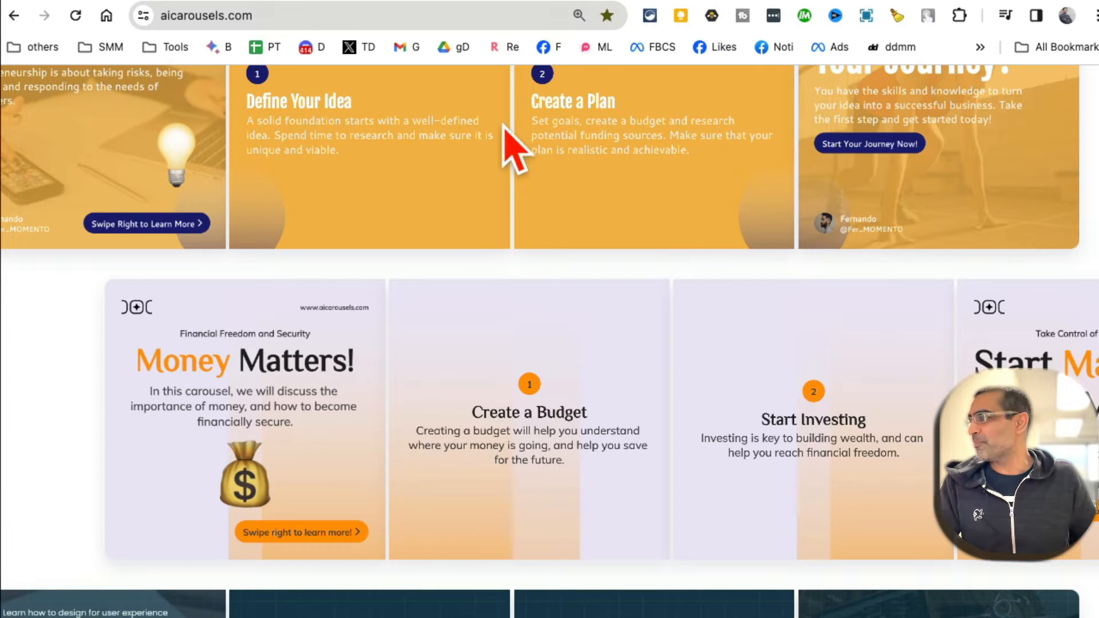
{"action": "scroll", "scroll_direction": "down", "scroll_amount": 3}
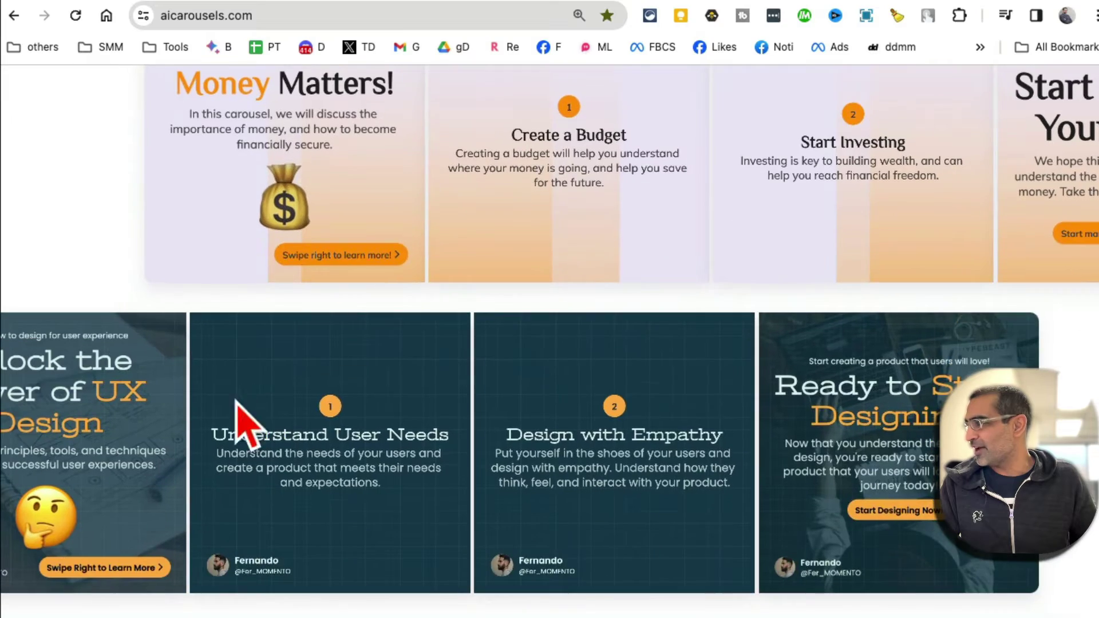
{"action": "scroll", "scroll_direction": "down", "scroll_amount": 3}
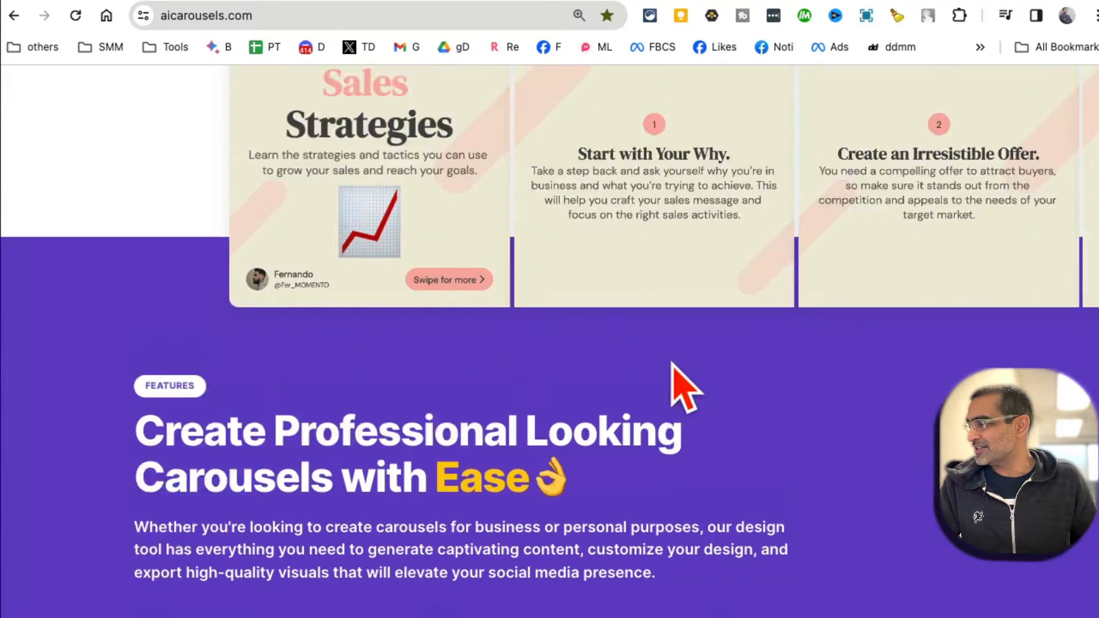
{"action": "scroll", "scroll_direction": "up", "scroll_amount": 3}
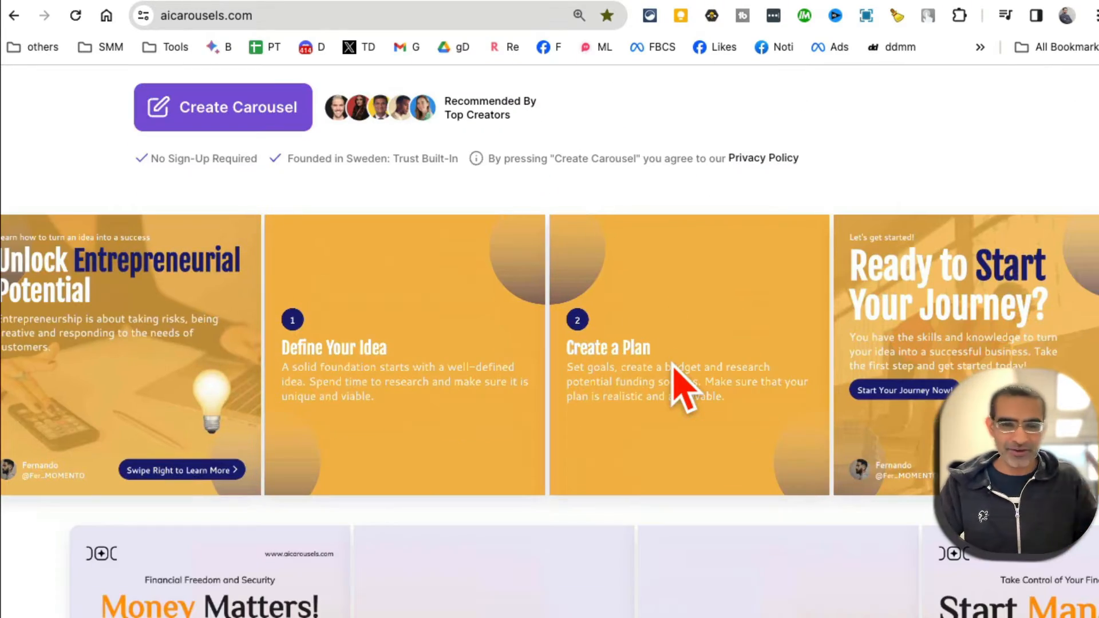
{"action": "scroll", "scroll_direction": "up", "scroll_amount": 3}
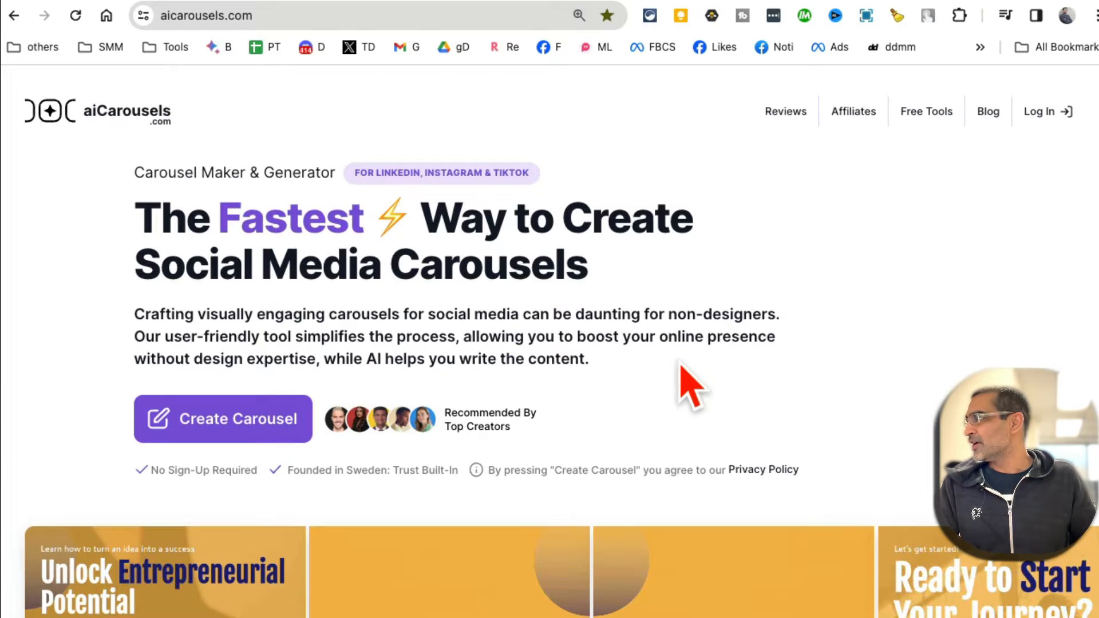
{"action": "scroll", "scroll_direction": "down", "scroll_amount": 3}
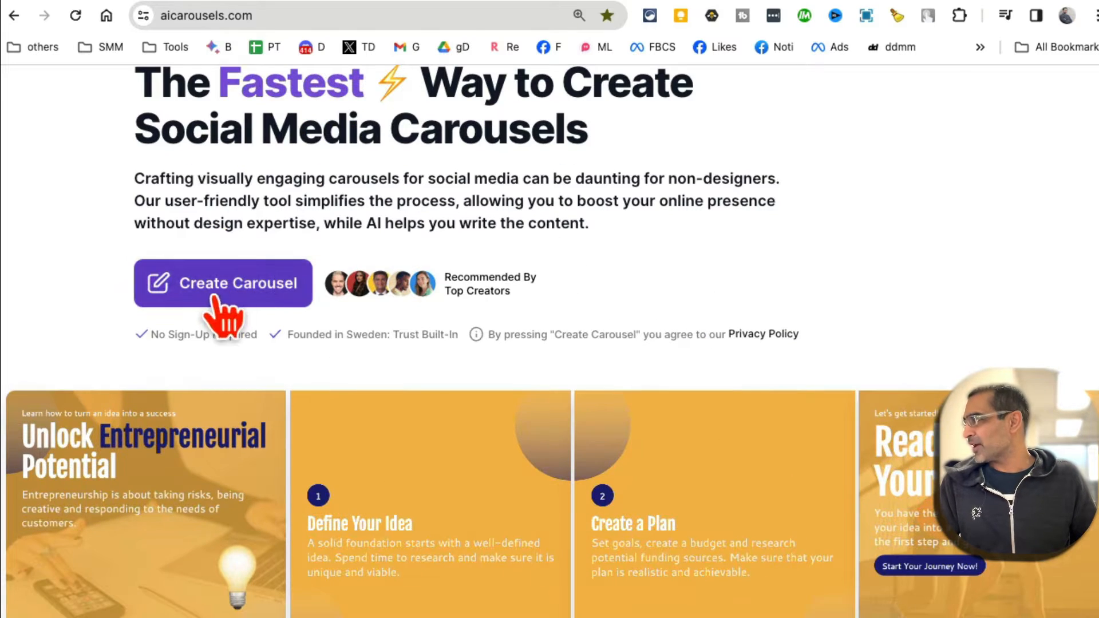
{"action": "scroll", "scroll_direction": "down", "scroll_amount": 3}
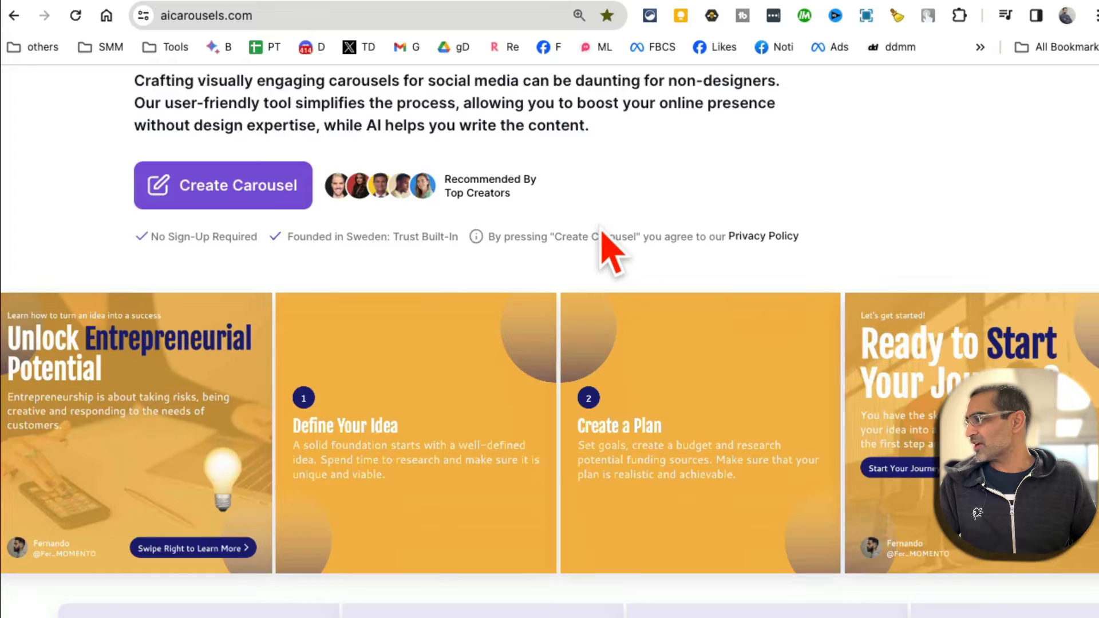
{"action": "scroll", "scroll_direction": "down", "scroll_amount": 3}
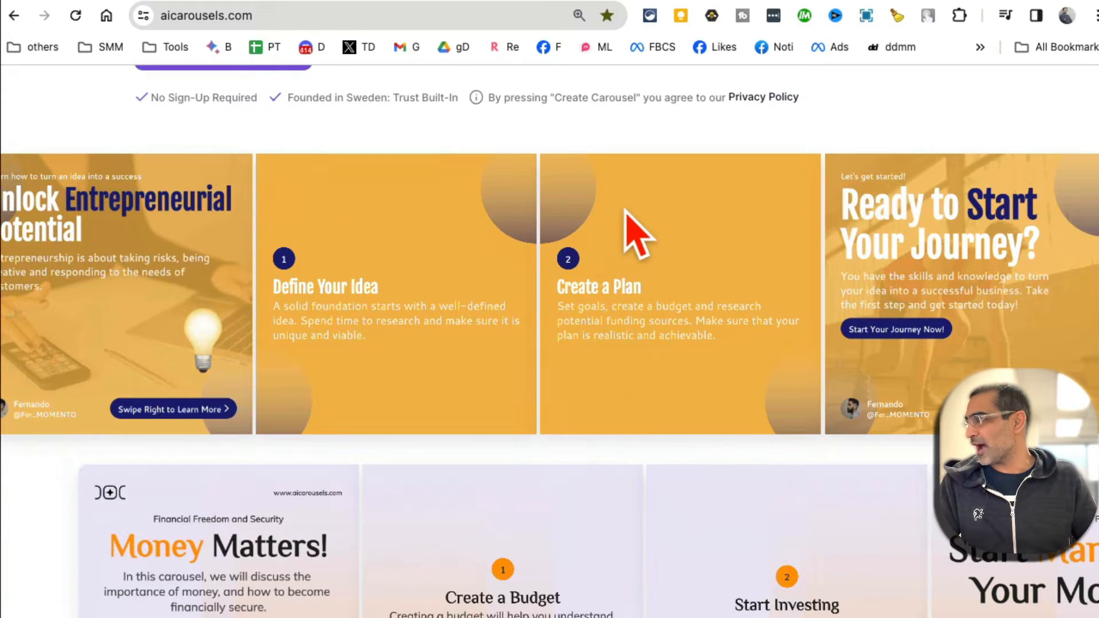
{"action": "scroll", "scroll_direction": "up", "scroll_amount": 3}
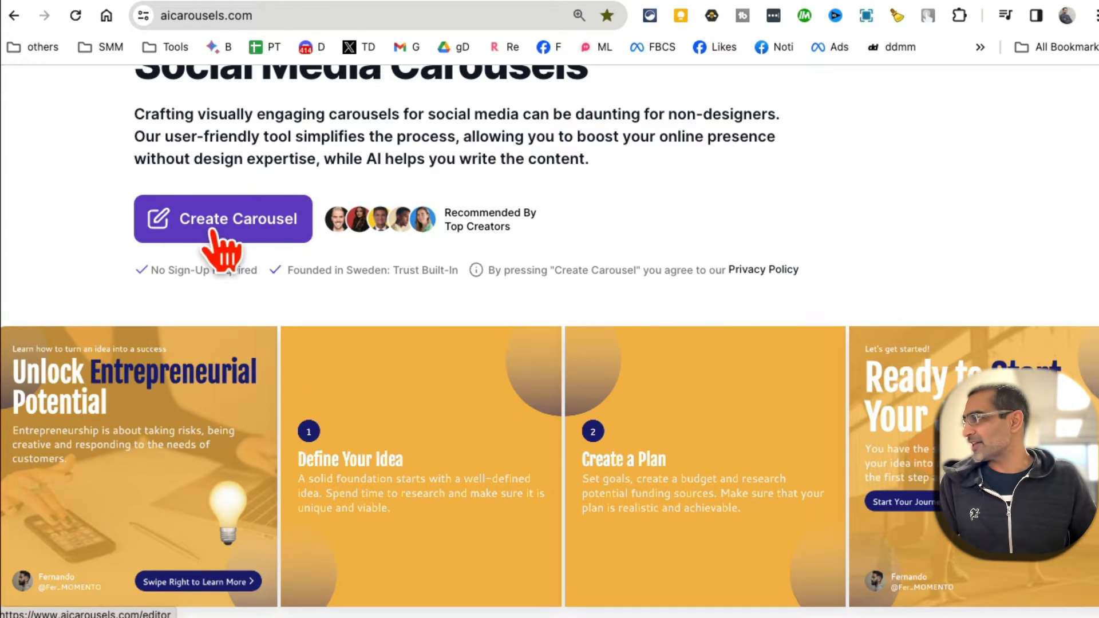
Step: Enter the carousel editor and confirm resuming the saved Empower carousel
{"action": "left_click", "coordinate": [223, 219]}
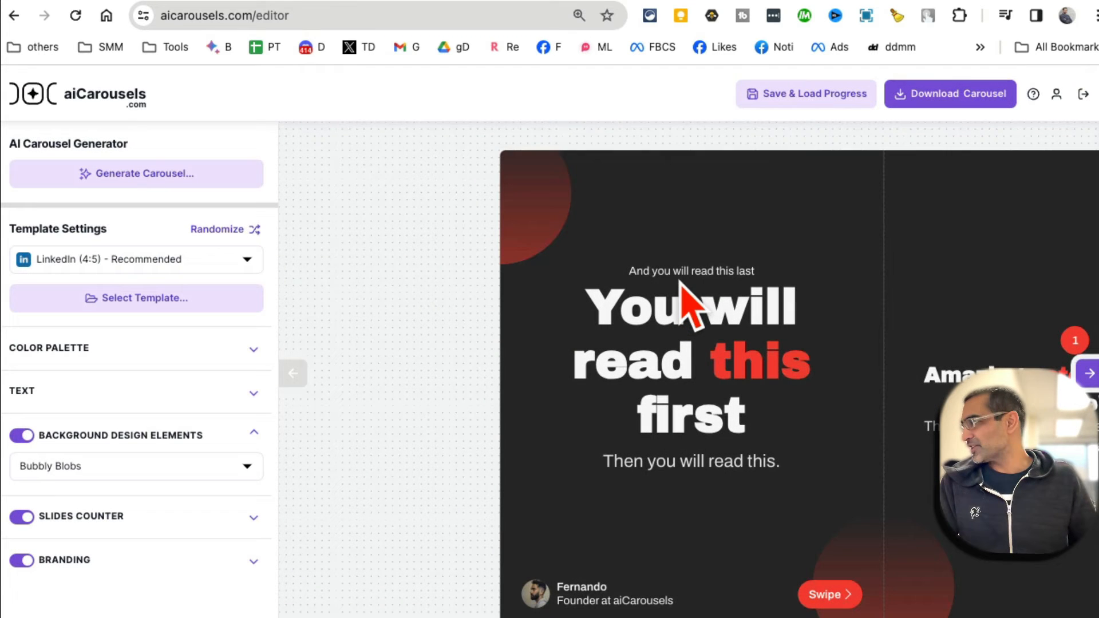
{"action": "left_click", "coordinate": [805, 93]}
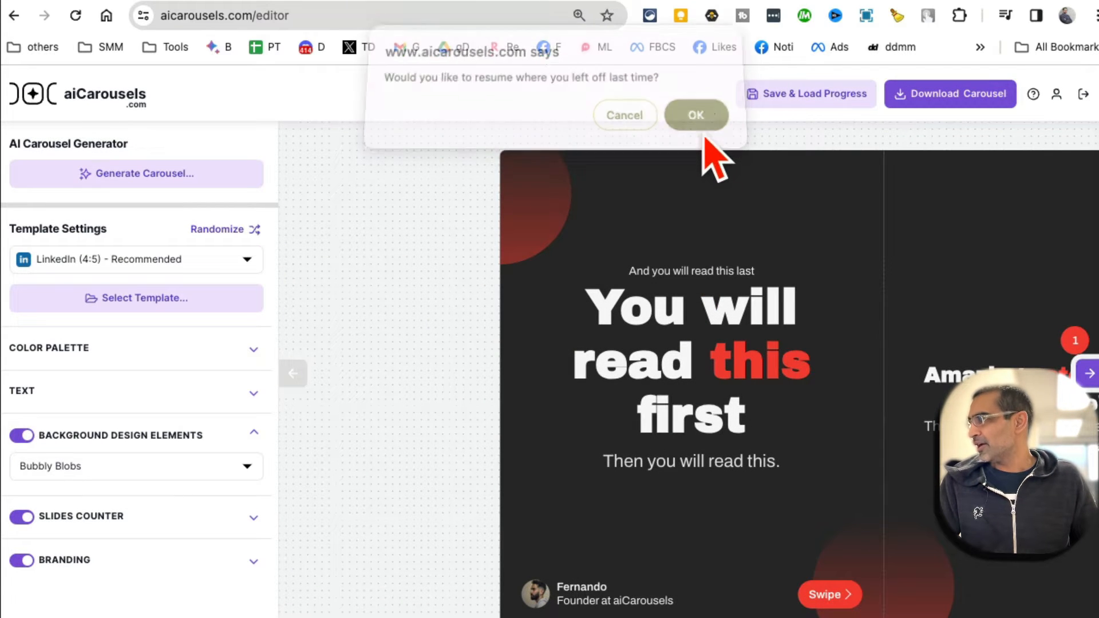
{"action": "left_click", "coordinate": [694, 115]}
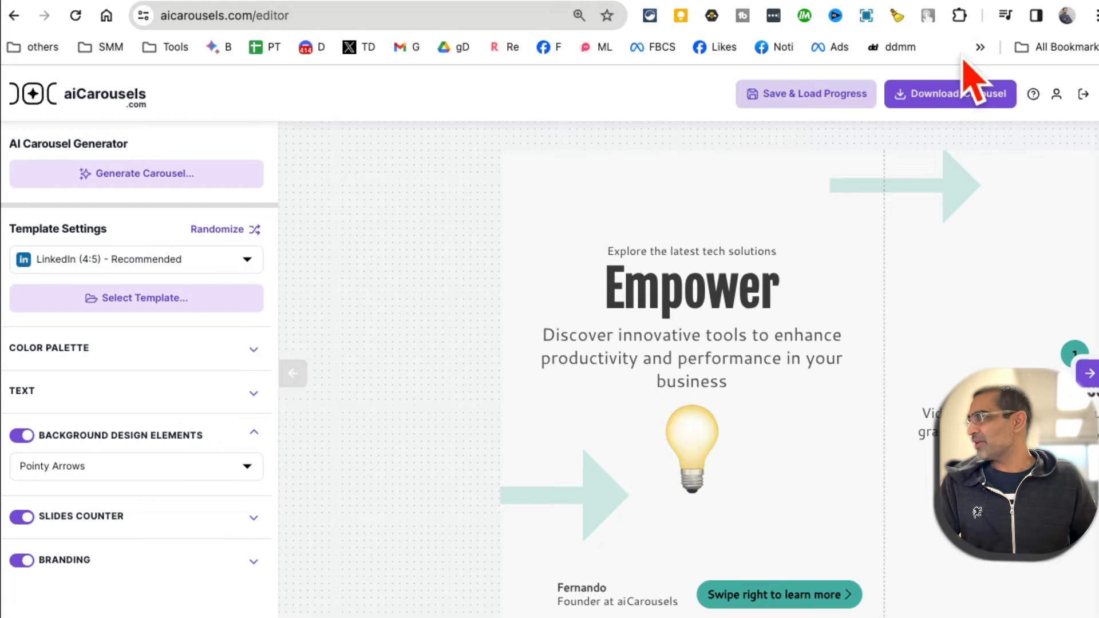
{"action": "mouse_move", "coordinate": [524, 270]}
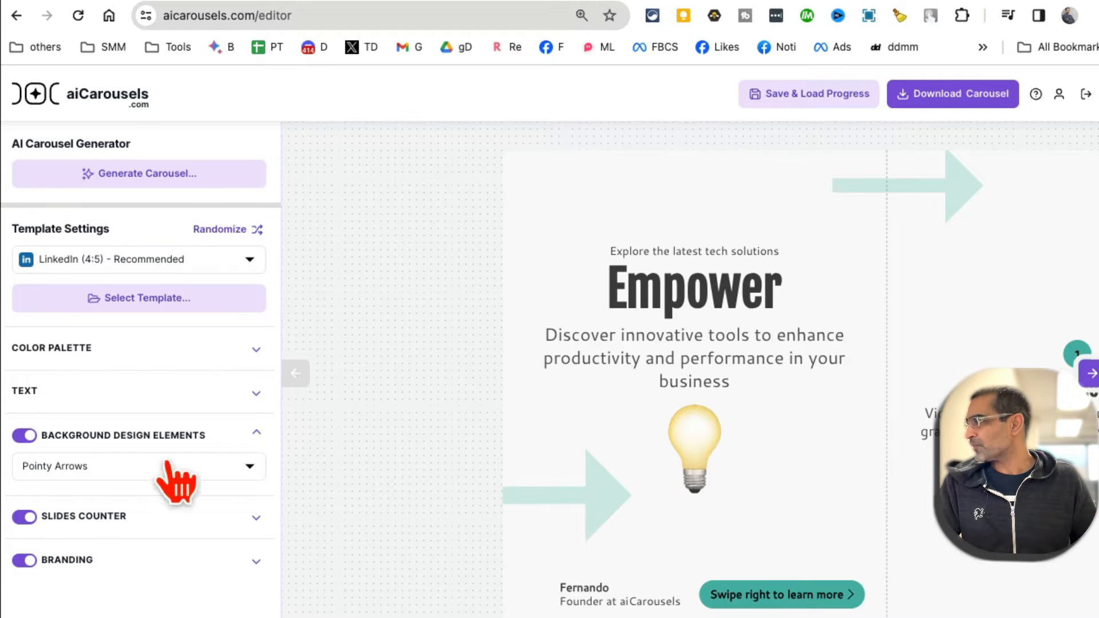
{"action": "mouse_move", "coordinate": [109, 266]}
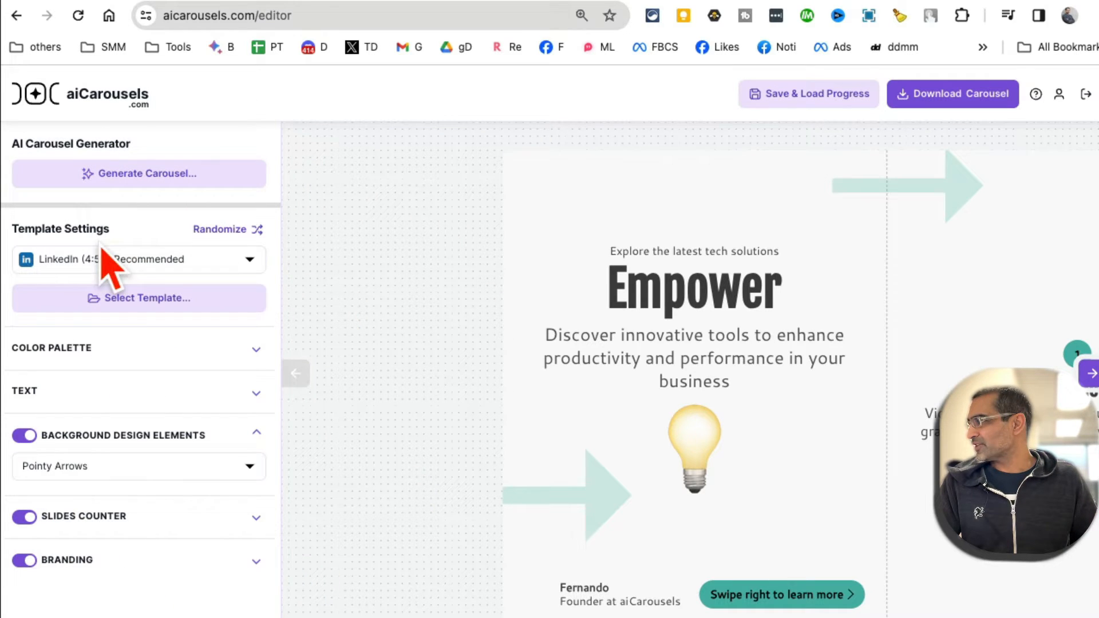
{"action": "left_click", "coordinate": [138, 260]}
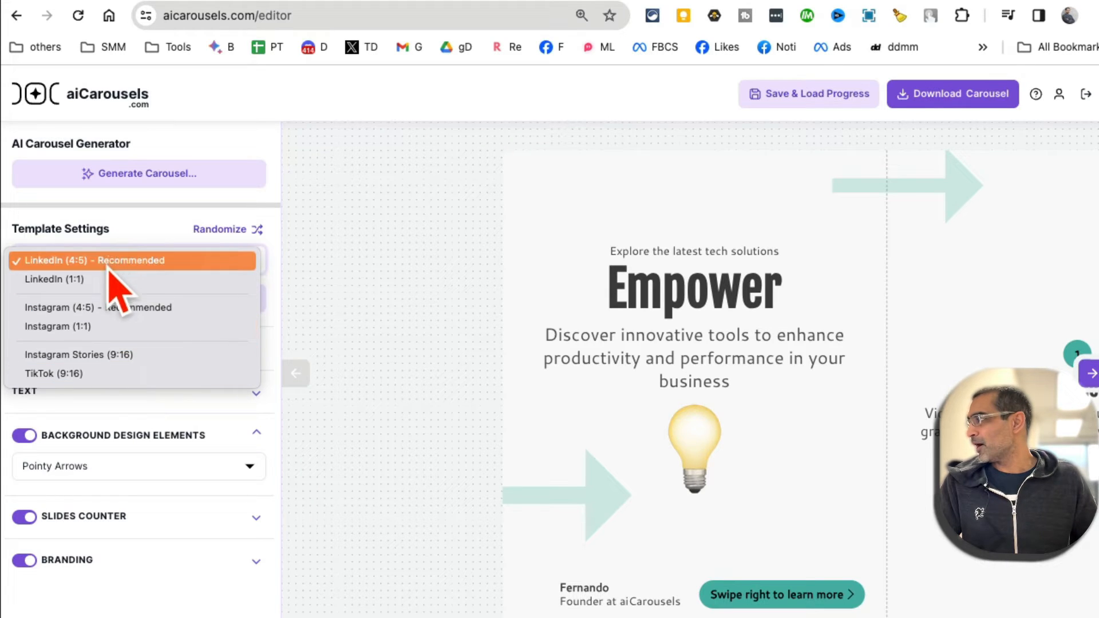
{"action": "left_click", "coordinate": [92, 260]}
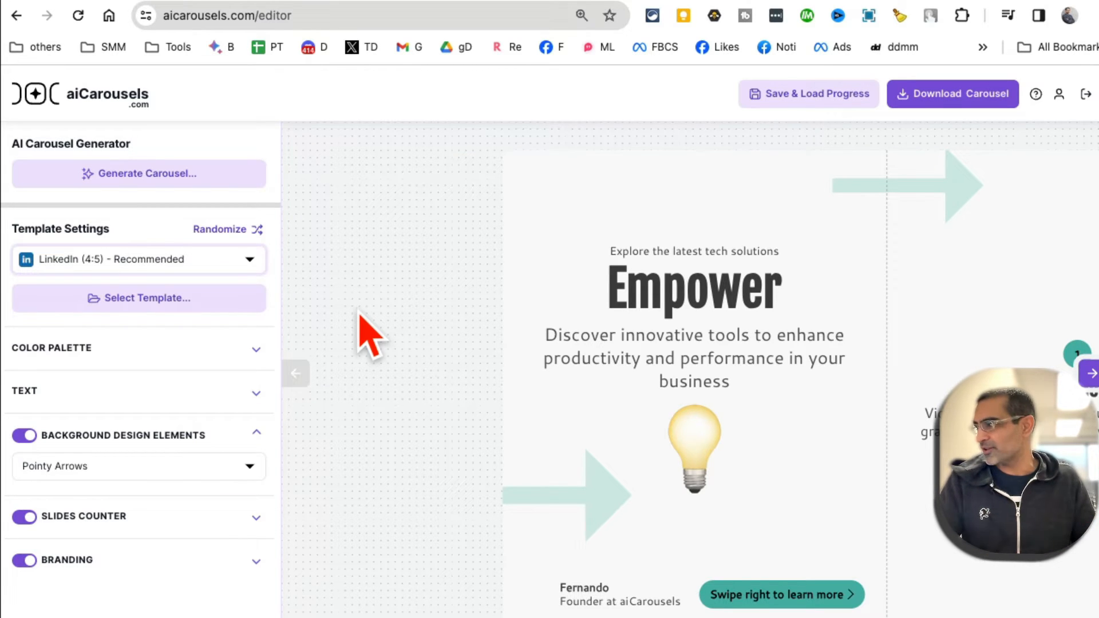
Step: Apply the orange, white and navy colour palette and view its custom hex values
{"action": "scroll", "scroll_direction": "down", "scroll_amount": 3}
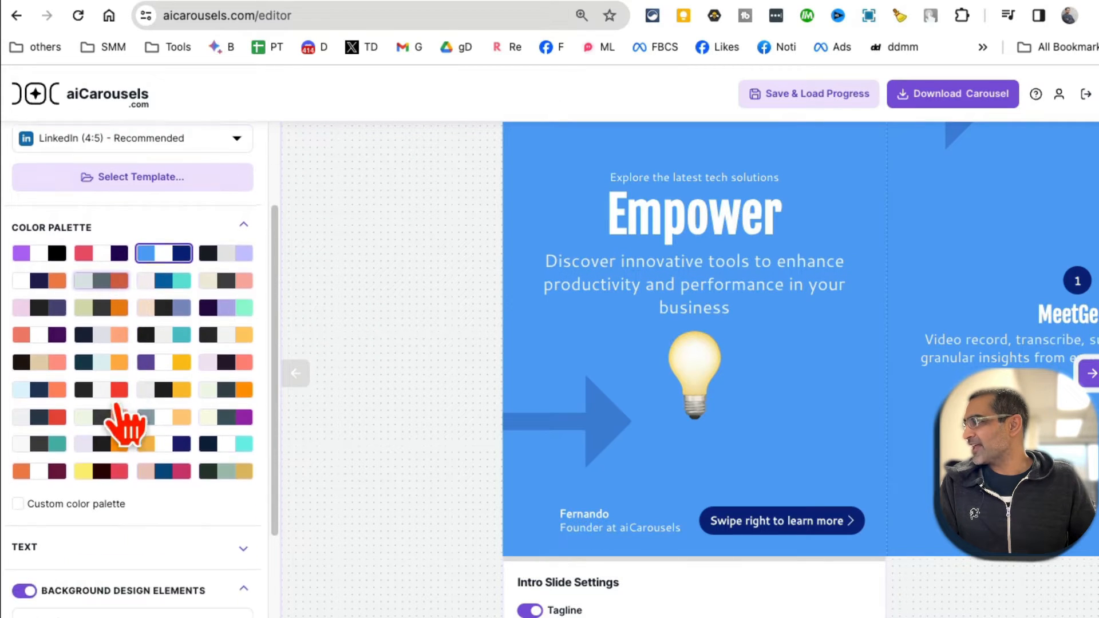
{"action": "left_click", "coordinate": [164, 390]}
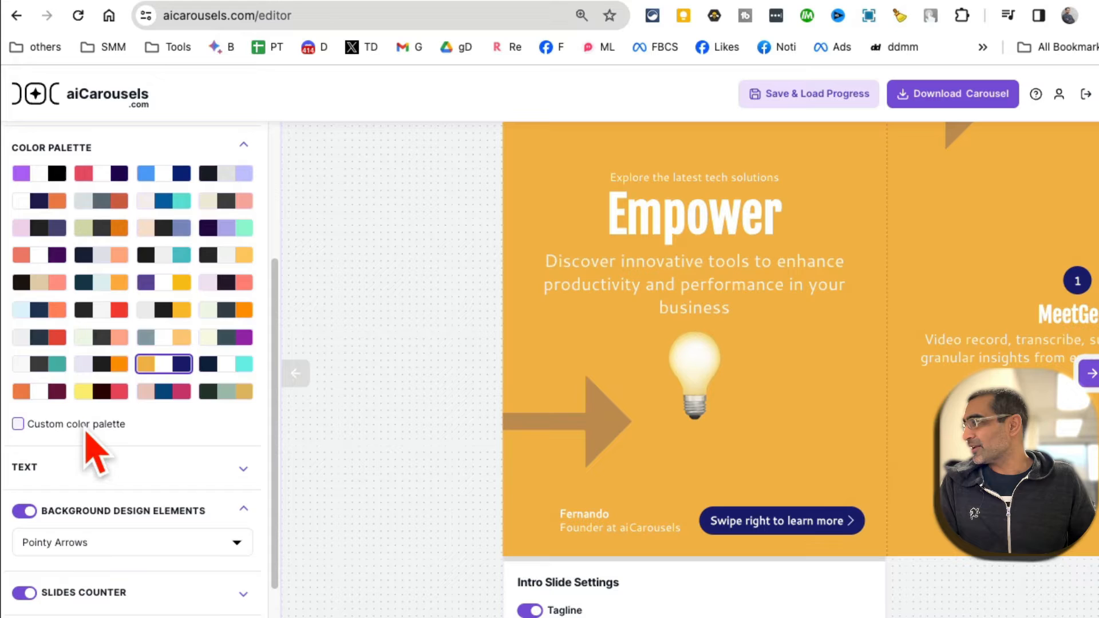
{"action": "left_click", "coordinate": [17, 423]}
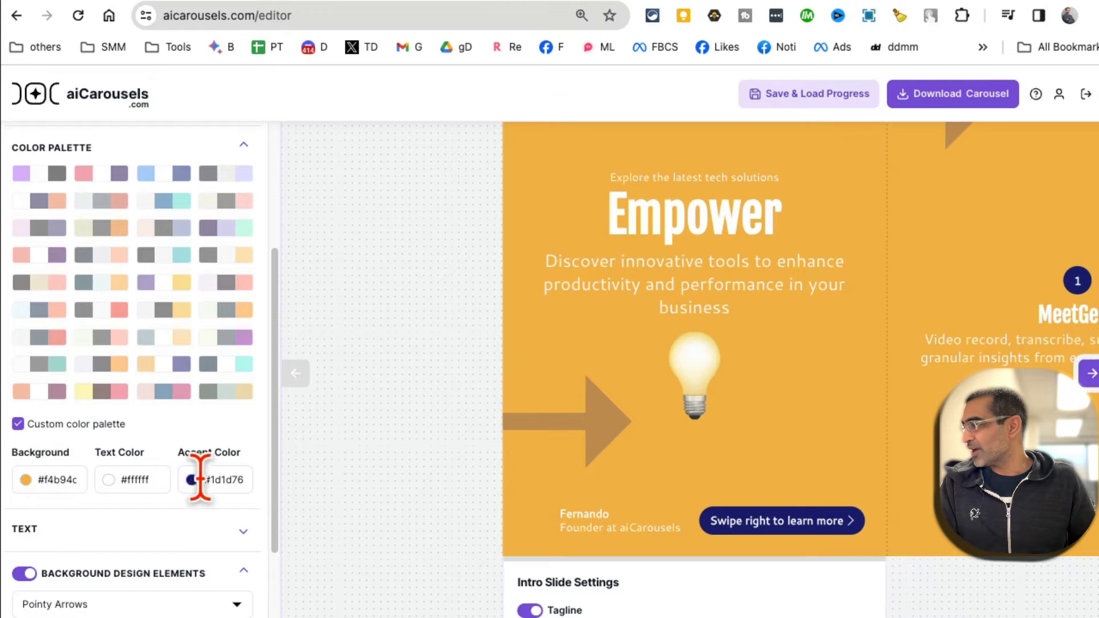
{"action": "left_click", "coordinate": [17, 424]}
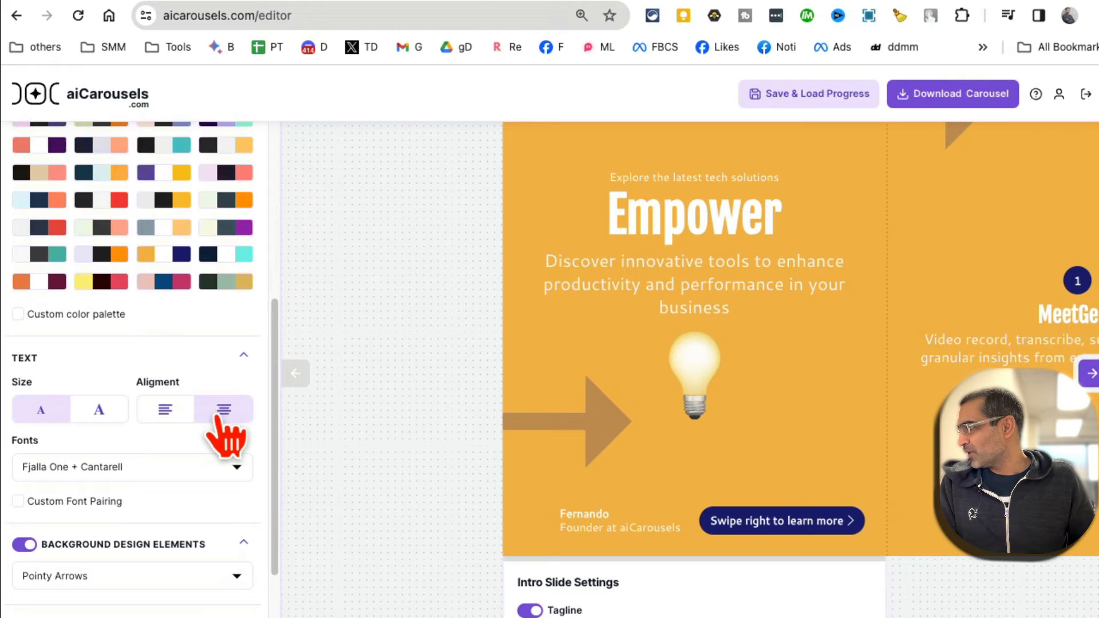
Step: Collapse Background Design Elements and expand the Branding section in the left panel
{"action": "scroll", "scroll_direction": "down", "scroll_amount": 3}
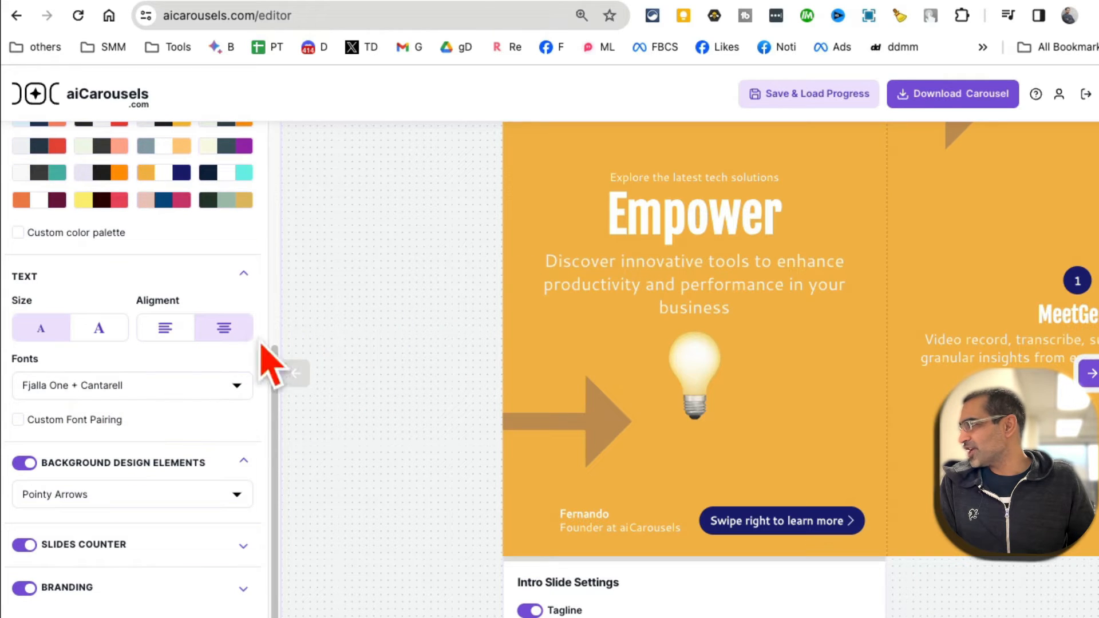
{"action": "scroll", "scroll_direction": "down", "scroll_amount": 3}
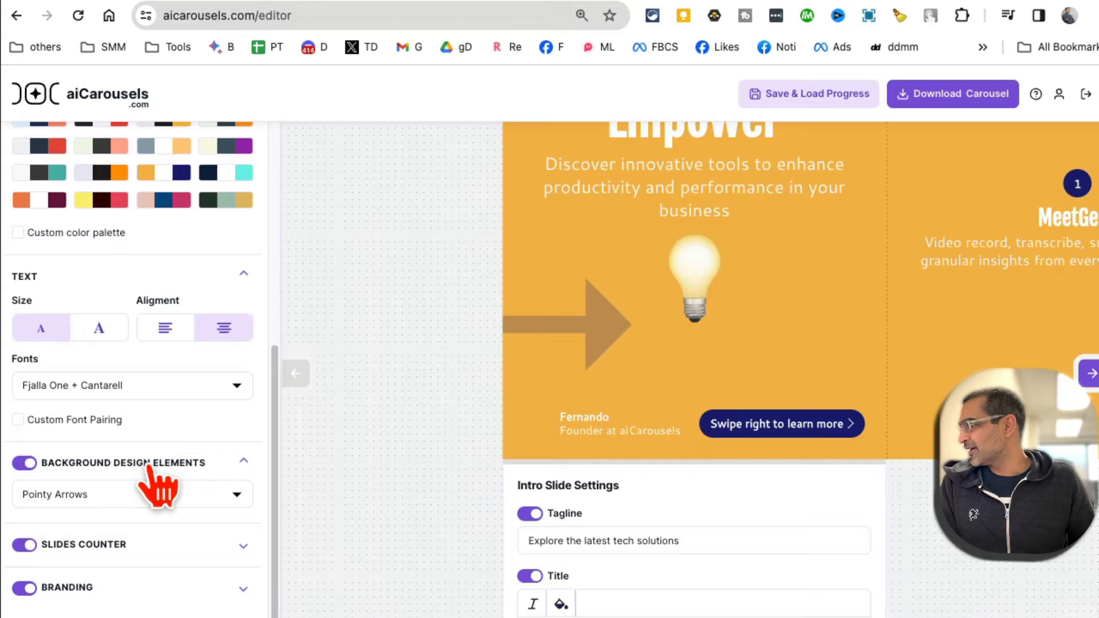
{"action": "scroll", "scroll_direction": "up", "scroll_amount": 3}
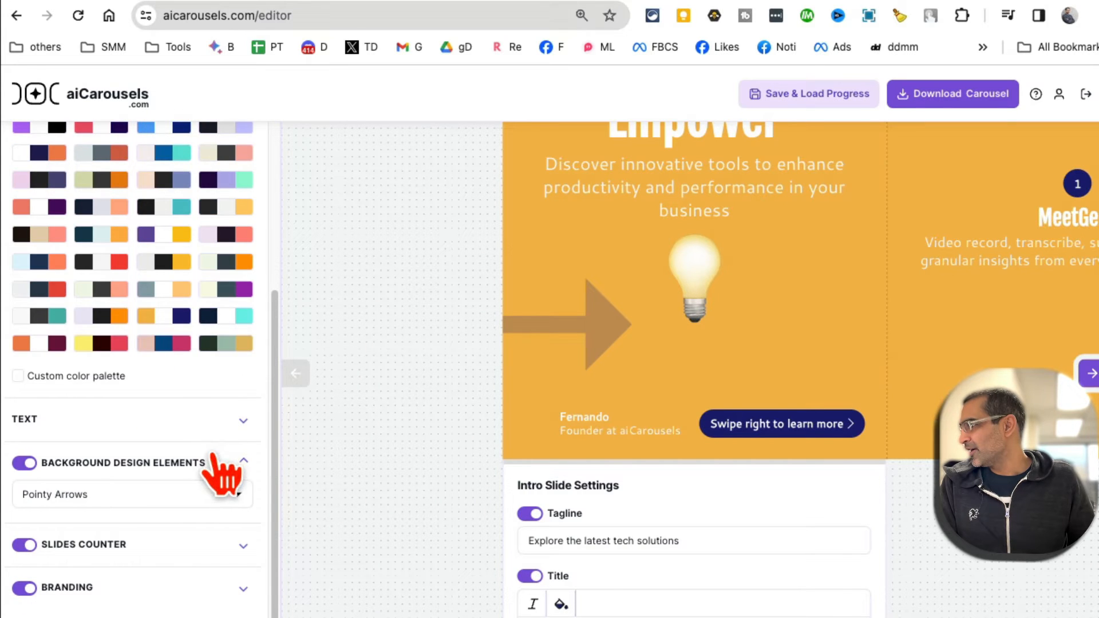
{"action": "left_click", "coordinate": [242, 462]}
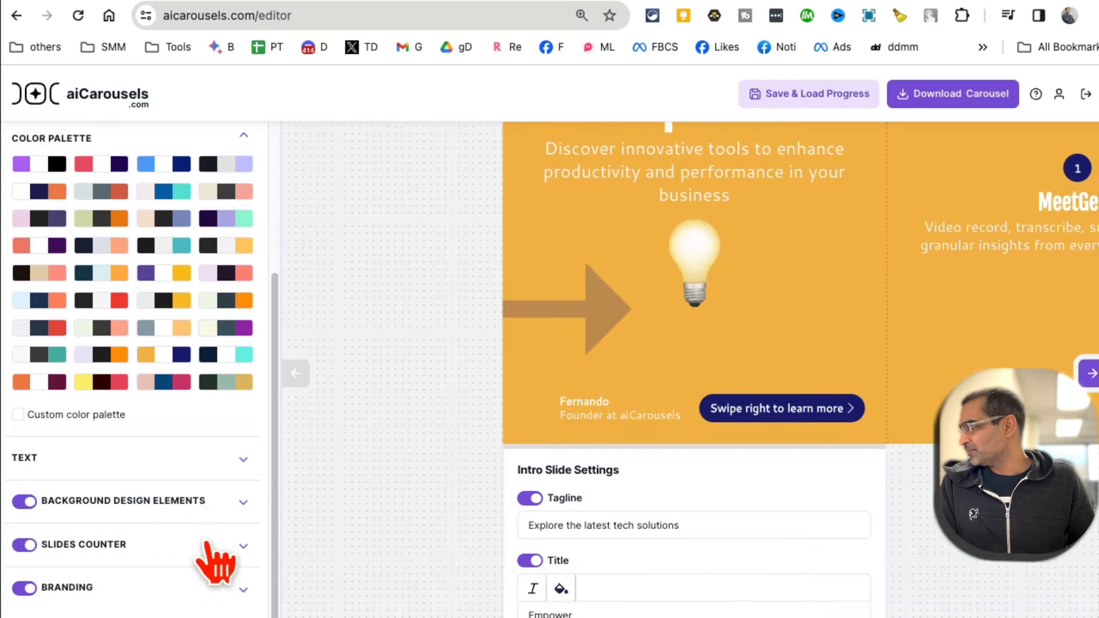
{"action": "left_click", "coordinate": [242, 544]}
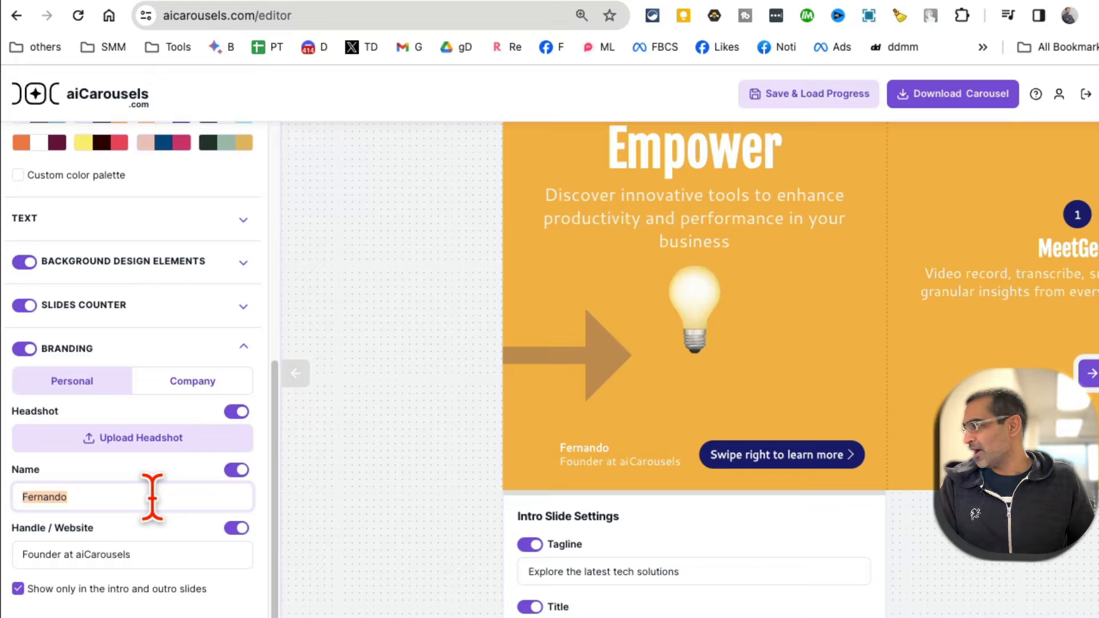
{"action": "type", "text": "ali mirza"}
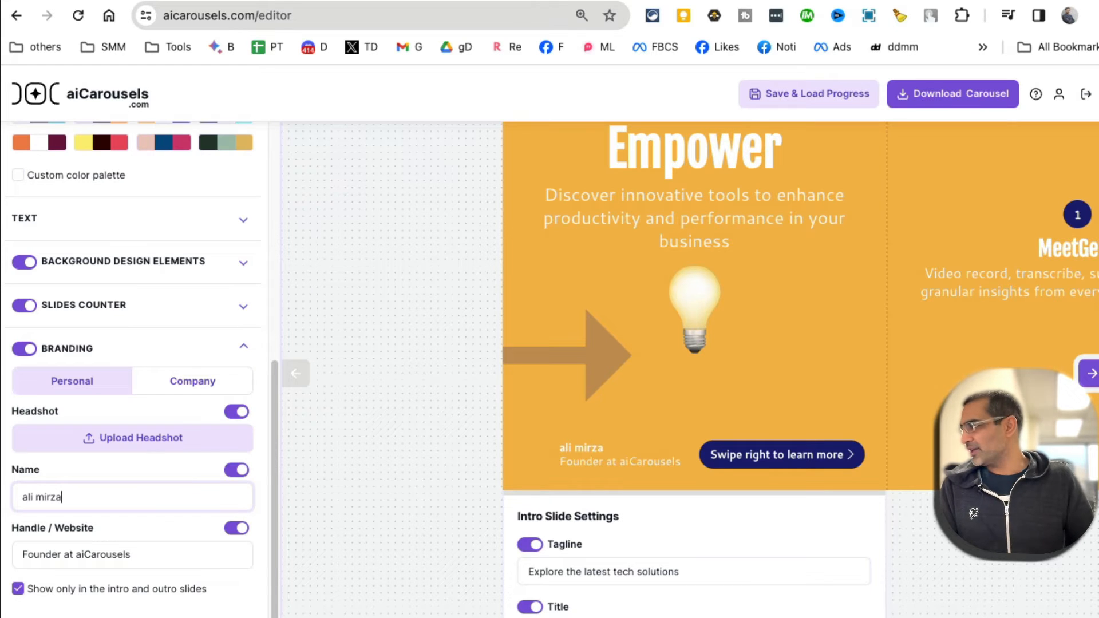
{"action": "triple_click", "coordinate": [77, 554]}
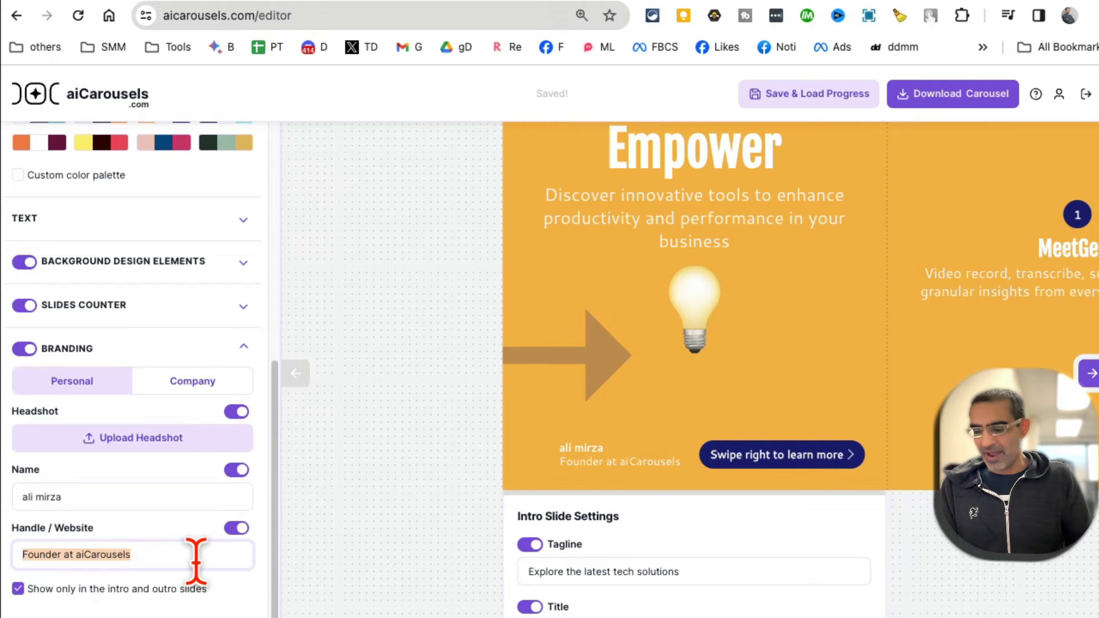
{"action": "type", "text": "www.am2"}
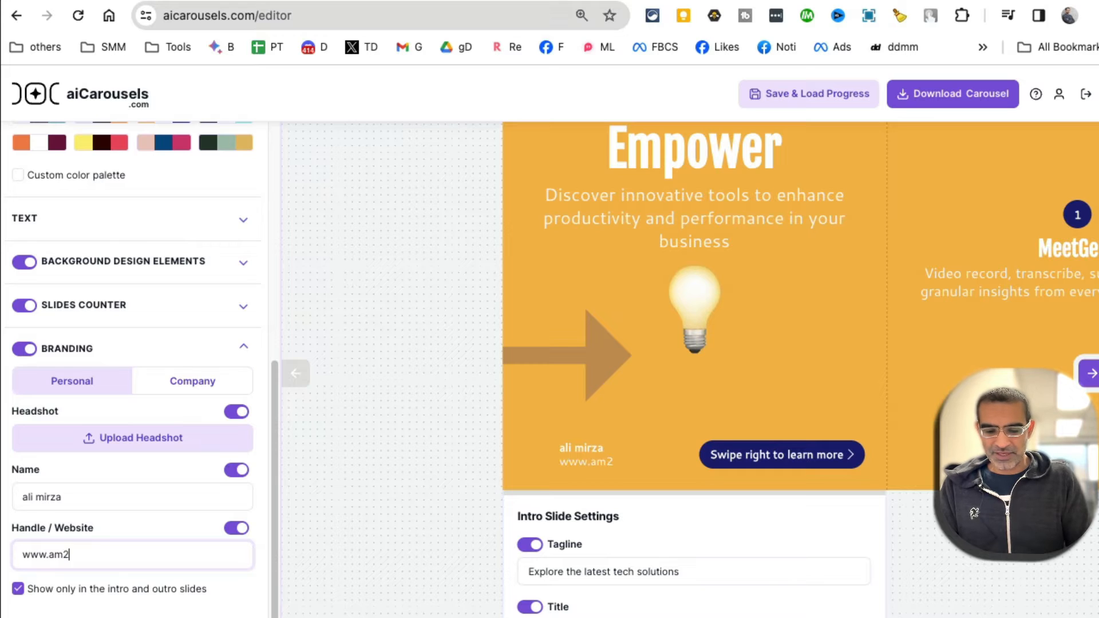
{"action": "type", "text": "k.com"}
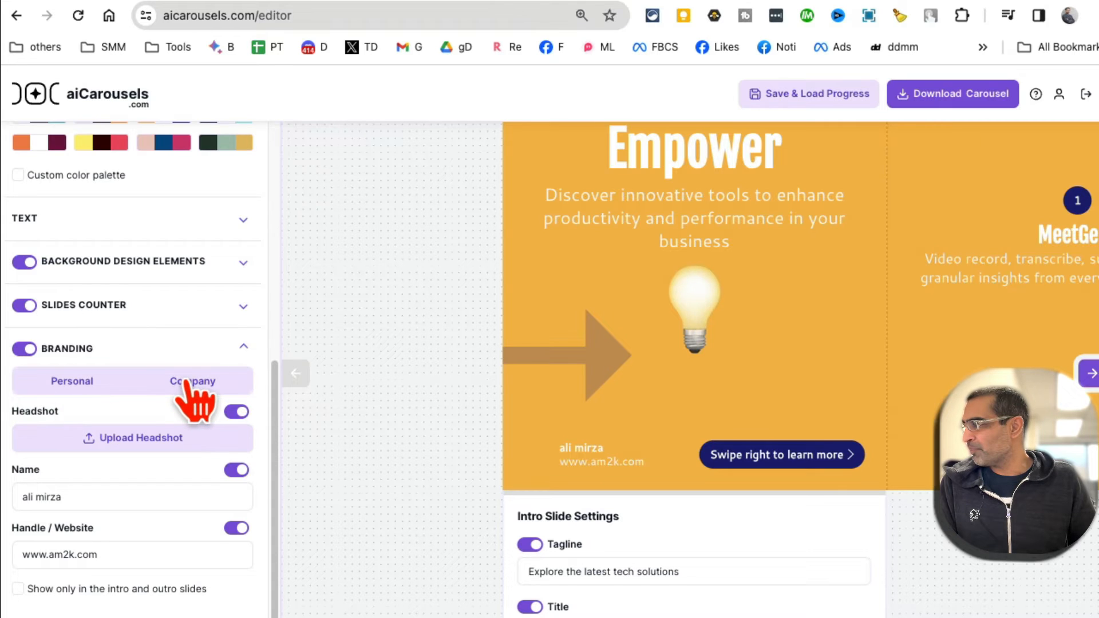
{"action": "left_click", "coordinate": [192, 380]}
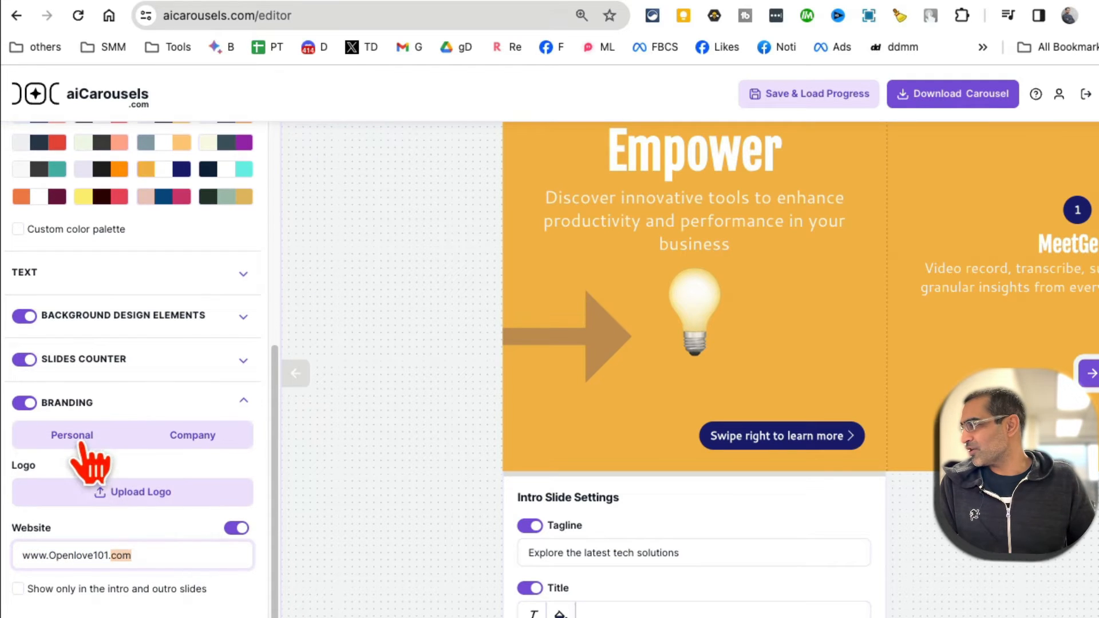
{"action": "left_click", "coordinate": [71, 435]}
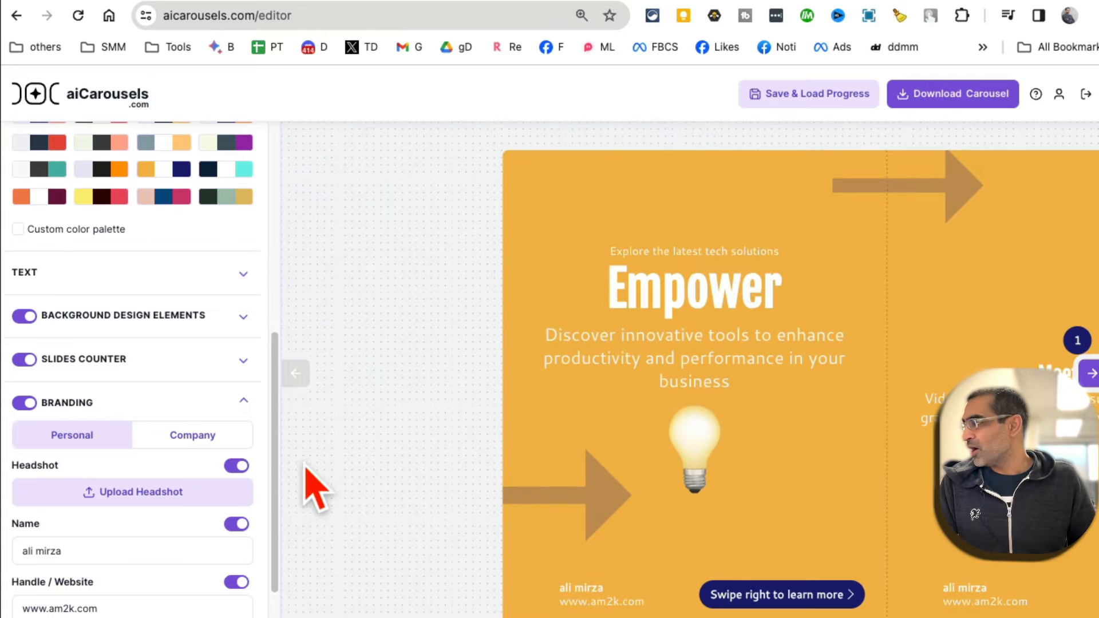
{"action": "scroll", "scroll_direction": "up", "scroll_amount": 3}
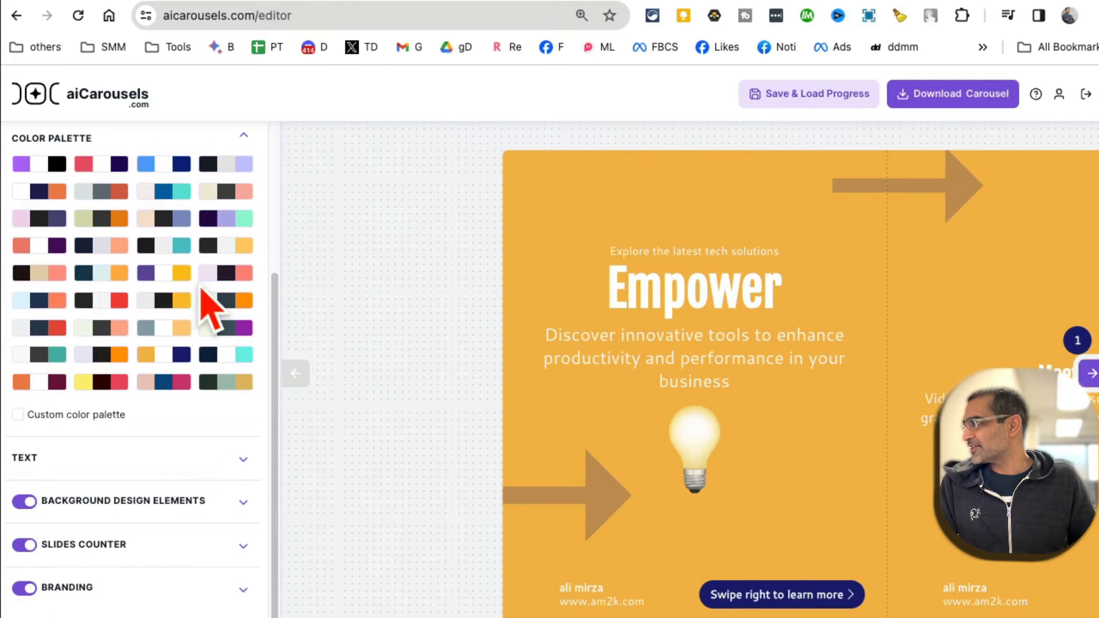
{"action": "scroll", "scroll_direction": "up", "scroll_amount": 3}
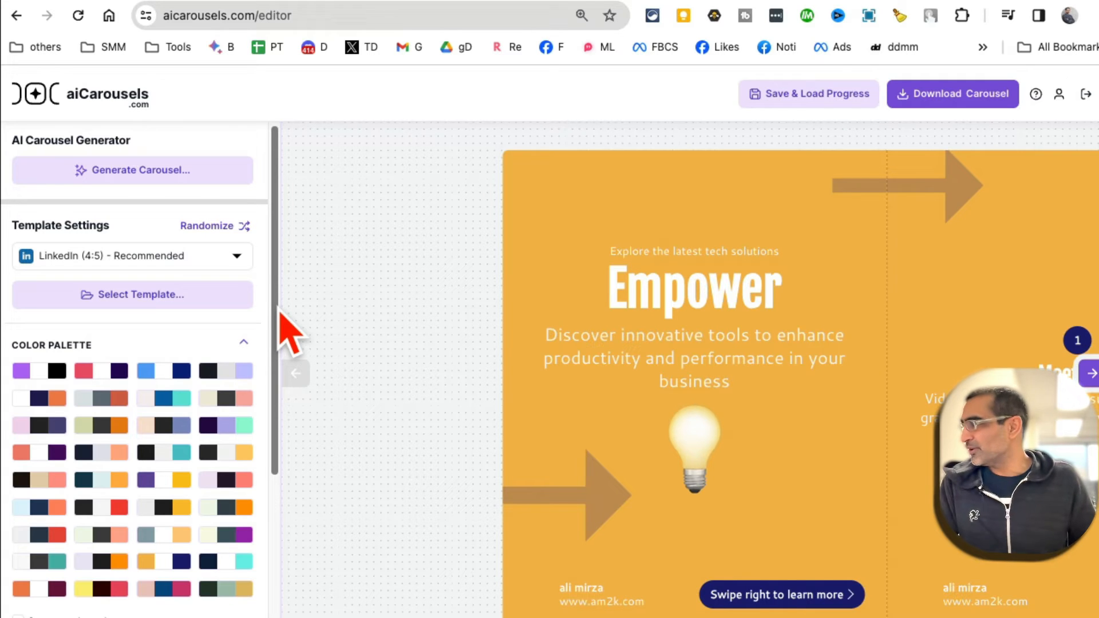
{"action": "mouse_move", "coordinate": [379, 151]}
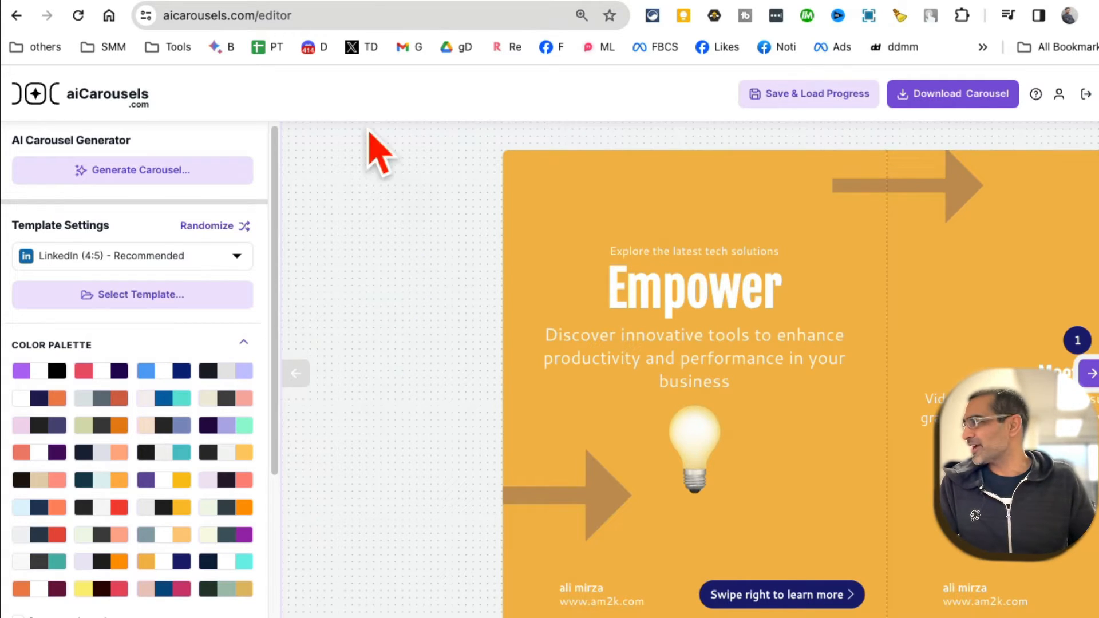
{"action": "mouse_move", "coordinate": [24, 148]}
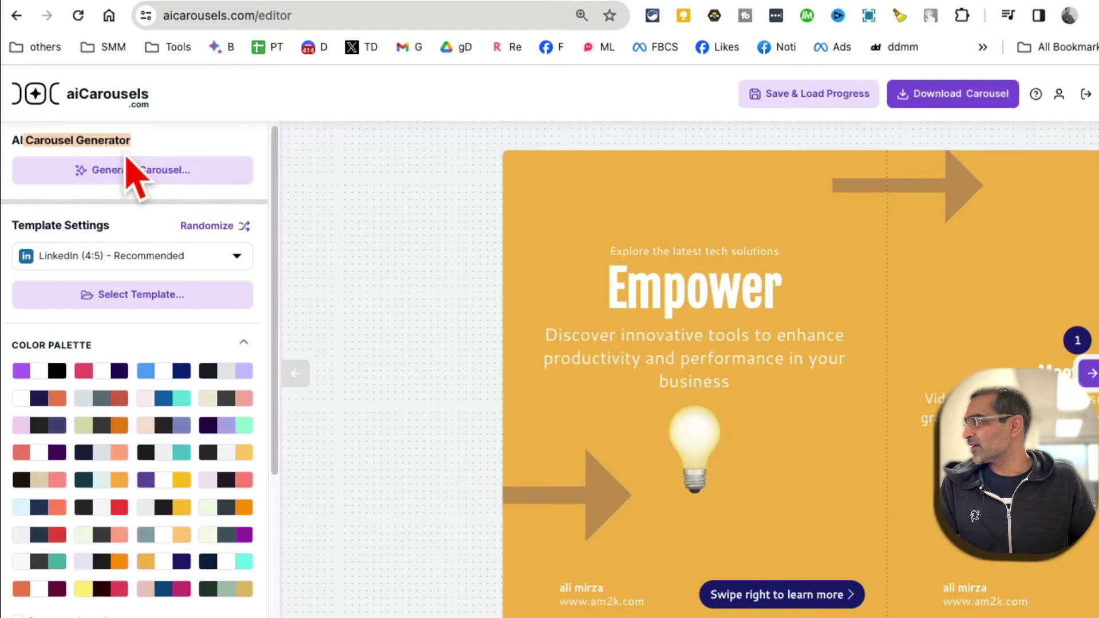
Step: Launch the AI Carousel Generator, review the Website input mode, and return to Topic mode
{"action": "left_click", "coordinate": [132, 170]}
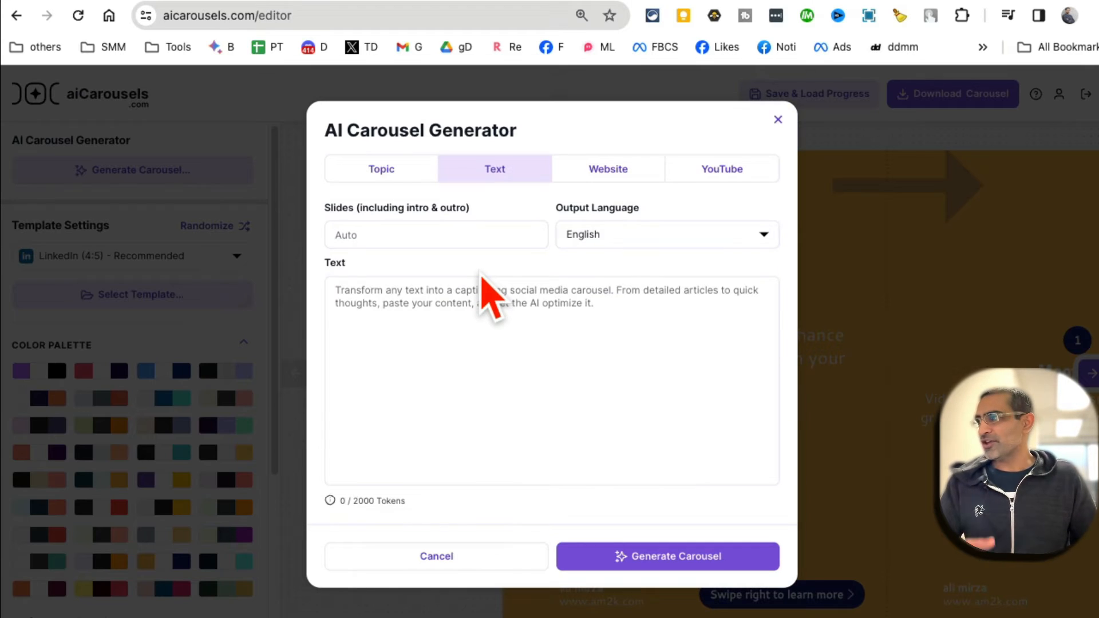
{"action": "mouse_move", "coordinate": [510, 382]}
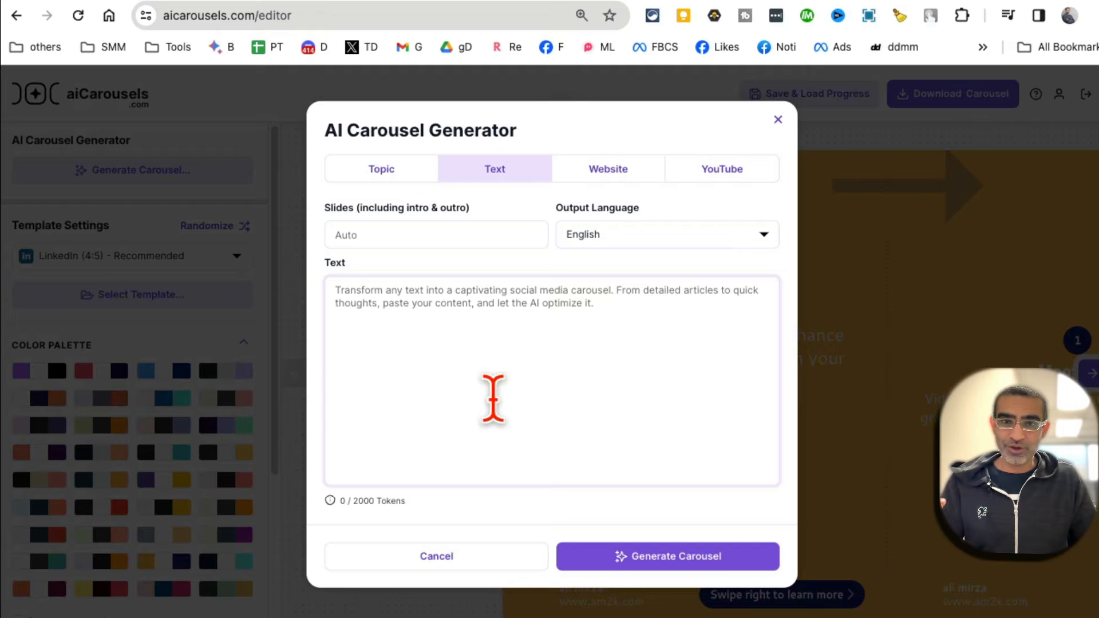
{"action": "left_click", "coordinate": [607, 169]}
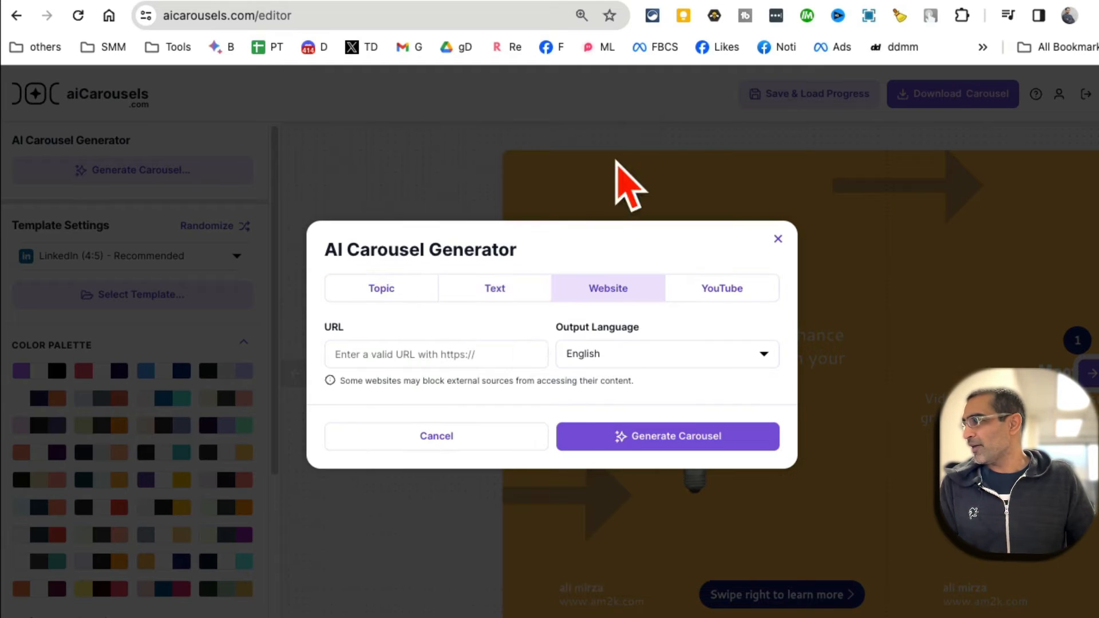
{"action": "left_click", "coordinate": [436, 354]}
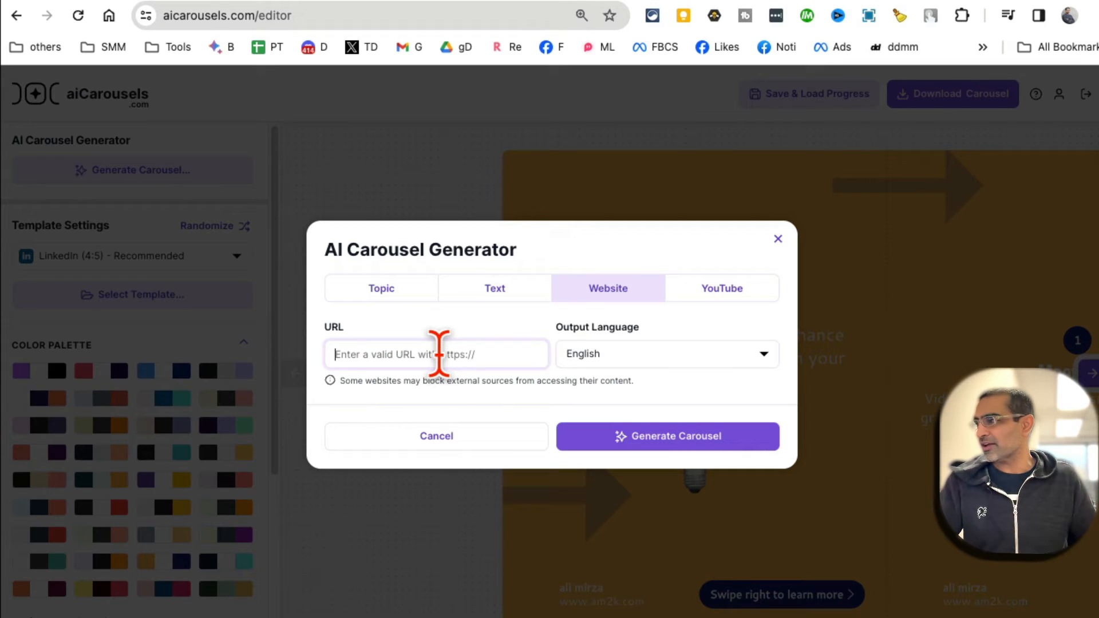
{"action": "left_click", "coordinate": [721, 289]}
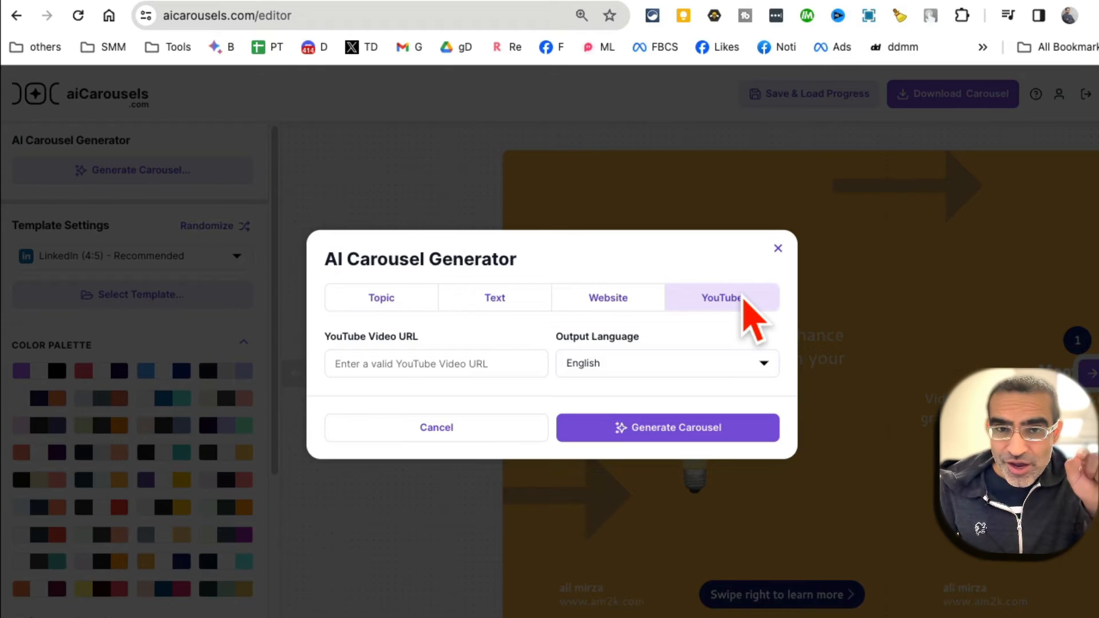
{"action": "left_click", "coordinate": [380, 270]}
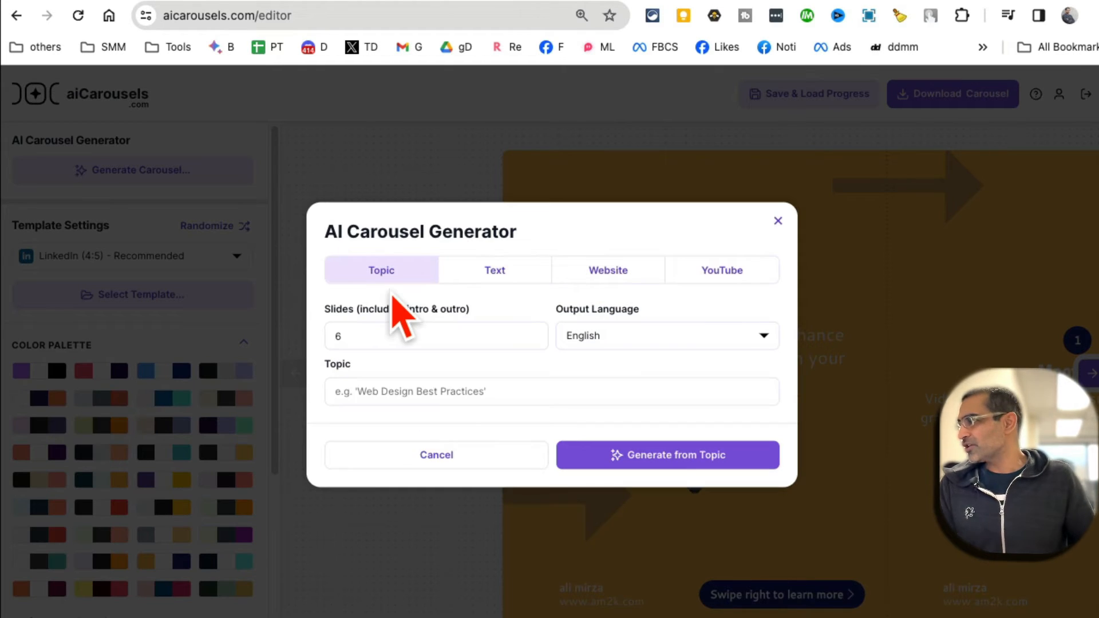
{"action": "mouse_move", "coordinate": [445, 445]}
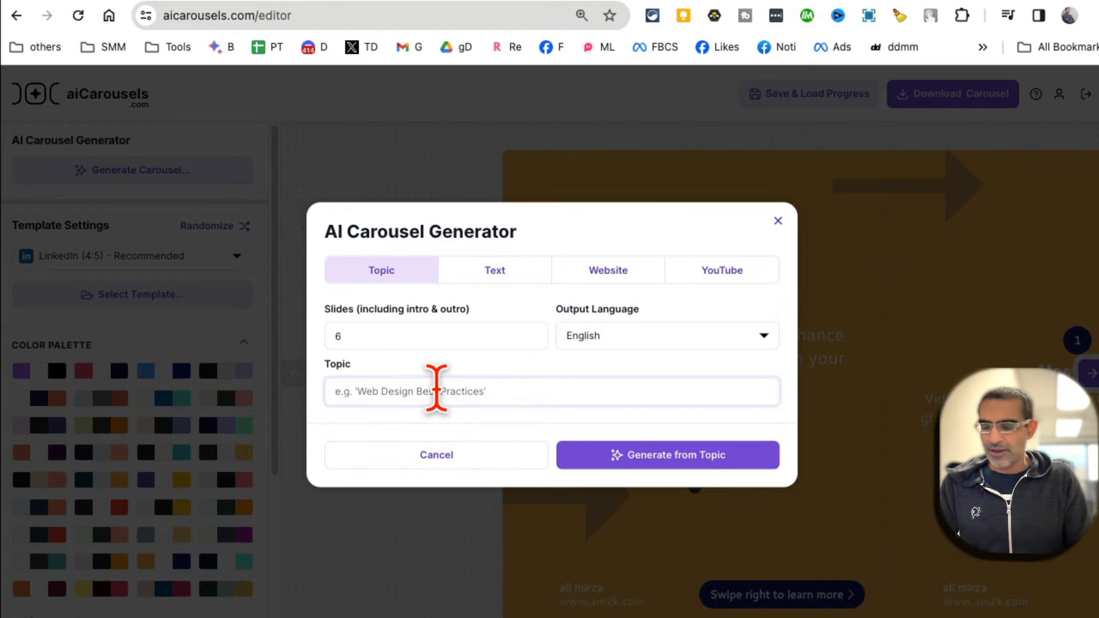
Step: Enter the topic 'self care tips for elder parents', generate, and confirm replacing current content
{"action": "type", "text": "c"}
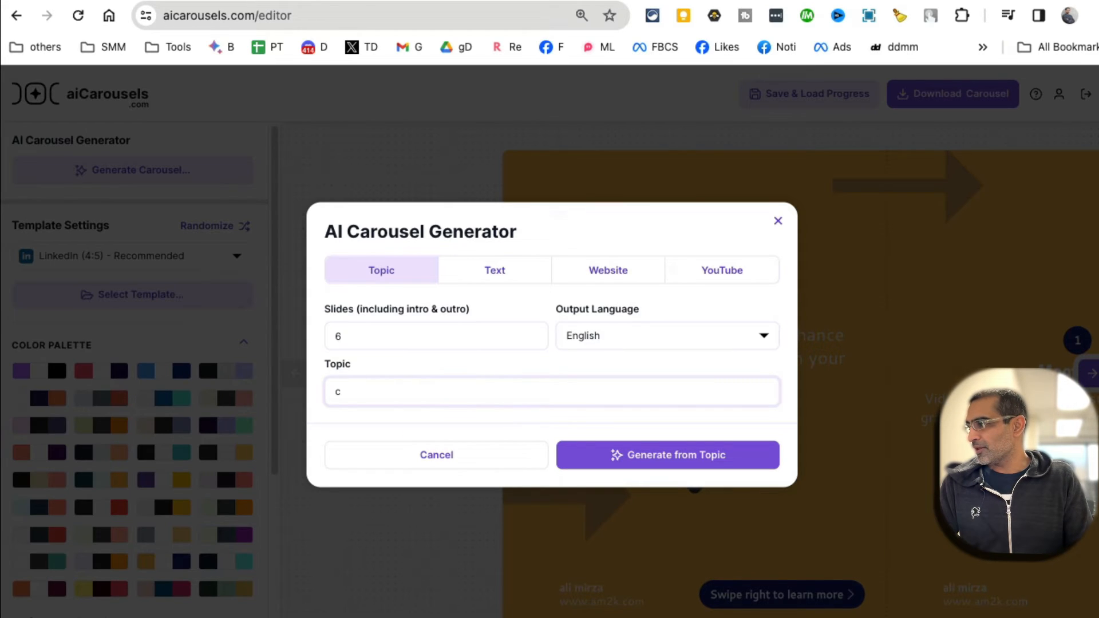
{"action": "type", "text": "self care tip"}
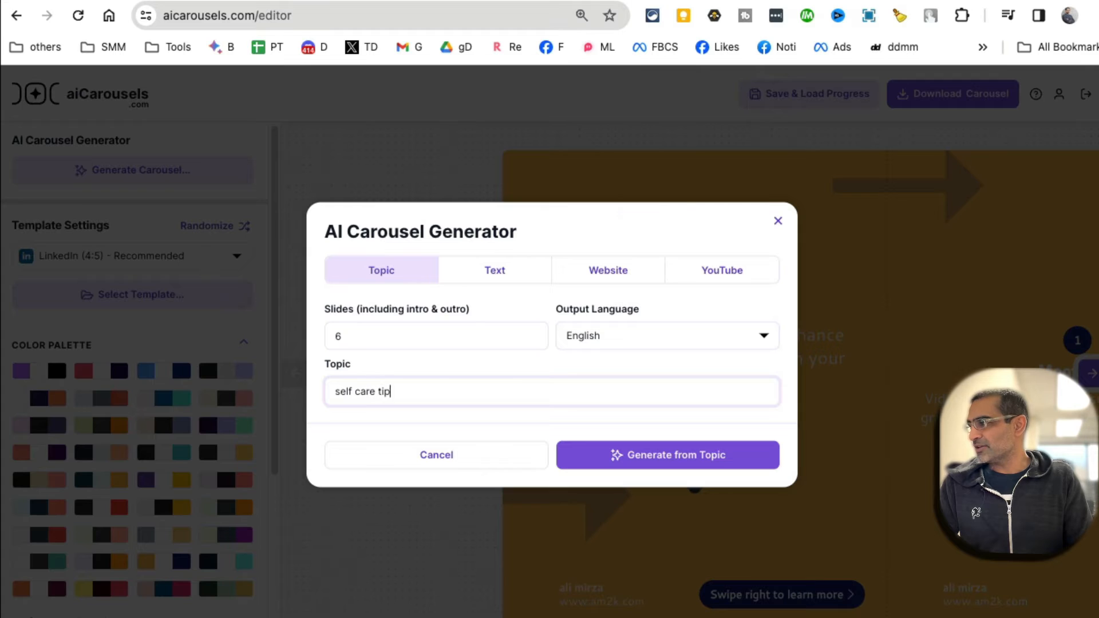
{"action": "type", "text": "s for elder"}
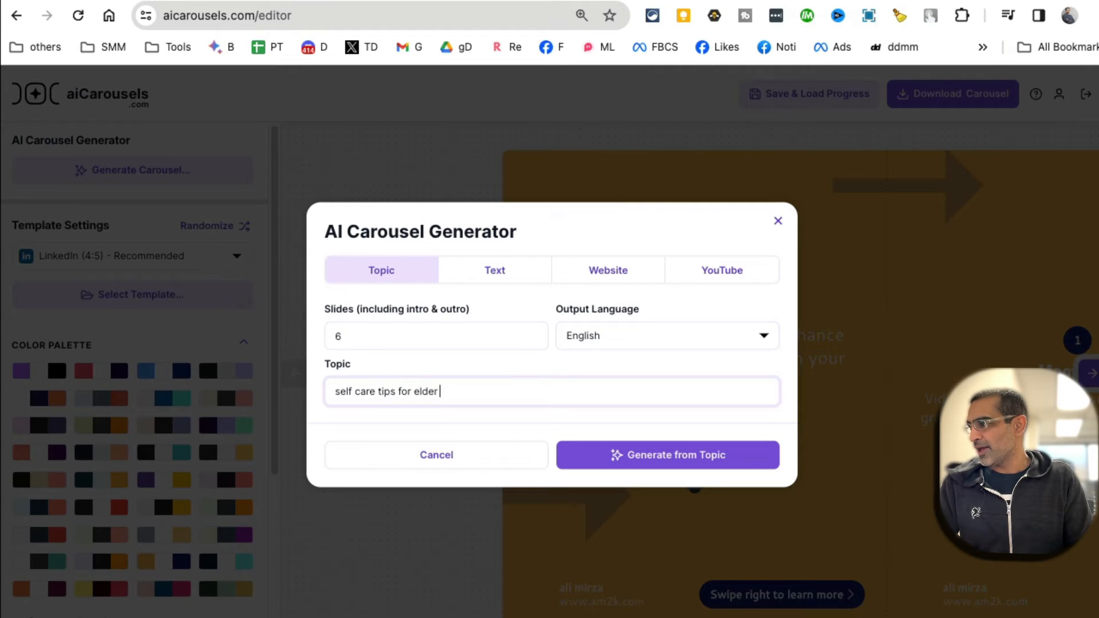
{"action": "type", "text": "parents"}
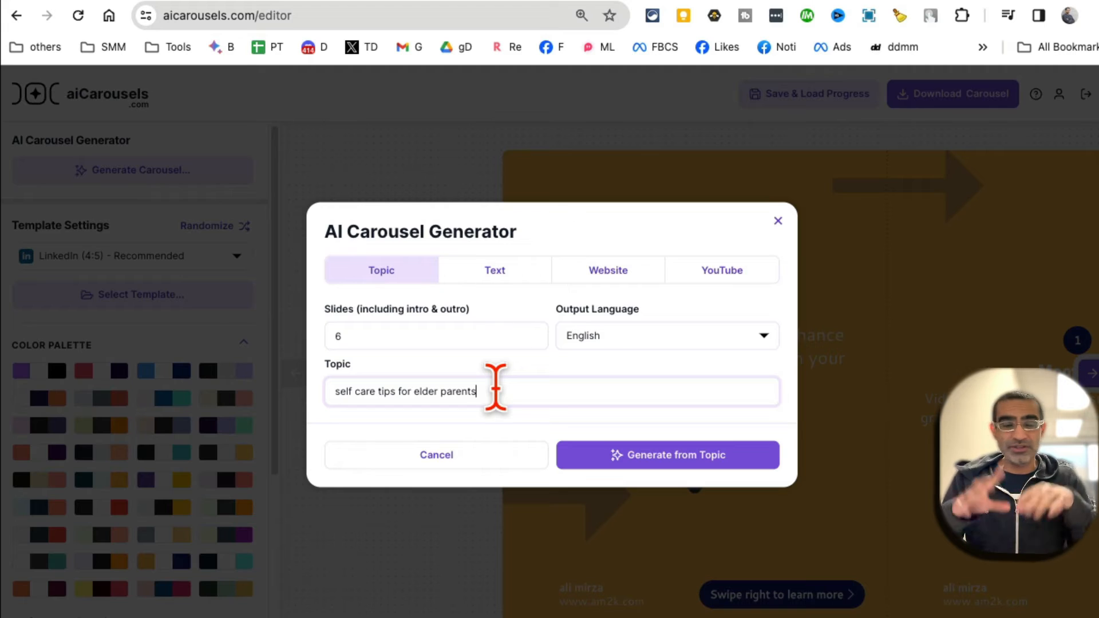
{"action": "mouse_move", "coordinate": [358, 405]}
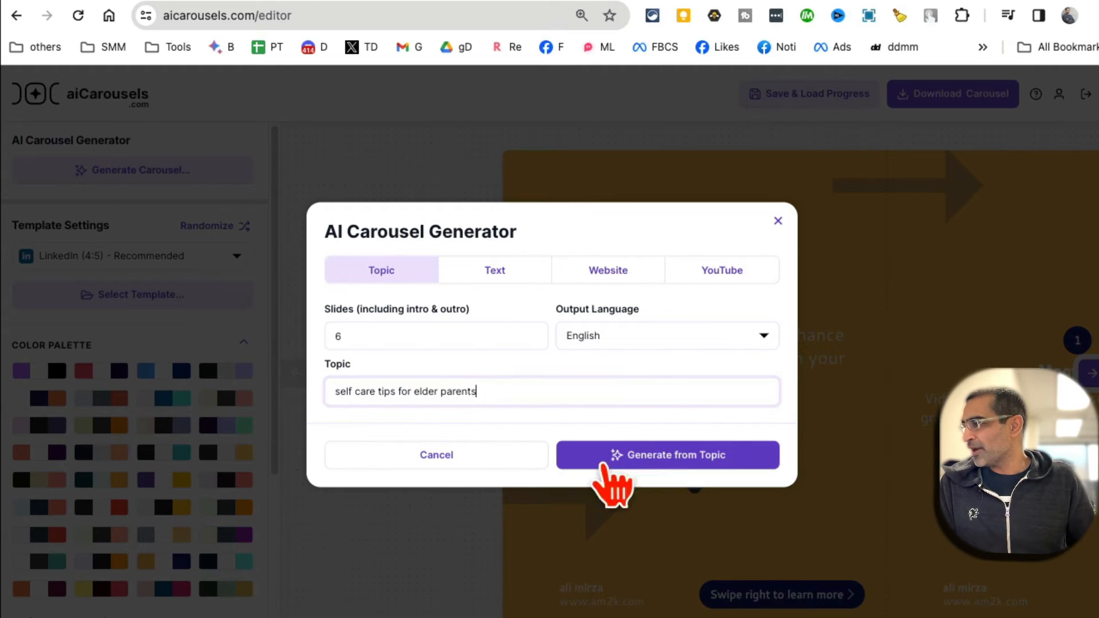
{"action": "left_click", "coordinate": [666, 454]}
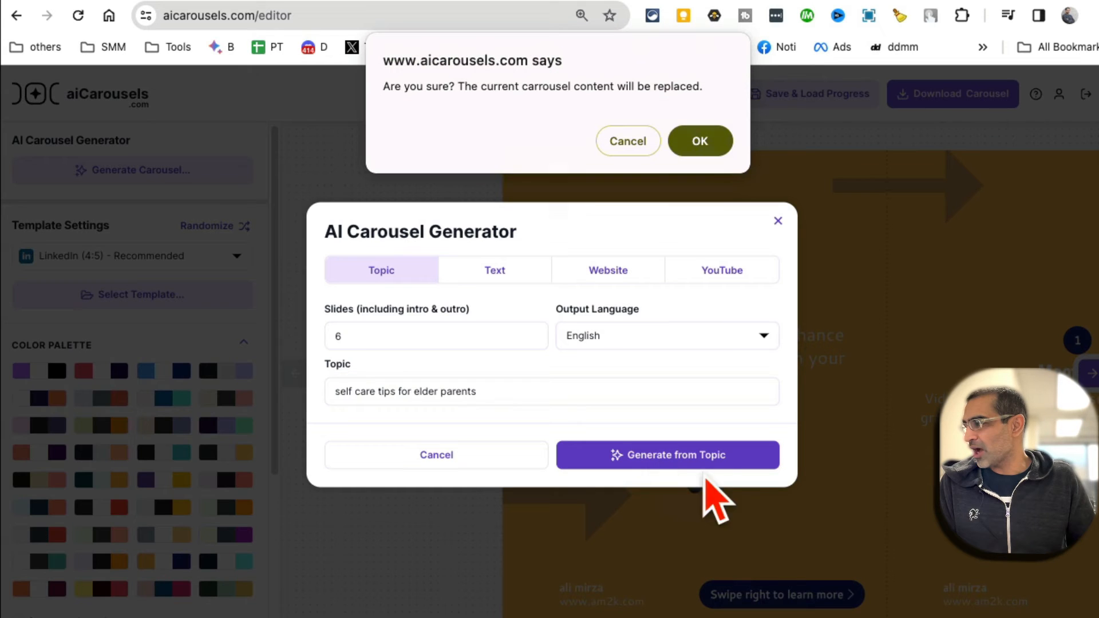
{"action": "left_click", "coordinate": [698, 141]}
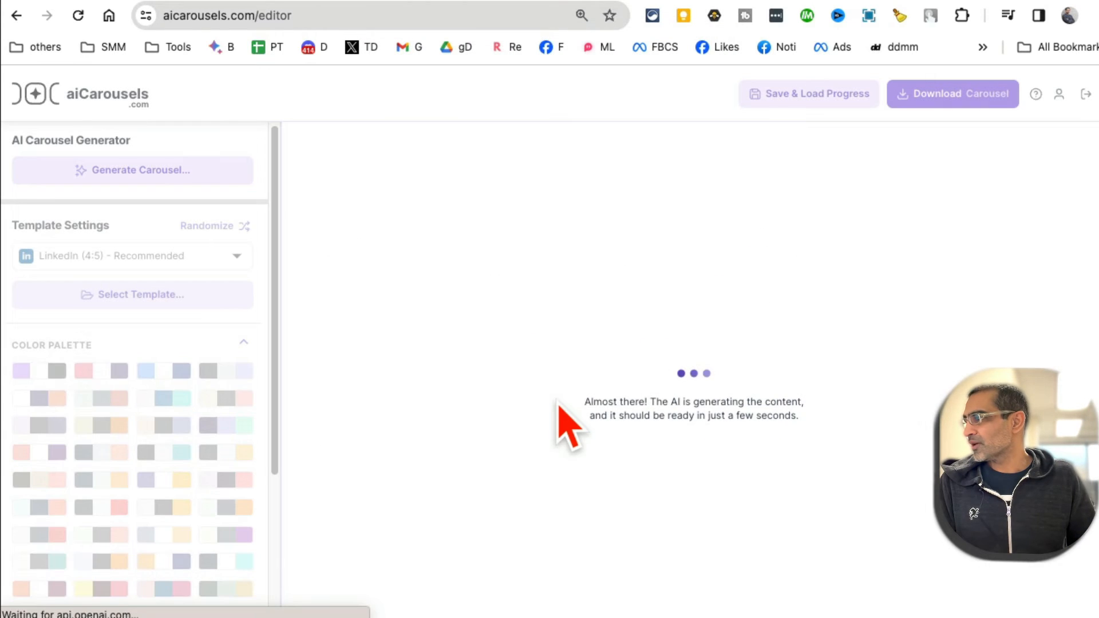
{"action": "mouse_move", "coordinate": [796, 364]}
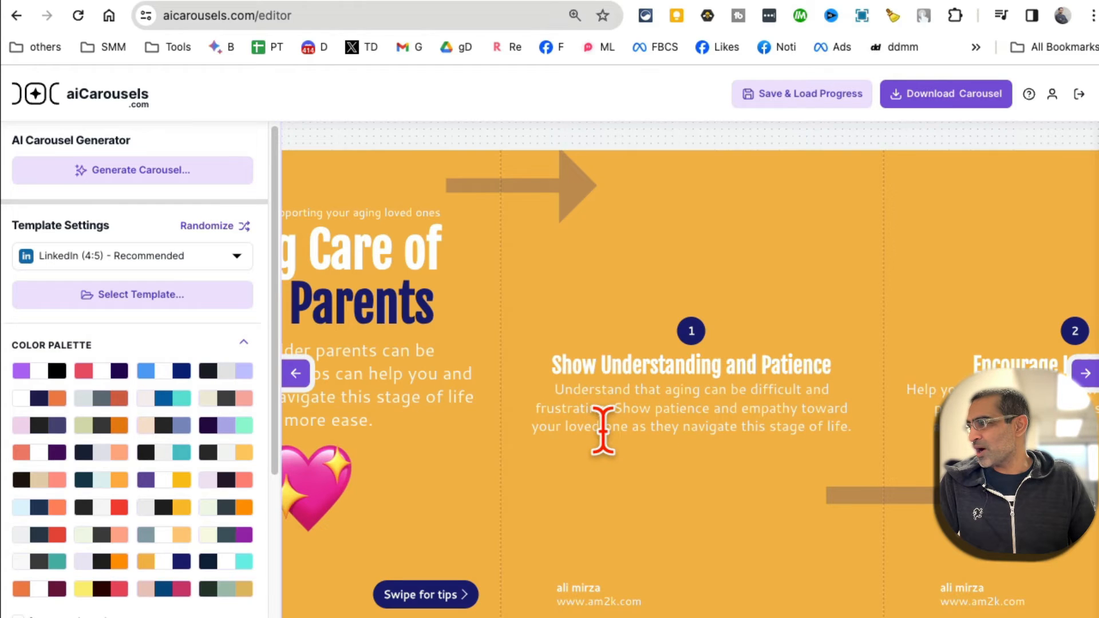
Step: Browse to the closing Prioritize Self Care slide and back to the intro slide
{"action": "left_click", "coordinate": [1084, 372]}
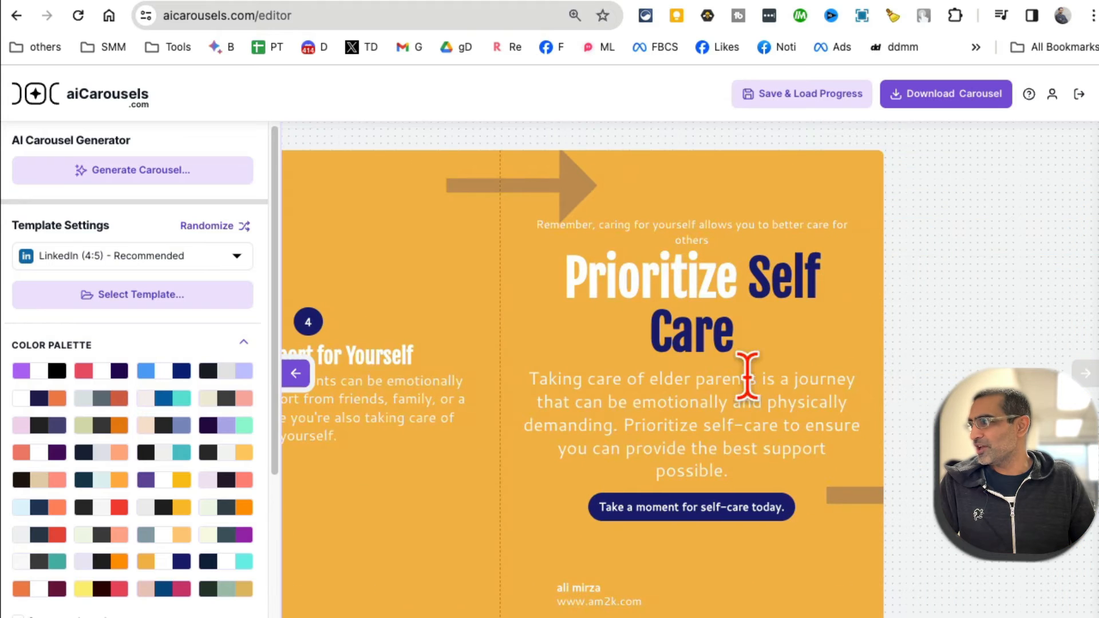
{"action": "left_click", "coordinate": [295, 373]}
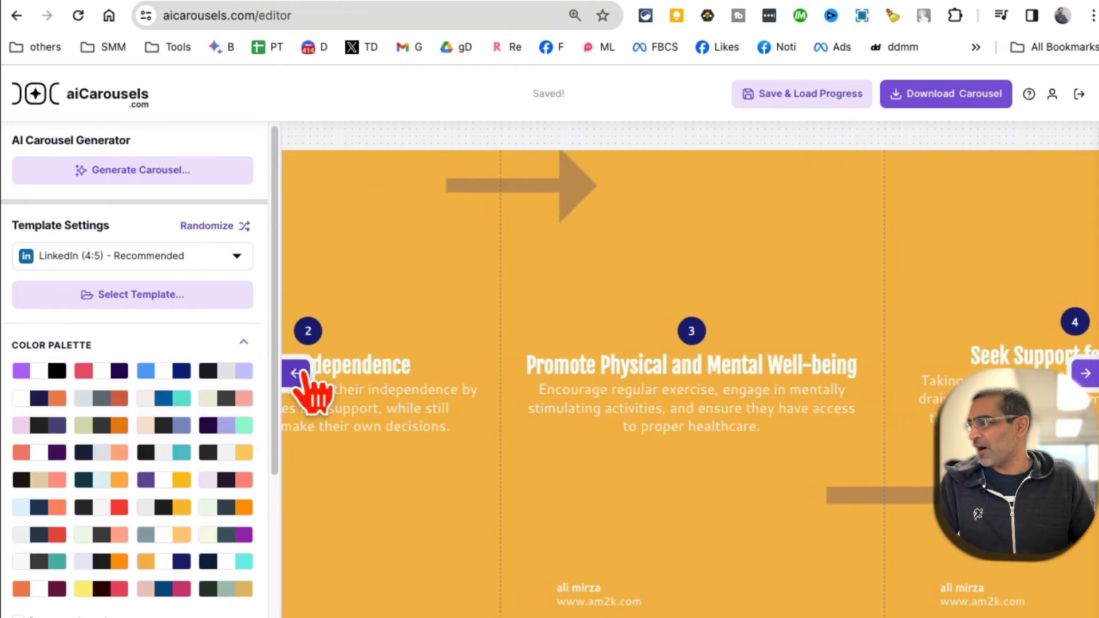
{"action": "left_click", "coordinate": [296, 372]}
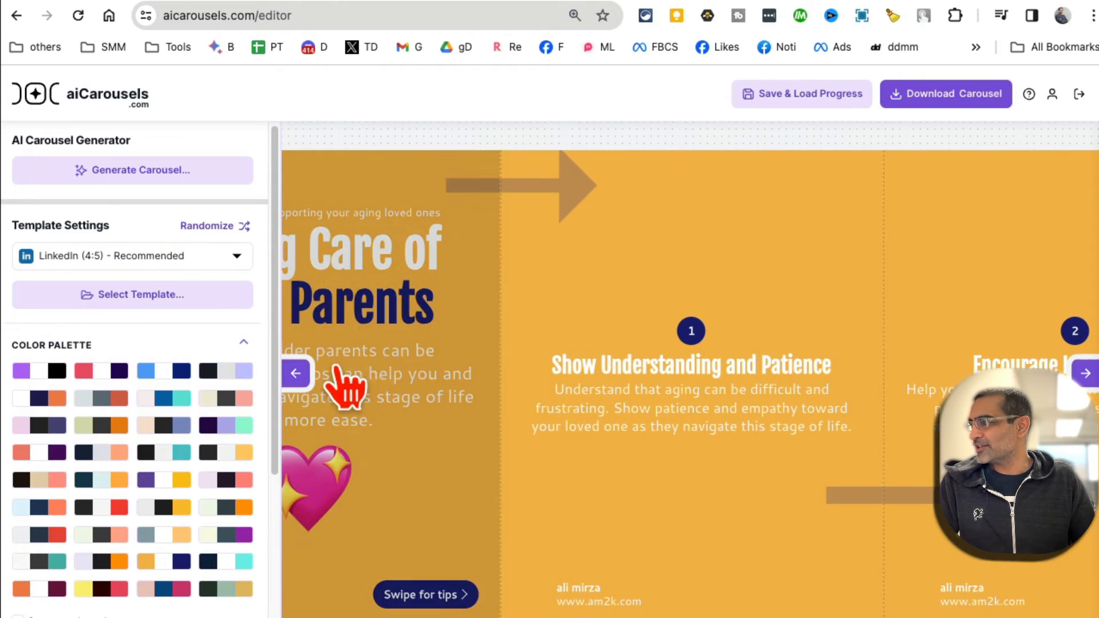
{"action": "left_click", "coordinate": [295, 373]}
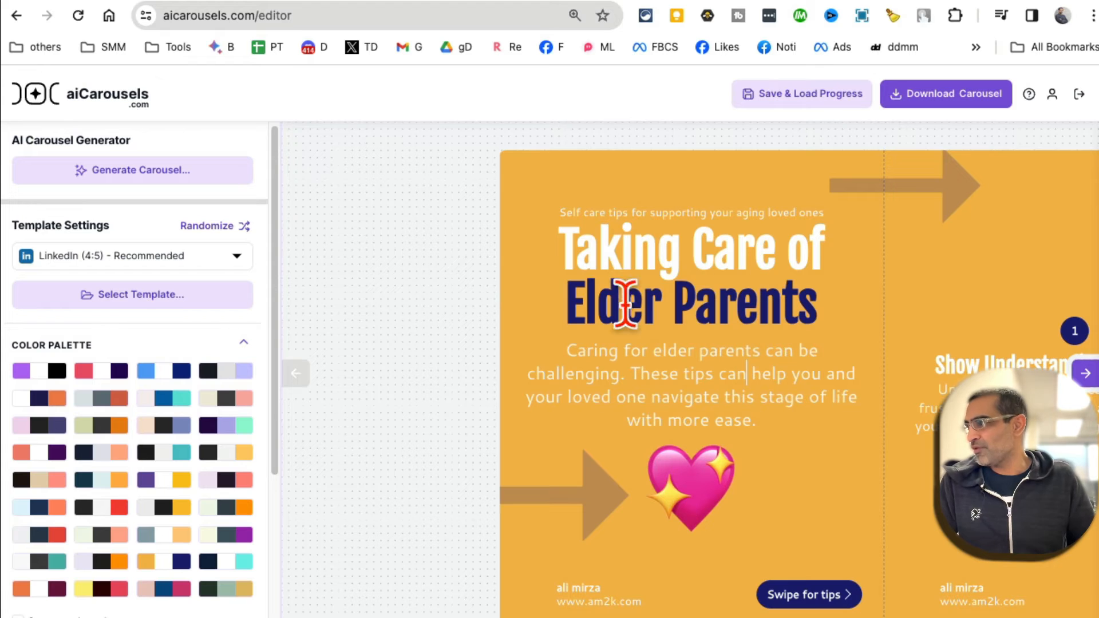
Step: Switch off the intro slide's emoji and reveal its Background Image section with the Elder Parents prompt
{"action": "left_click", "coordinate": [690, 301]}
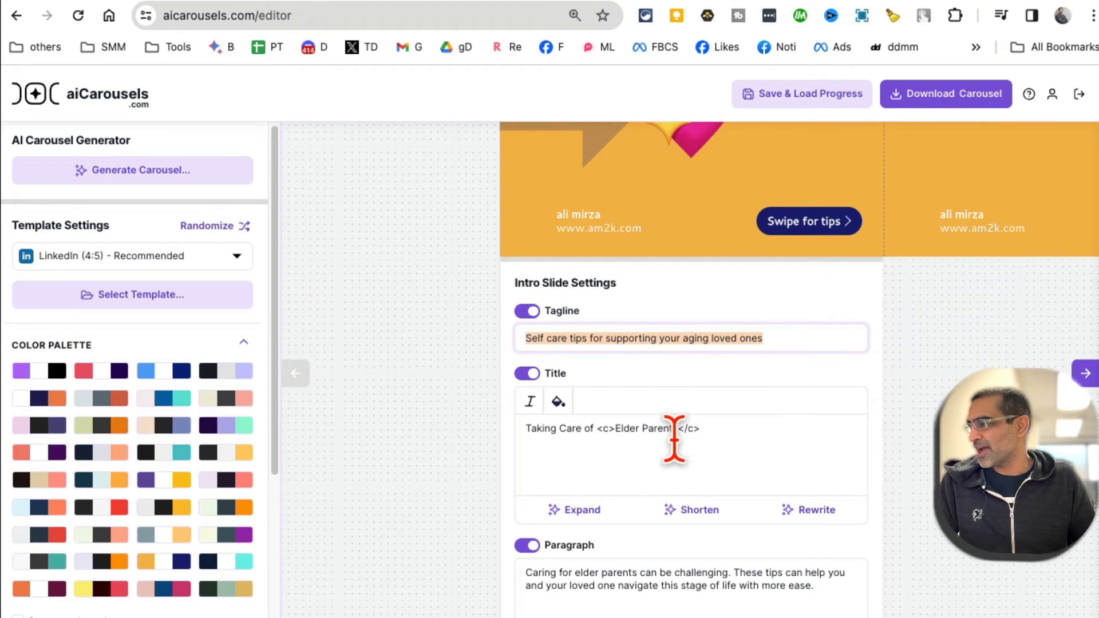
{"action": "left_click", "coordinate": [690, 509]}
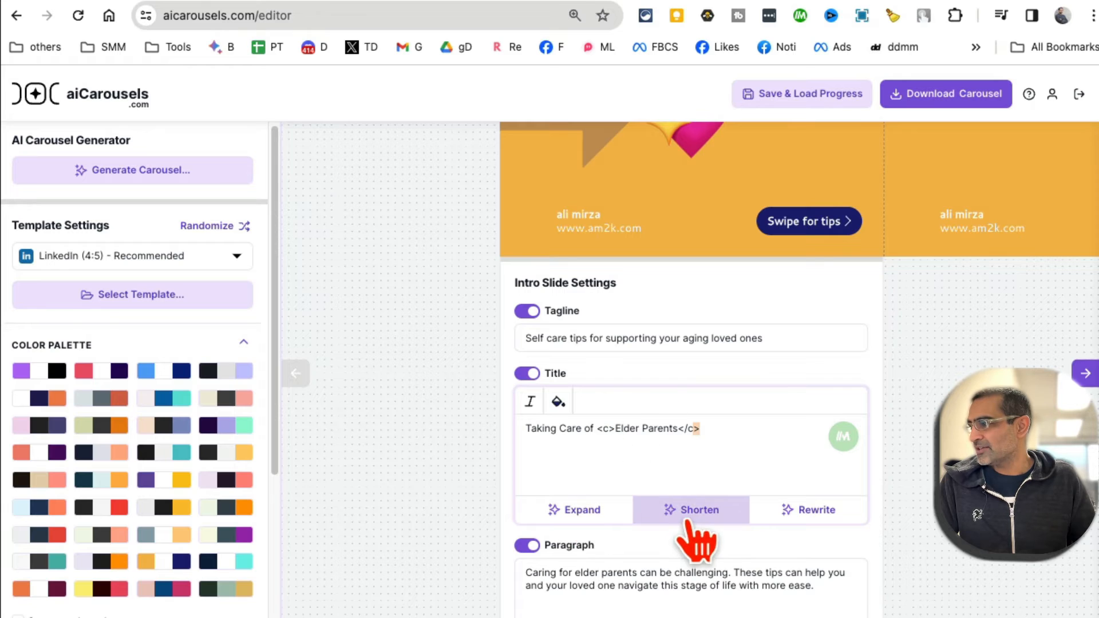
{"action": "scroll", "scroll_direction": "down", "scroll_amount": 3}
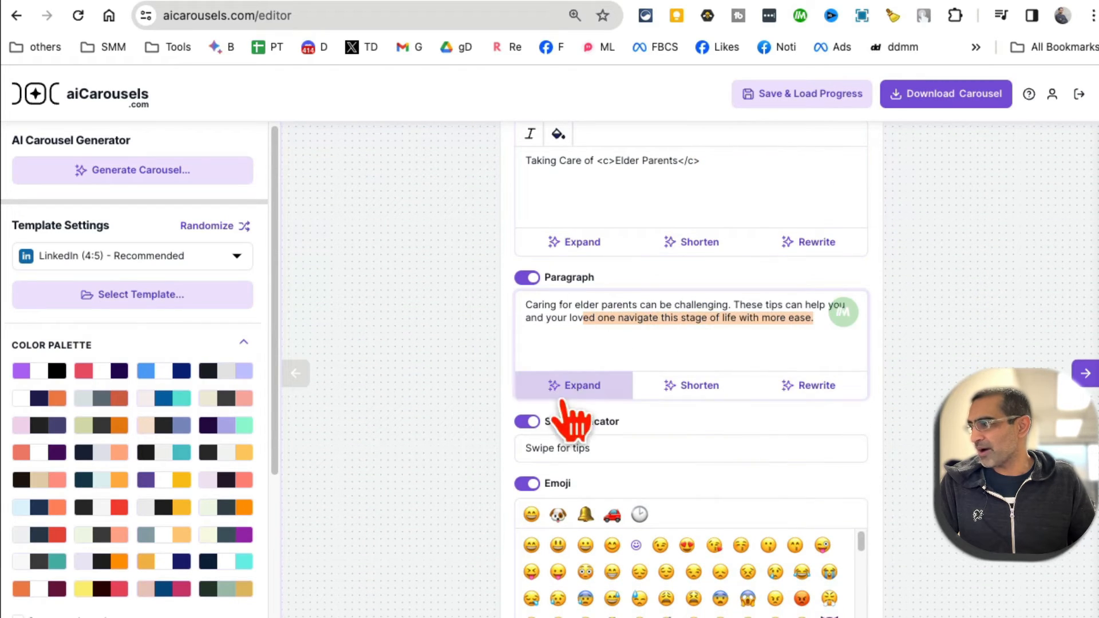
{"action": "mouse_move", "coordinate": [700, 432]}
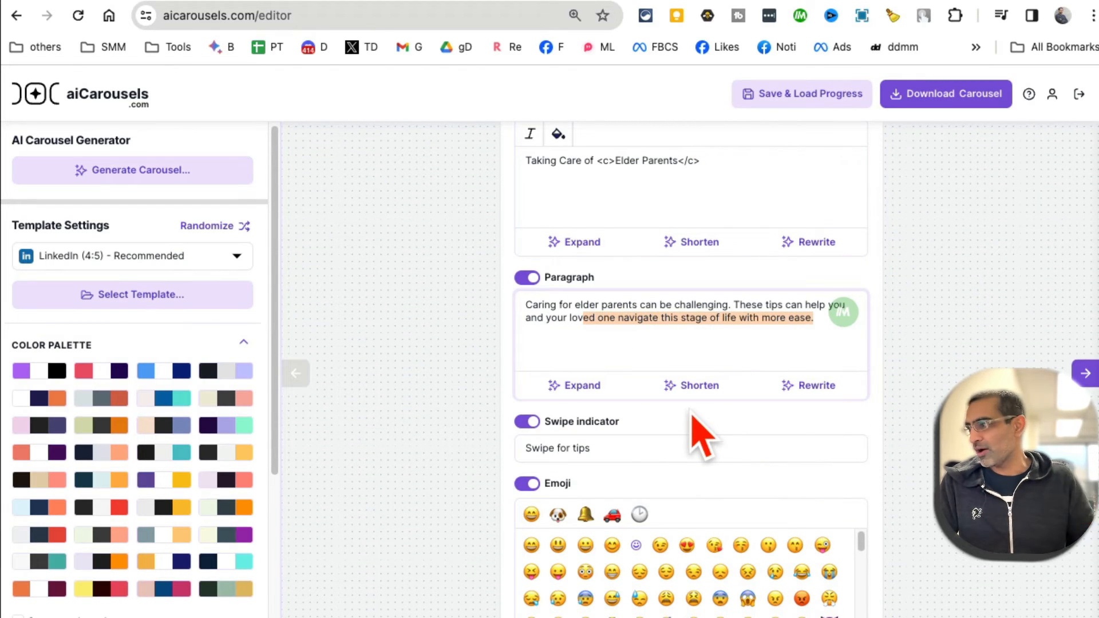
{"action": "mouse_move", "coordinate": [554, 462]}
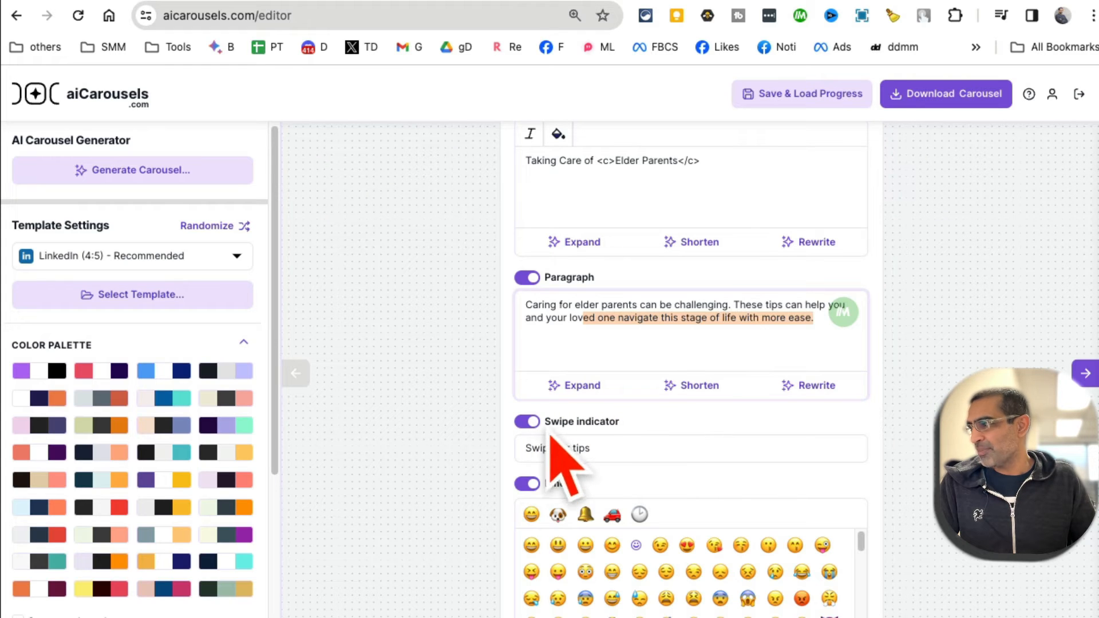
{"action": "scroll", "scroll_direction": "up", "scroll_amount": 3}
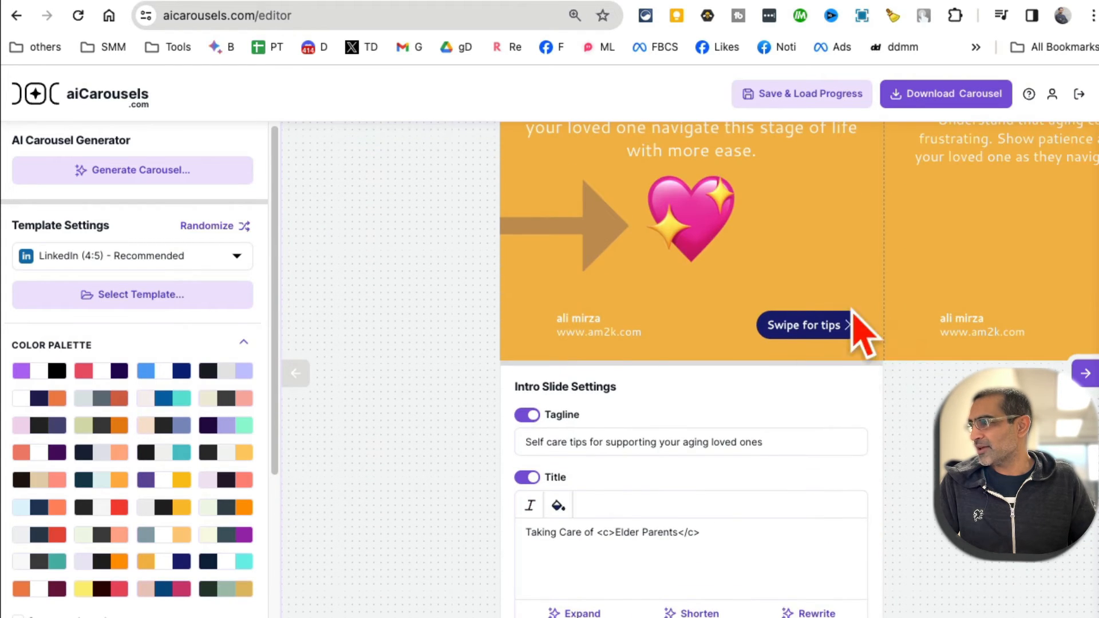
{"action": "scroll", "scroll_direction": "down", "scroll_amount": 3}
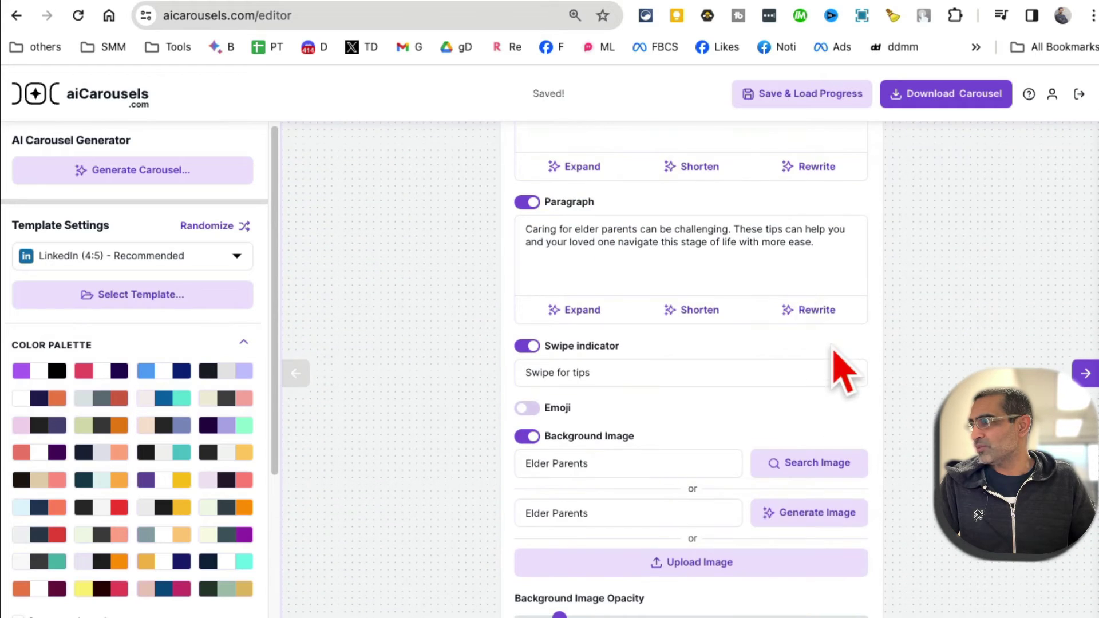
{"action": "scroll", "scroll_direction": "down", "scroll_amount": 3}
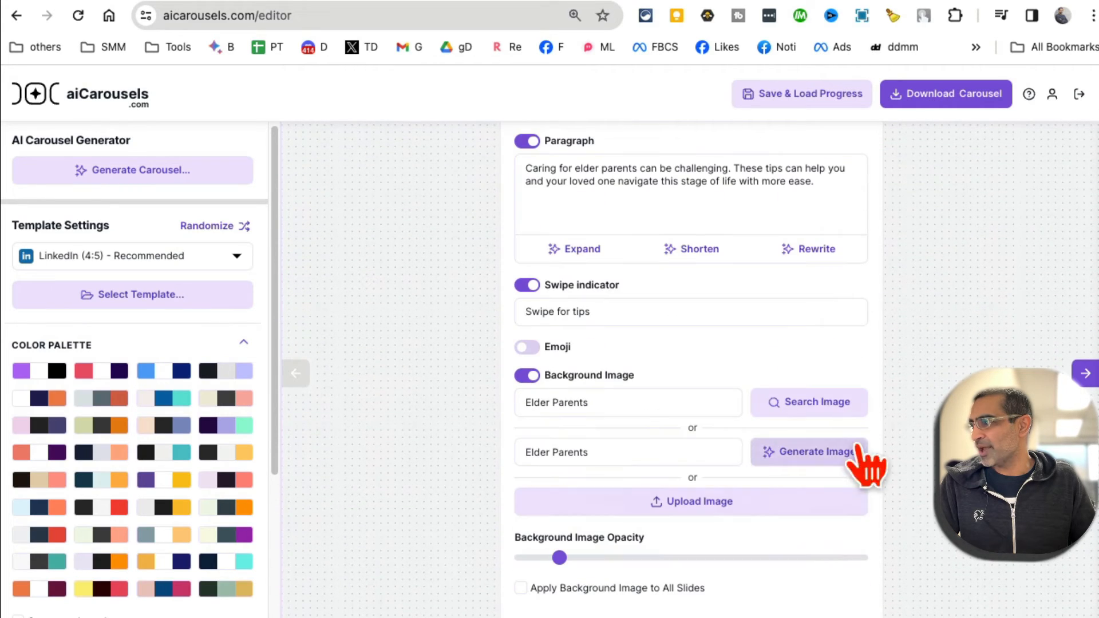
Step: Generate an AI background image for the intro slide from the 'Elder Parents' prompt
{"action": "left_click", "coordinate": [527, 347]}
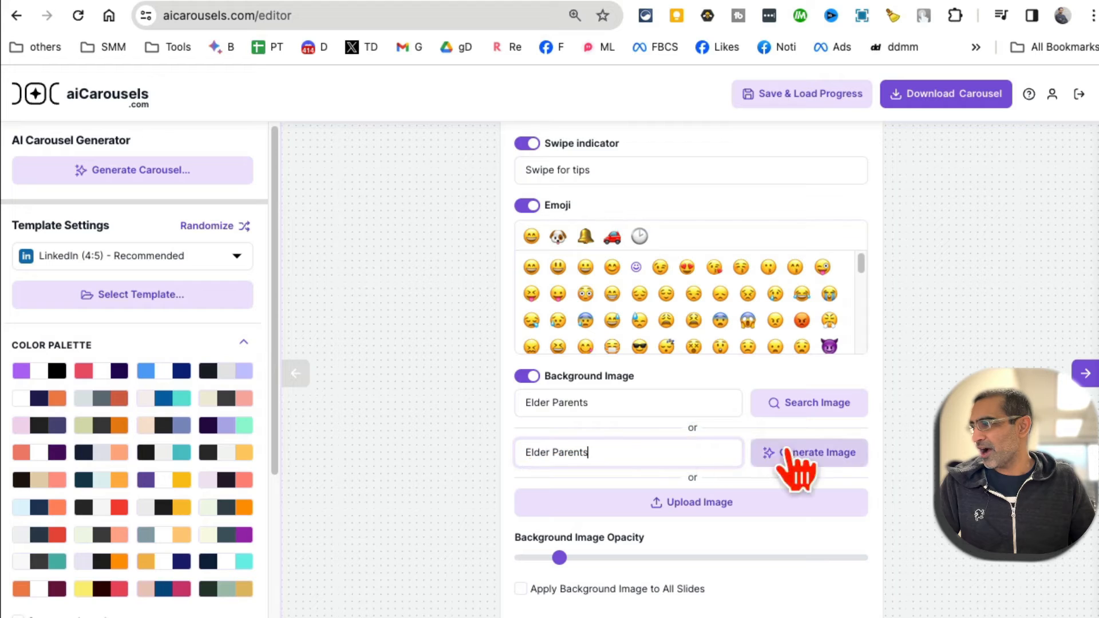
{"action": "left_click", "coordinate": [809, 452]}
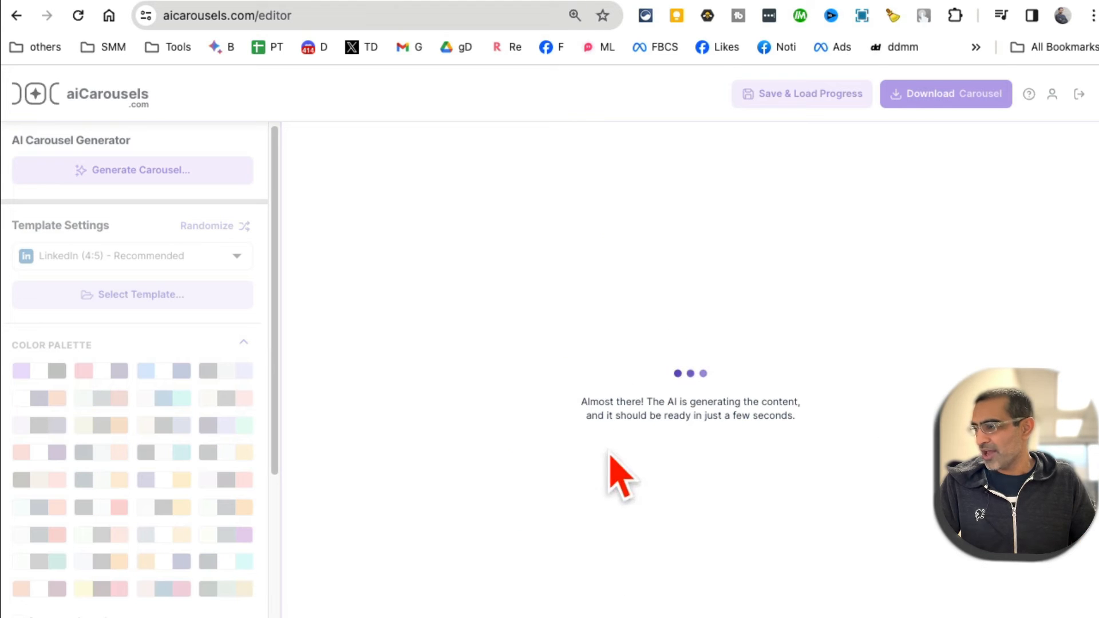
{"action": "mouse_move", "coordinate": [812, 463]}
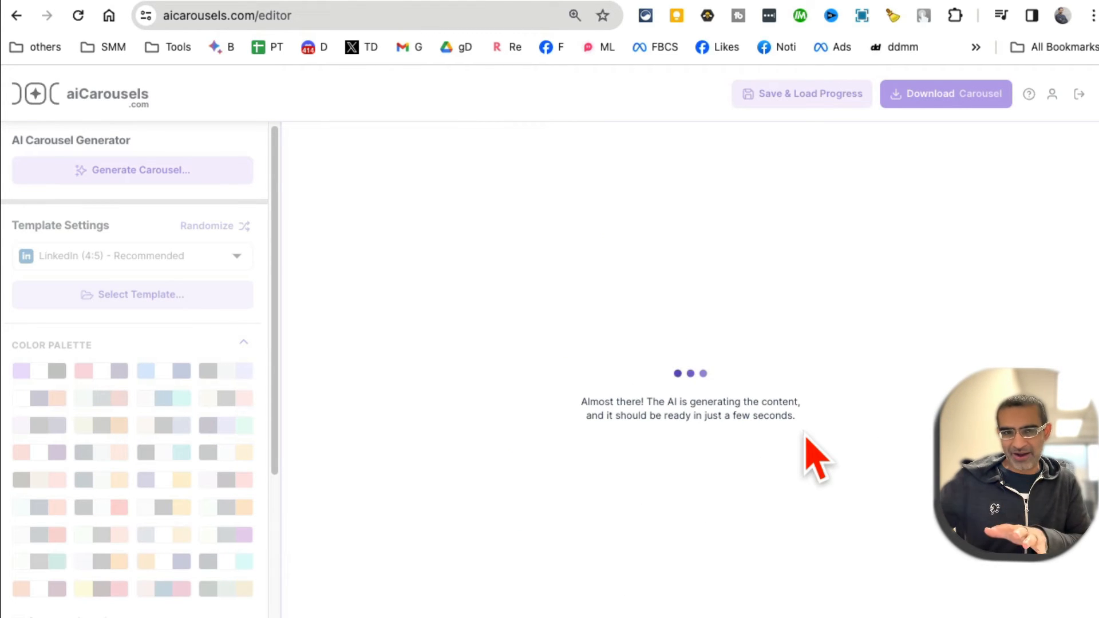
{"action": "mouse_move", "coordinate": [796, 357]}
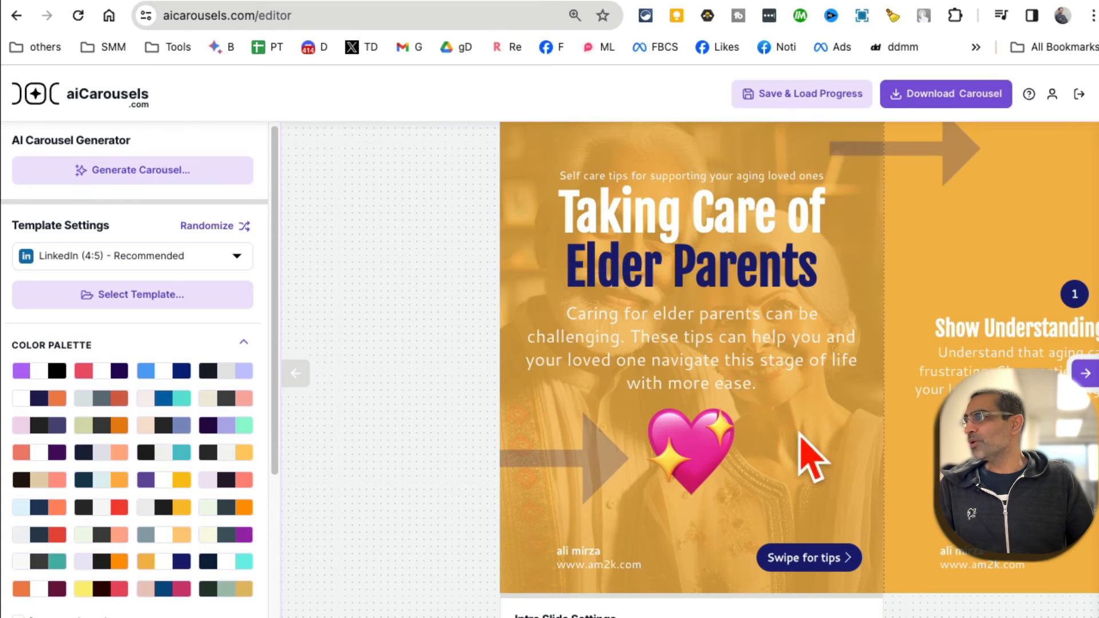
{"action": "mouse_move", "coordinate": [805, 389]}
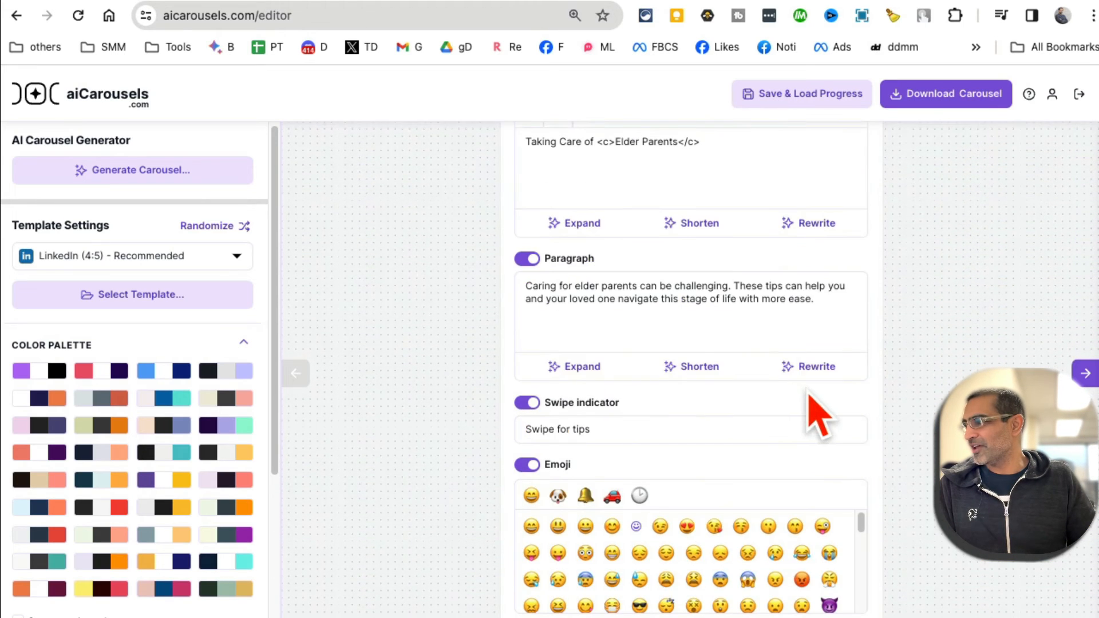
Step: Select slide 3, Promote Physical and Mental Well-being, to show its Slide Settings panel
{"action": "scroll", "scroll_direction": "down", "scroll_amount": 3}
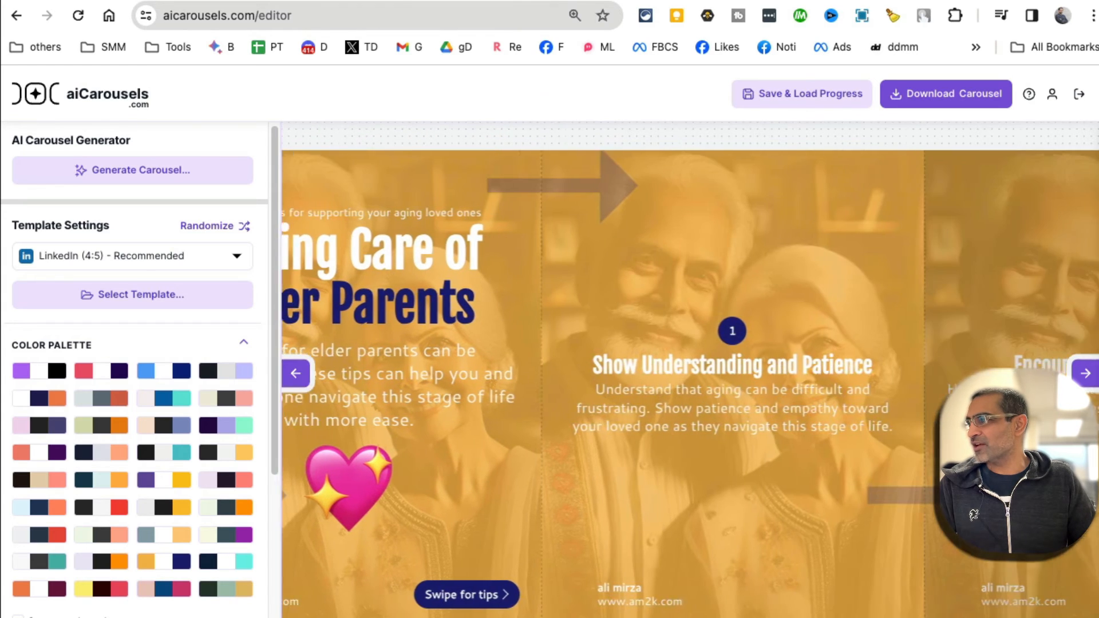
{"action": "left_click", "coordinate": [1084, 372]}
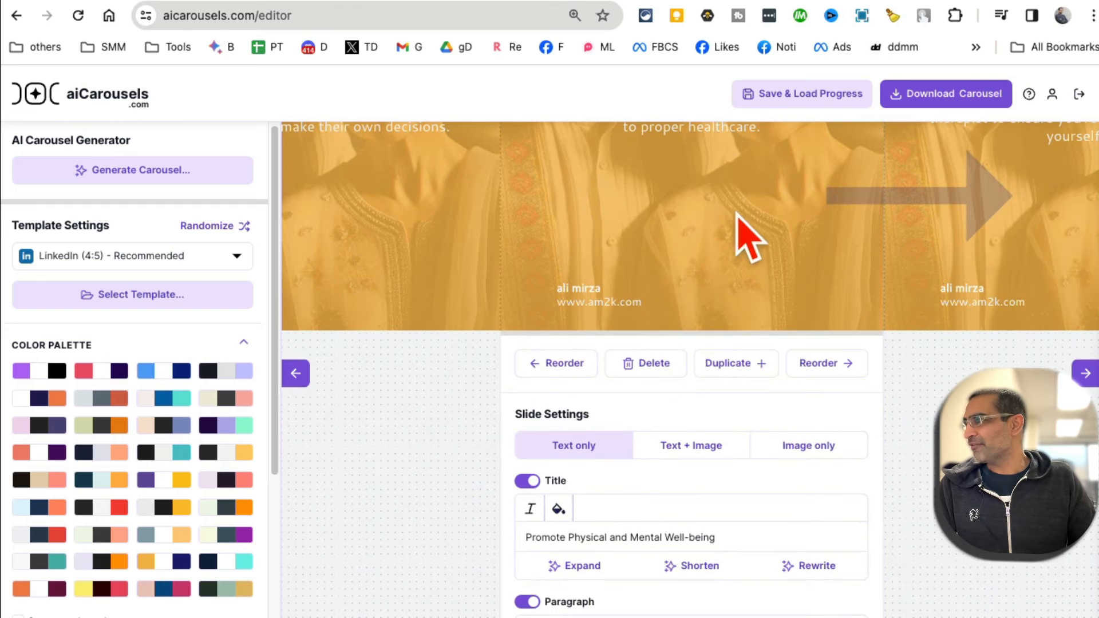
{"action": "mouse_move", "coordinate": [158, 403]}
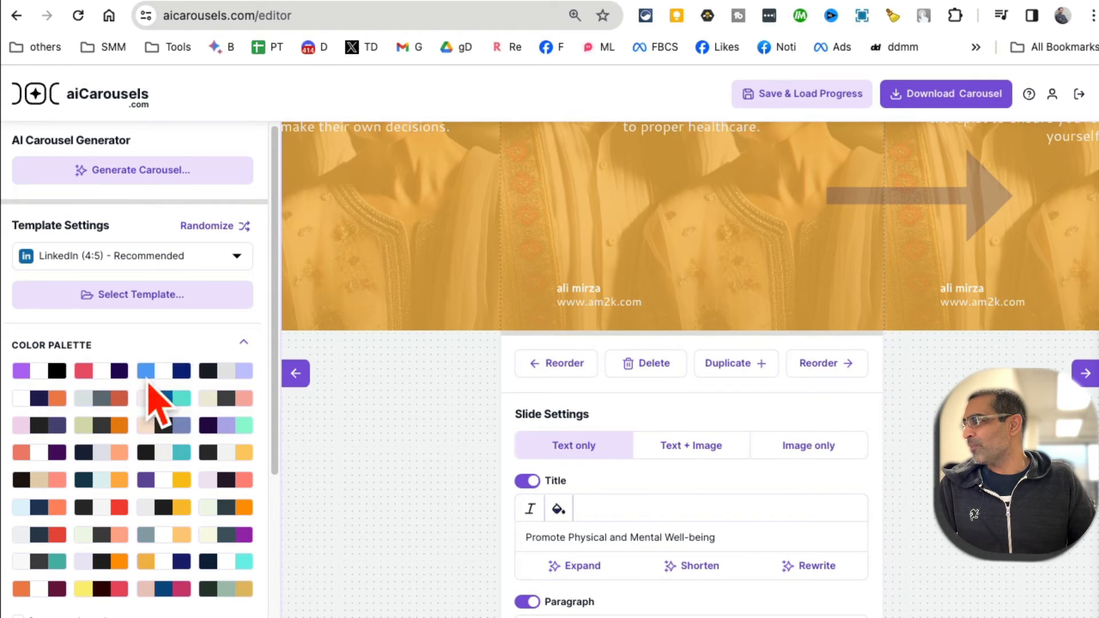
Step: Try blue-teal, dark-orange and dark-lavender palettes, settling on the grey and orange one
{"action": "left_click", "coordinate": [164, 398]}
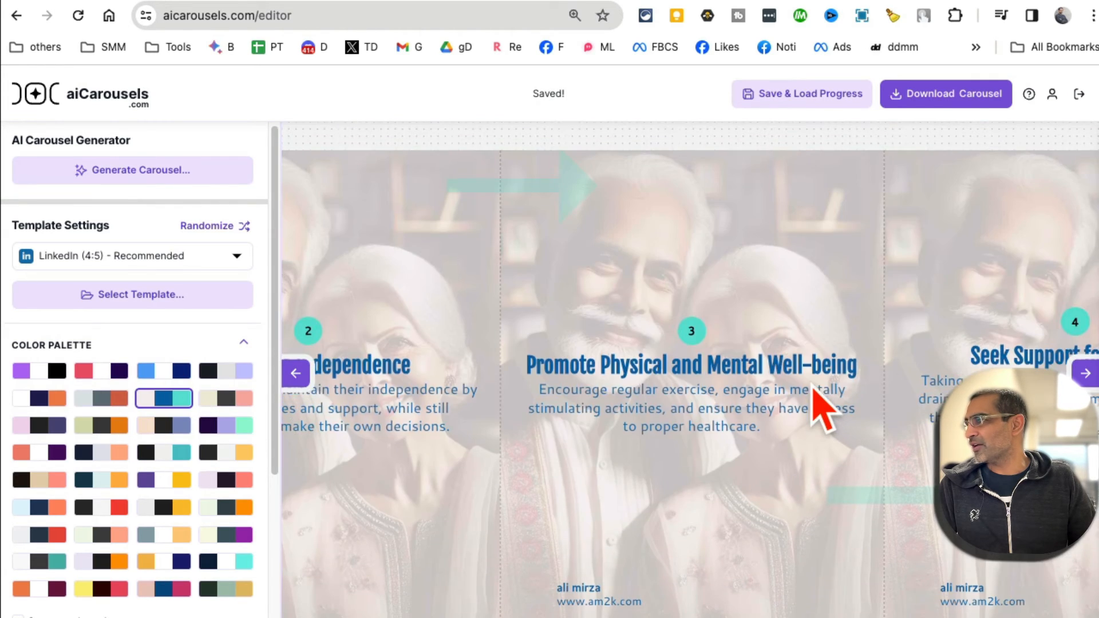
{"action": "left_click", "coordinate": [226, 452]}
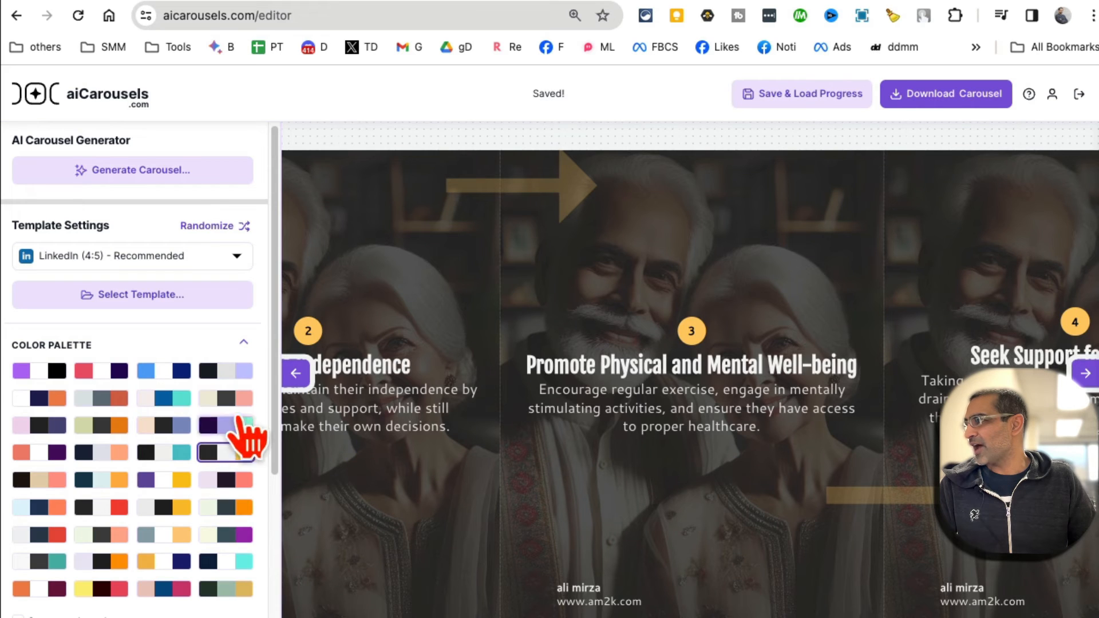
{"action": "left_click", "coordinate": [225, 369]}
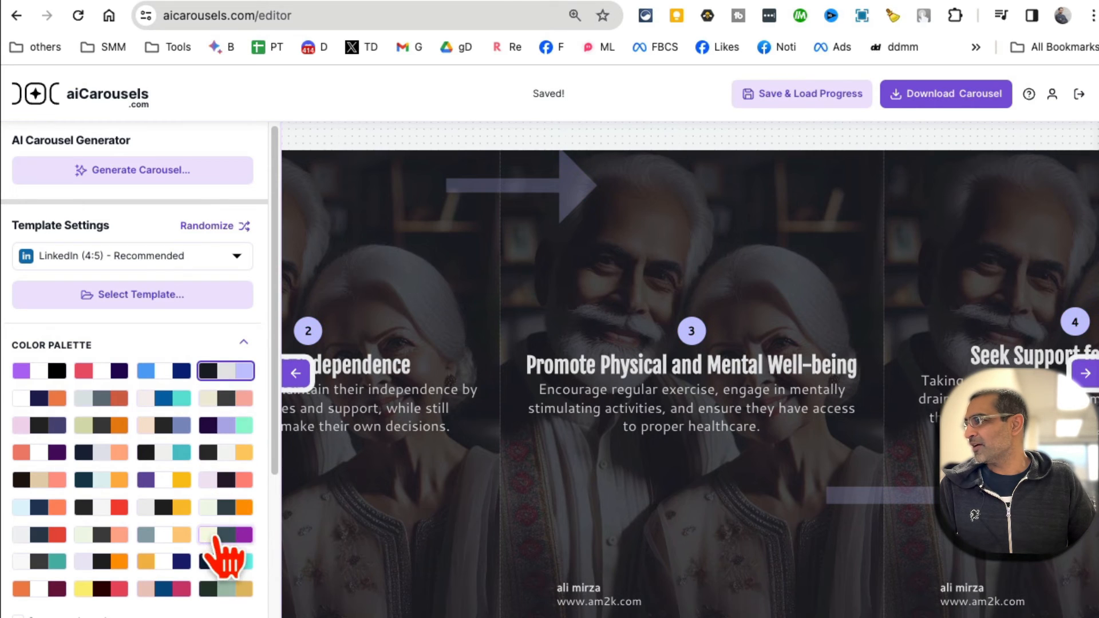
{"action": "left_click", "coordinate": [225, 561]}
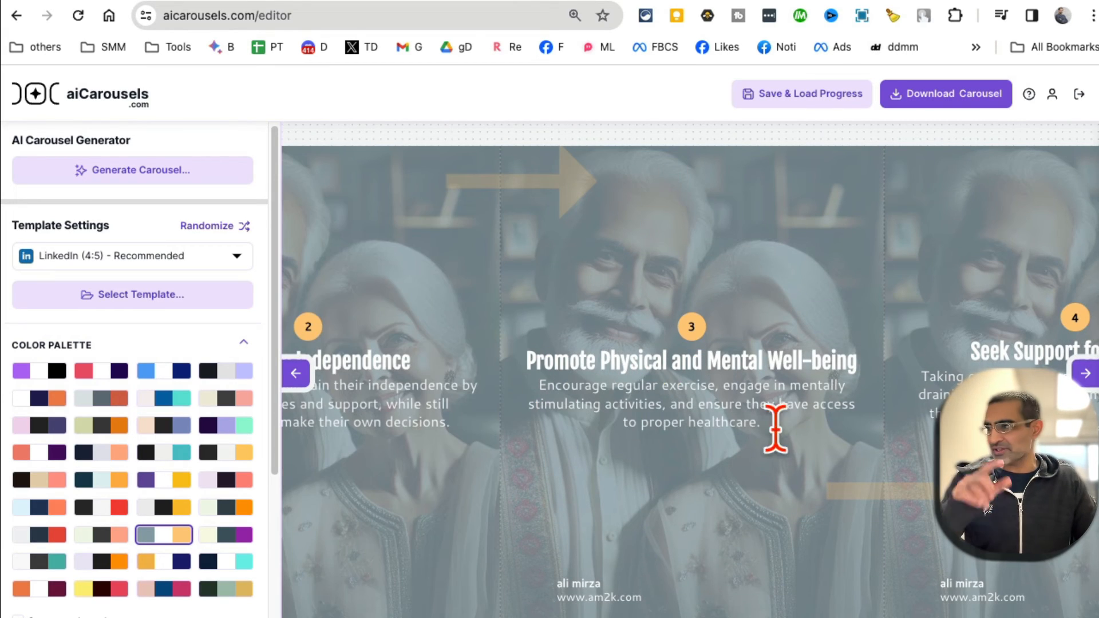
{"action": "left_click", "coordinate": [691, 359]}
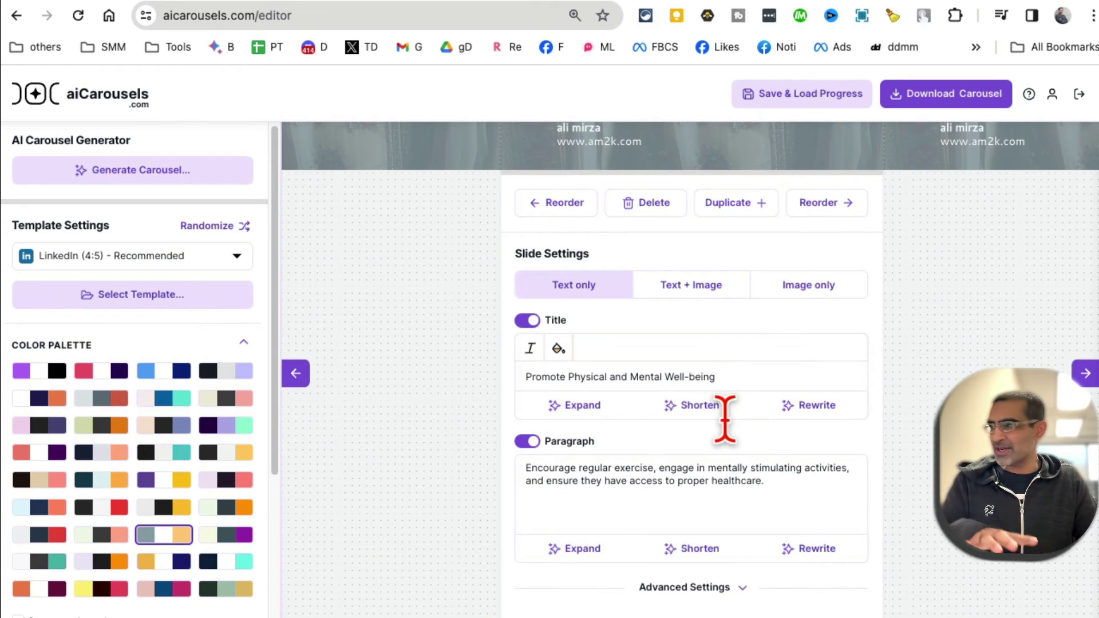
{"action": "mouse_move", "coordinate": [760, 462]}
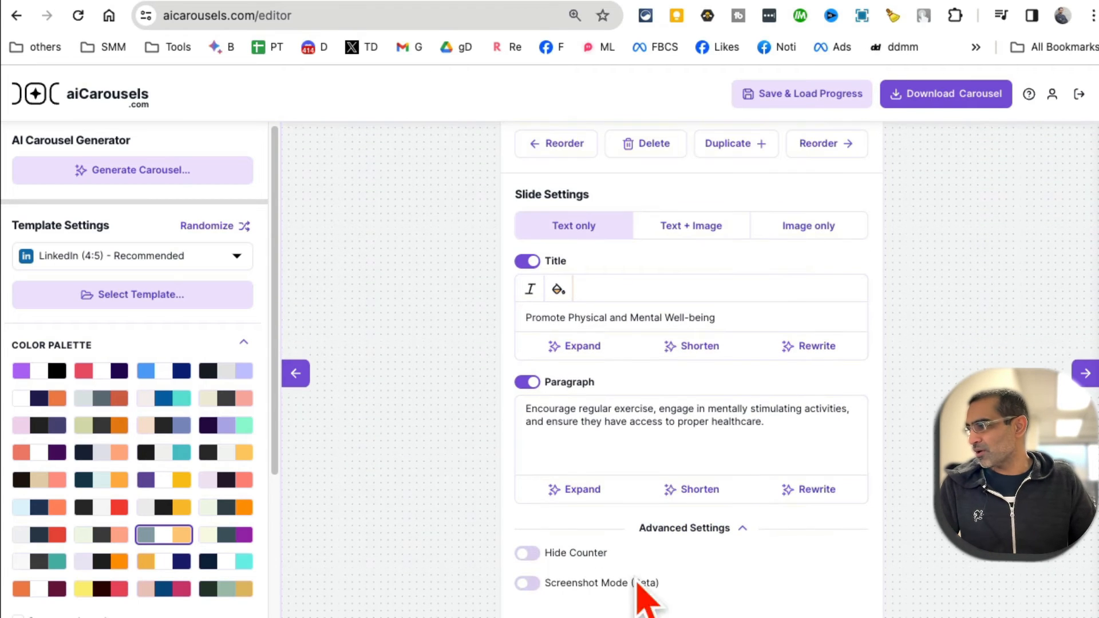
{"action": "scroll", "scroll_direction": "up", "scroll_amount": 3}
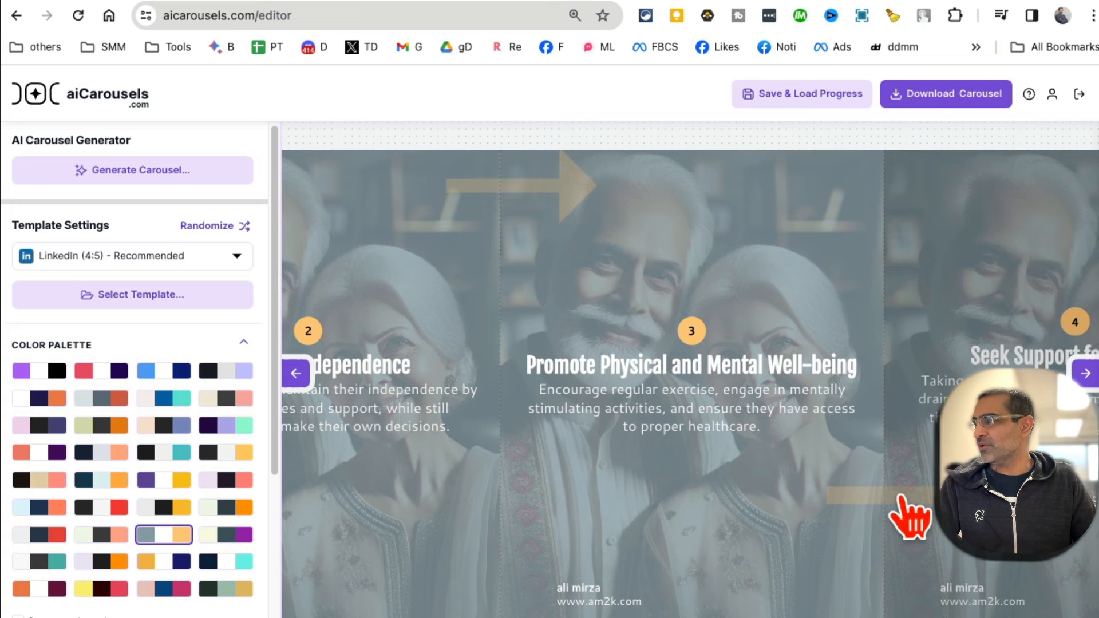
{"action": "mouse_move", "coordinate": [799, 144]}
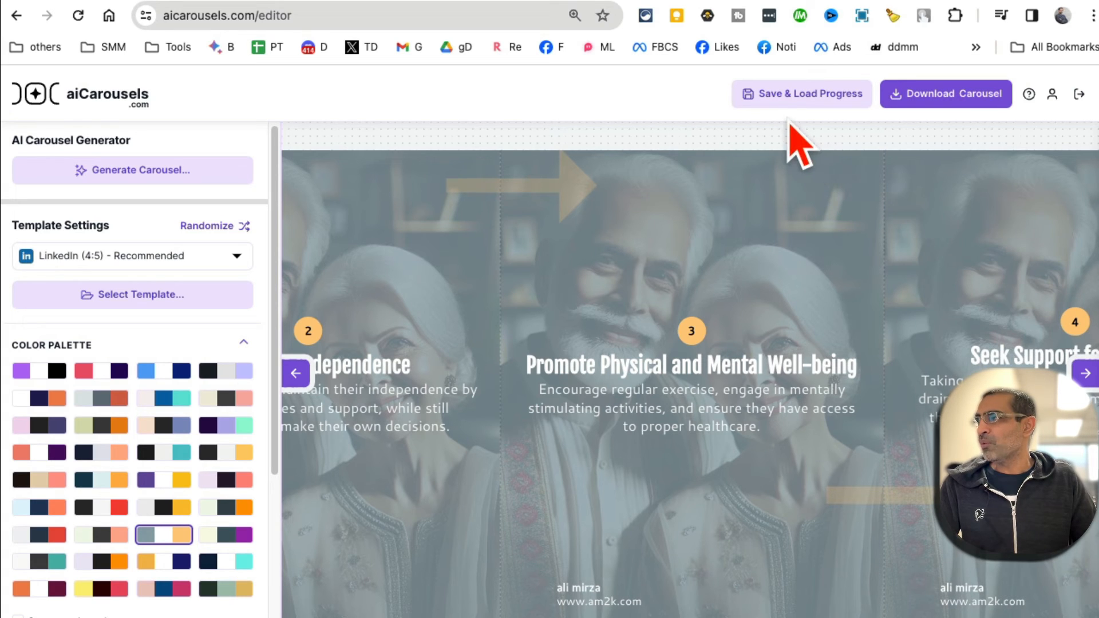
{"action": "mouse_move", "coordinate": [891, 337]}
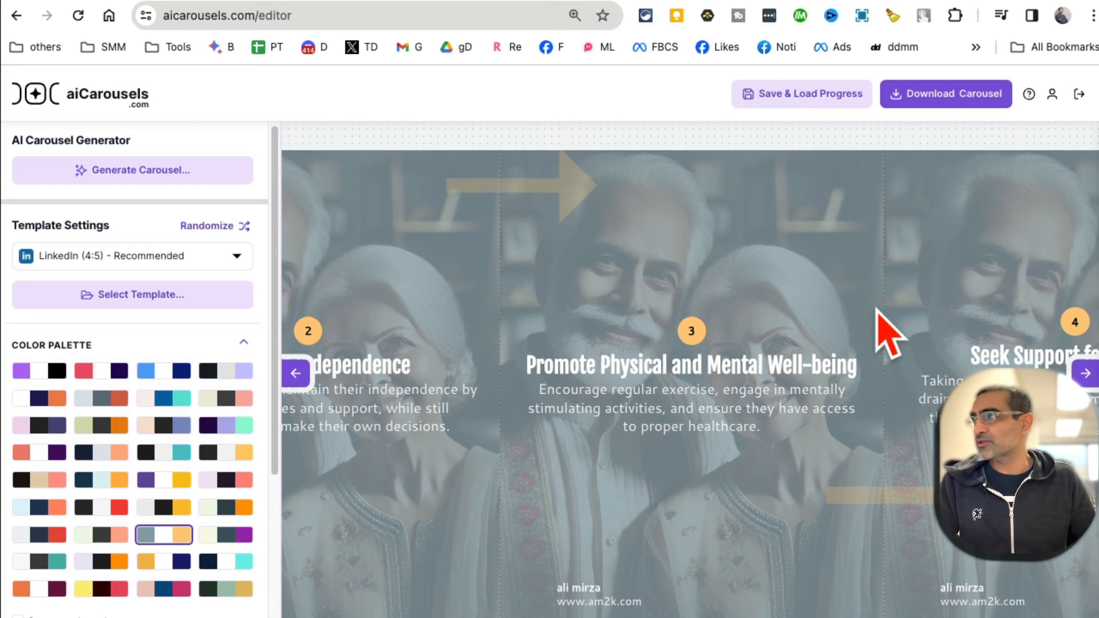
Step: Advance through the slides to the last one, Prioritize Self Care
{"action": "left_click", "coordinate": [801, 93]}
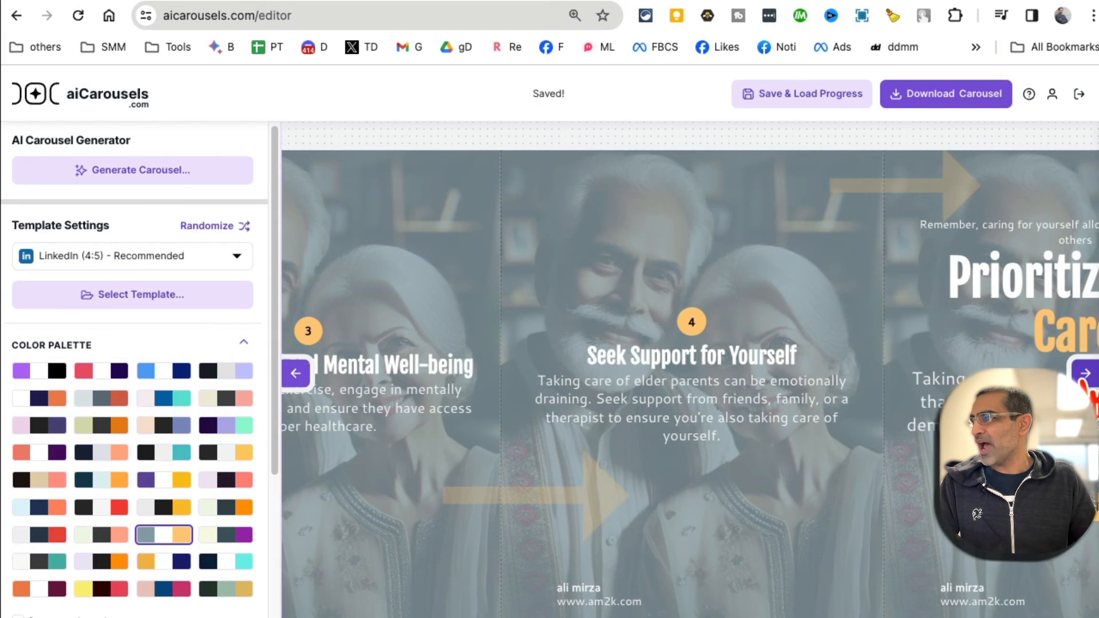
{"action": "left_click", "coordinate": [1083, 373]}
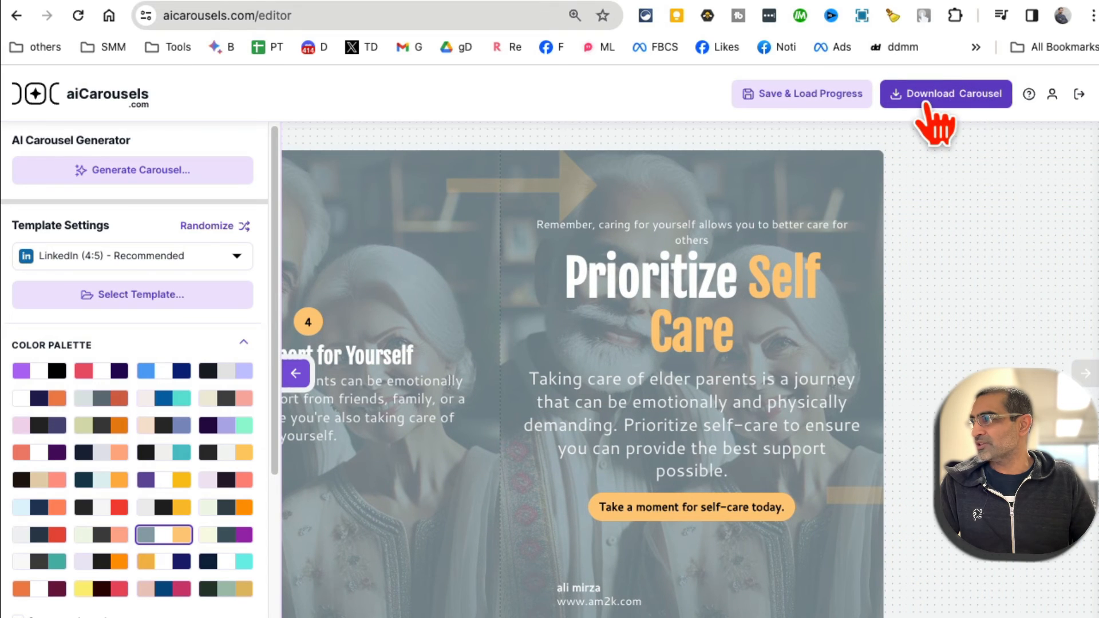
Step: Download the carousel and generate an AI caption on caring for elderly parents
{"action": "left_click", "coordinate": [944, 93]}
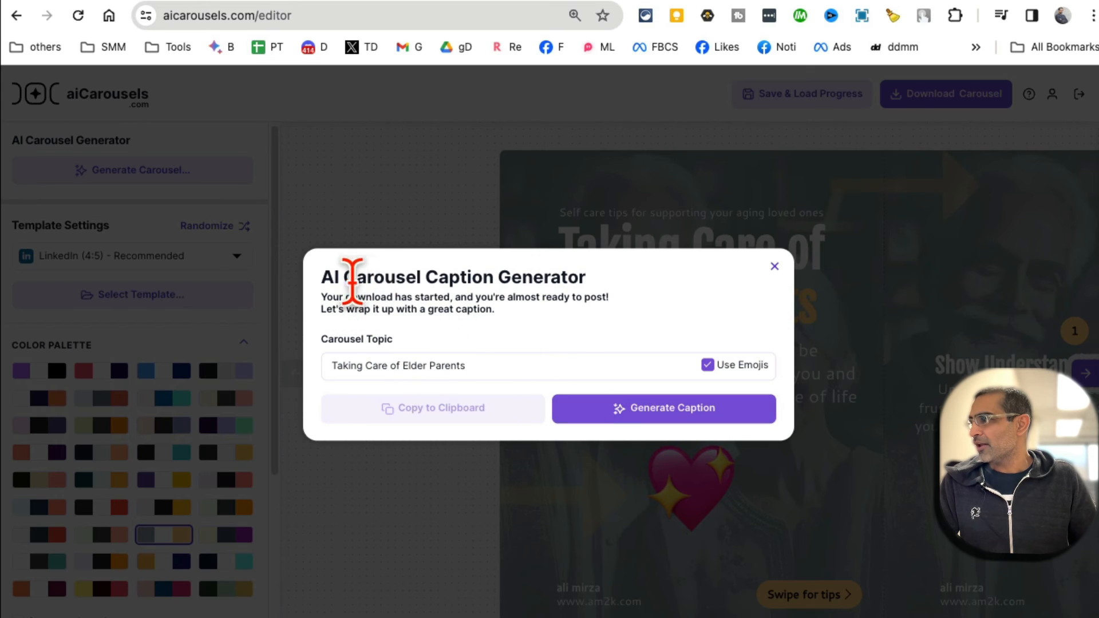
{"action": "mouse_move", "coordinate": [392, 277]}
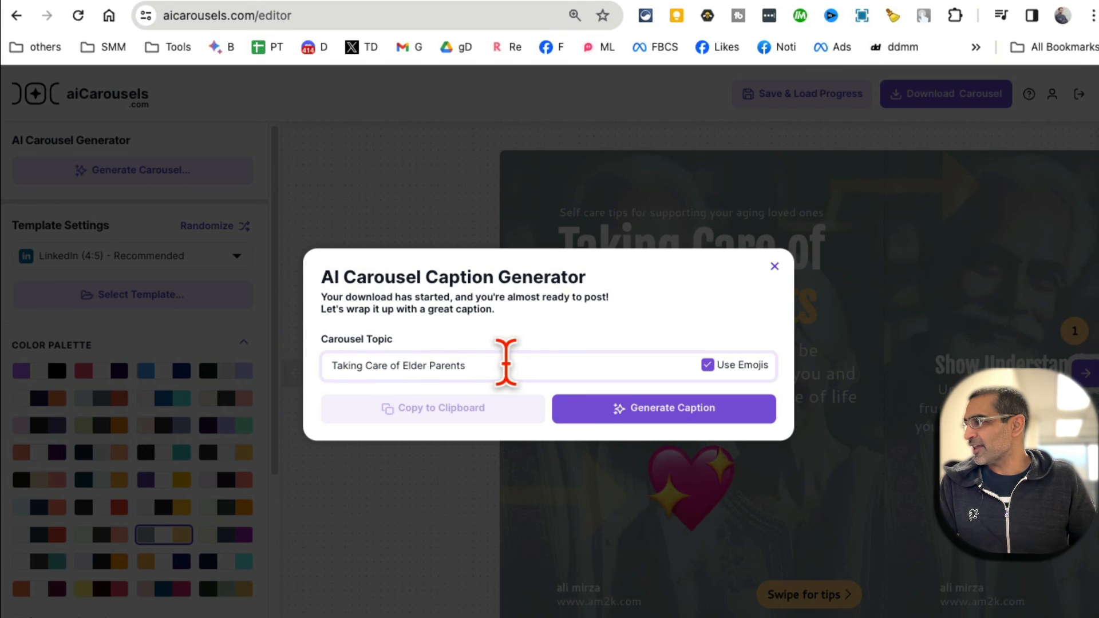
{"action": "left_click", "coordinate": [663, 409]}
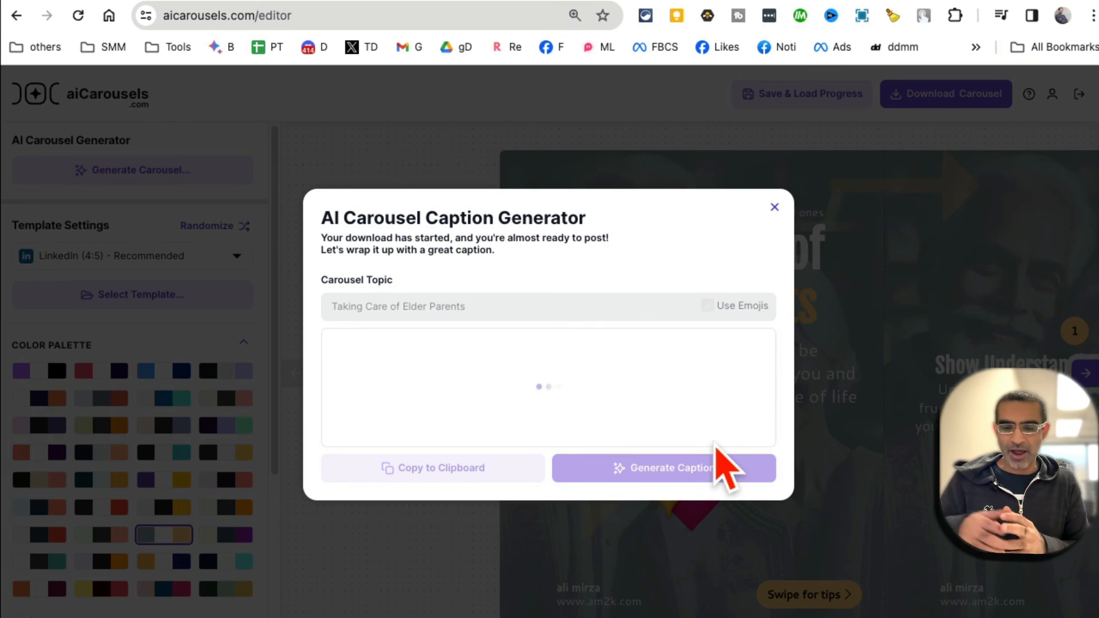
{"action": "left_click", "coordinate": [663, 468]}
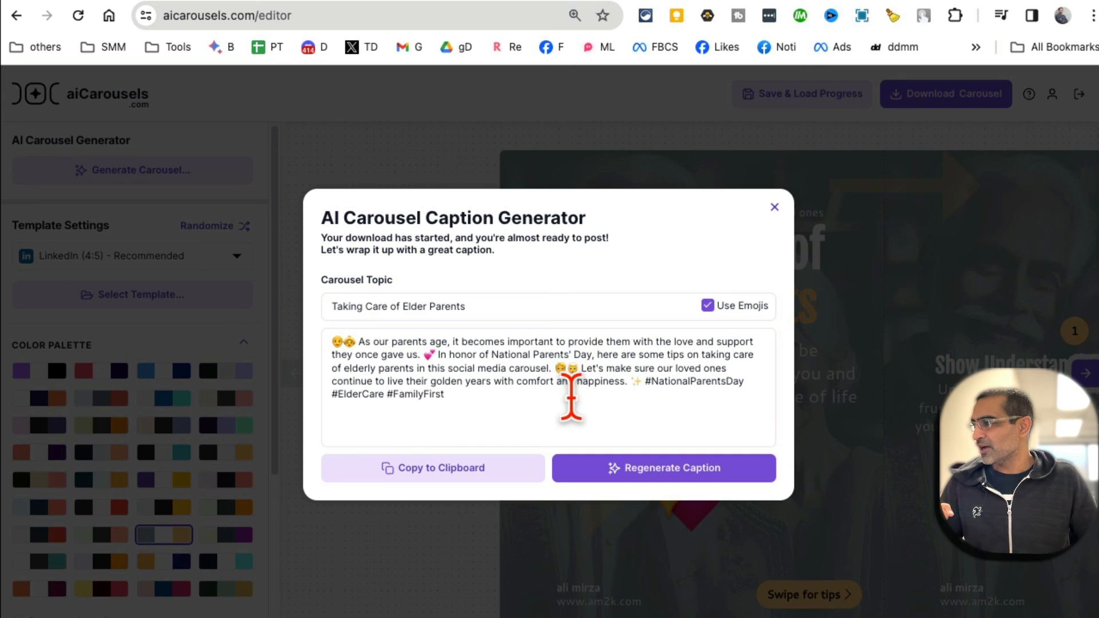
Step: Copy the emoji caption to the clipboard and close the caption generator
{"action": "left_click", "coordinate": [431, 467]}
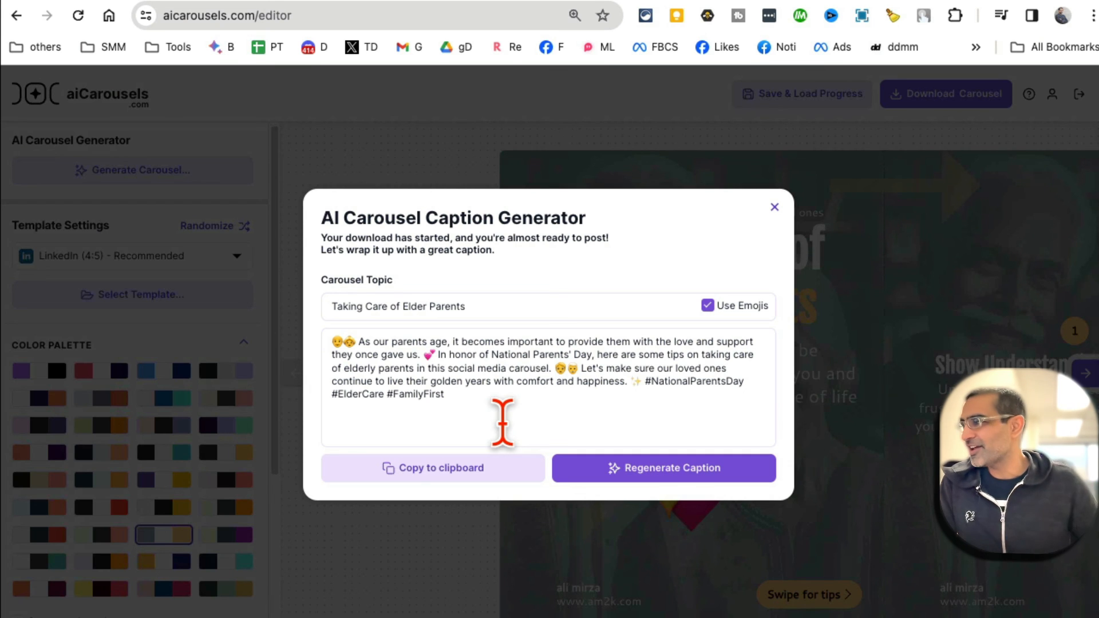
{"action": "left_click", "coordinate": [775, 208]}
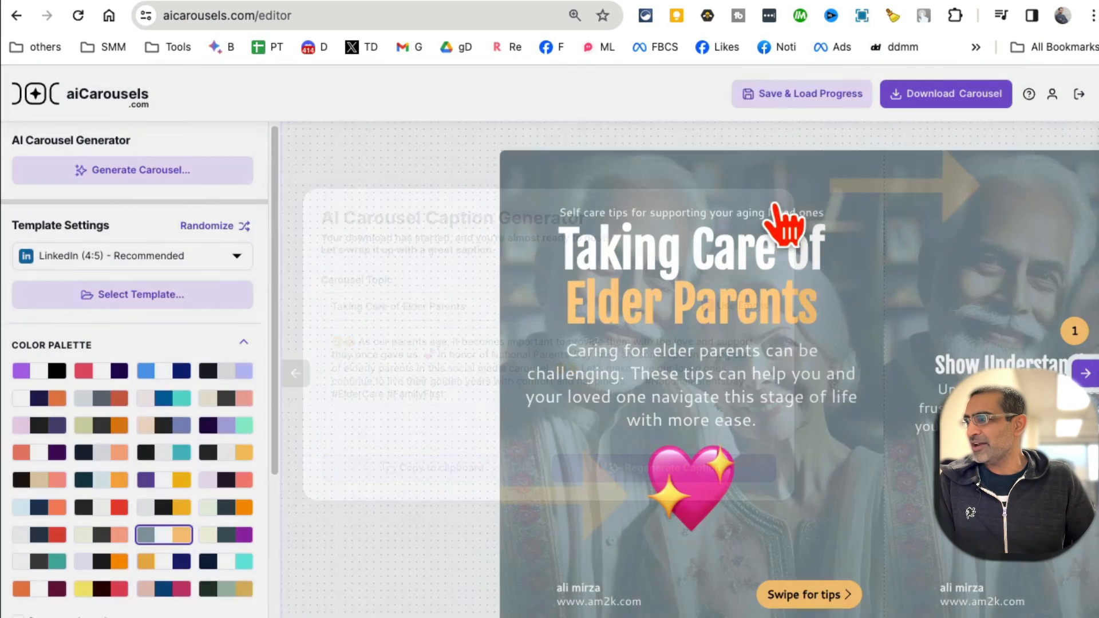
Step: Select a tip slide to show its Slide Settings panel beneath the carousel
{"action": "left_click", "coordinate": [1083, 373]}
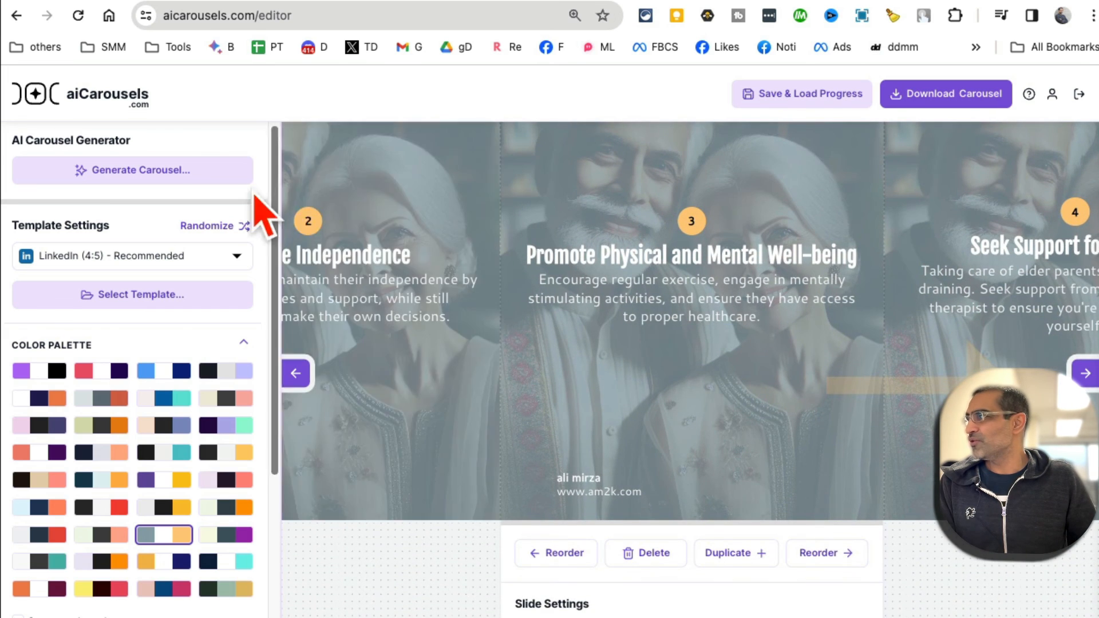
{"action": "mouse_move", "coordinate": [561, 260]}
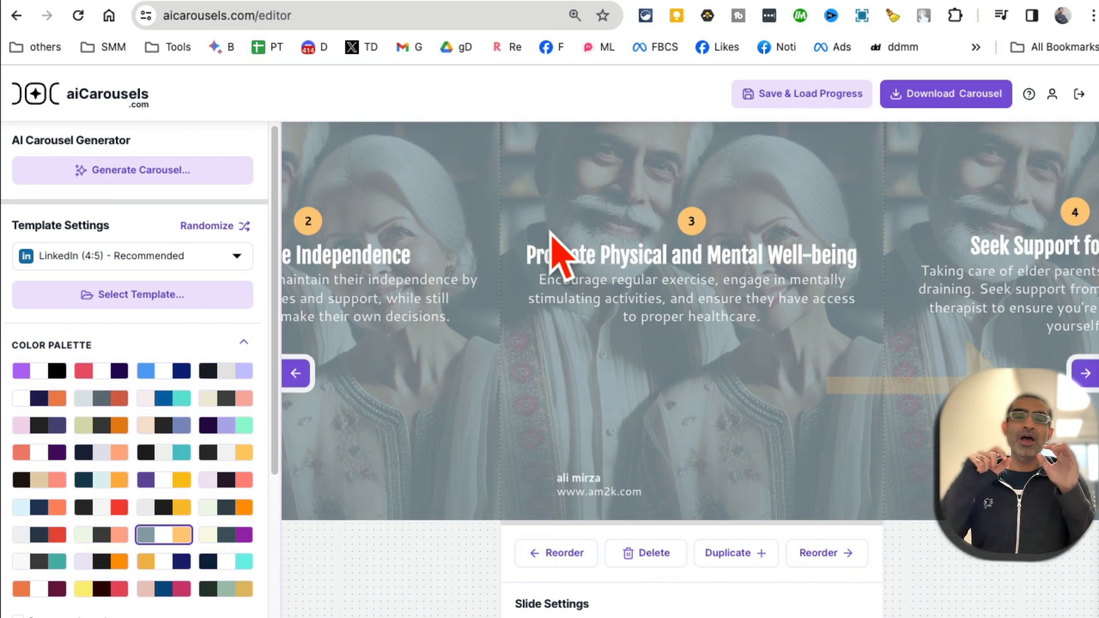